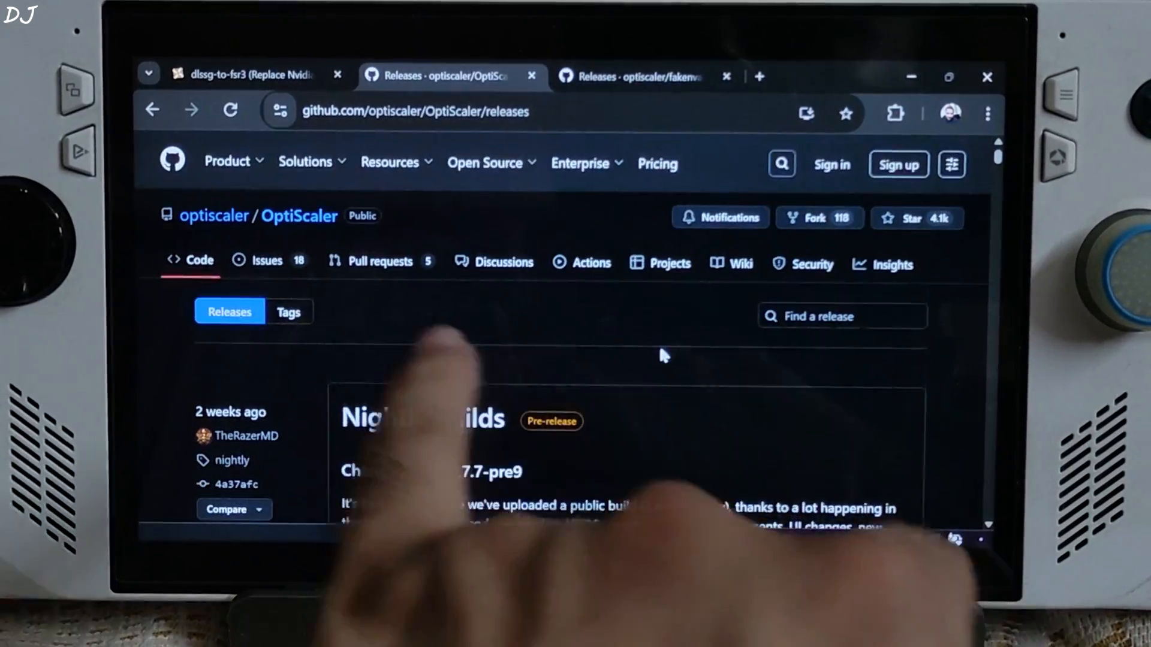
- Download the dlssg-to-fsr3 0.130 Universal files from Nexus Mods via Manual download
scroll(down, 3)
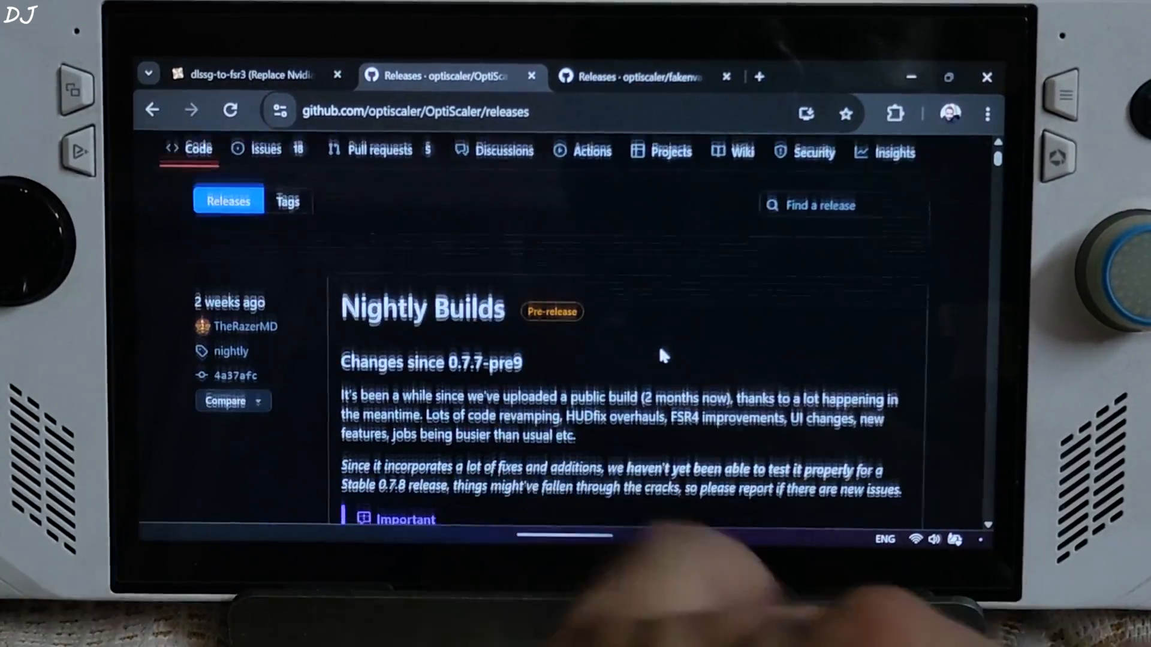
scroll(down, 3)
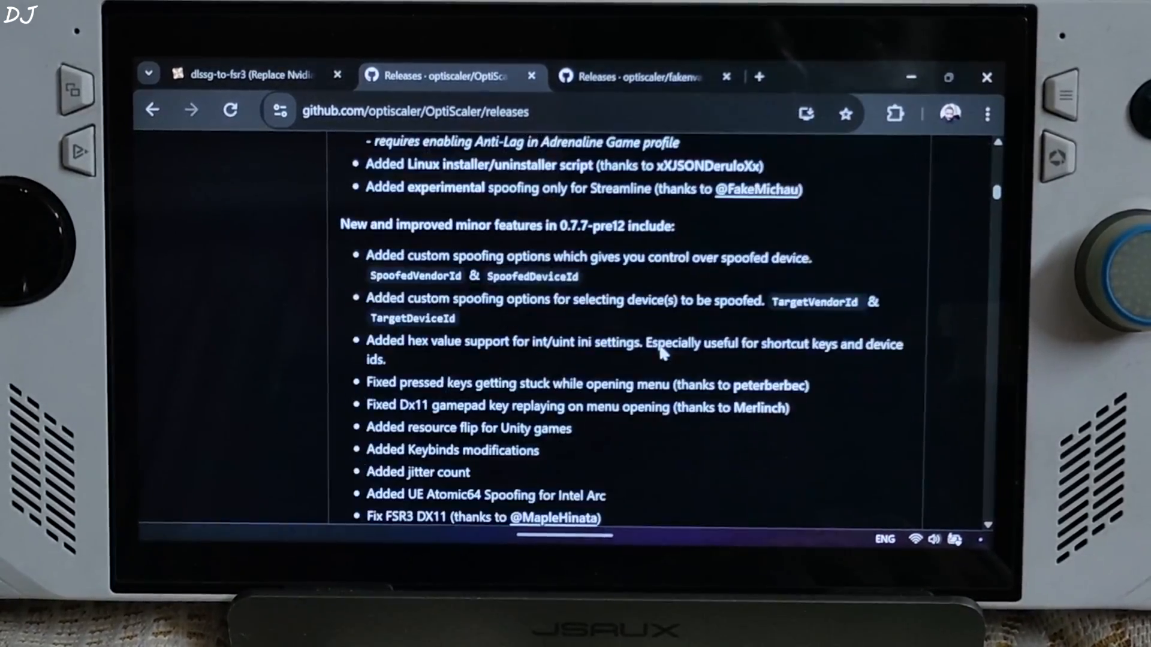
scroll(down, 3)
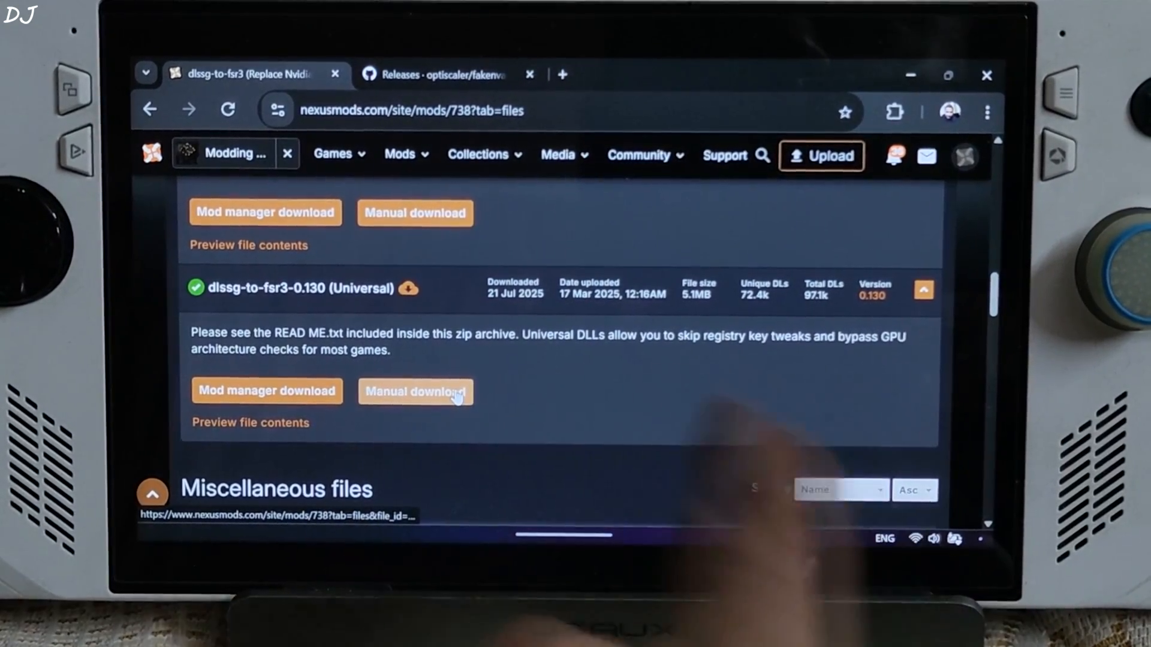
click(415, 391)
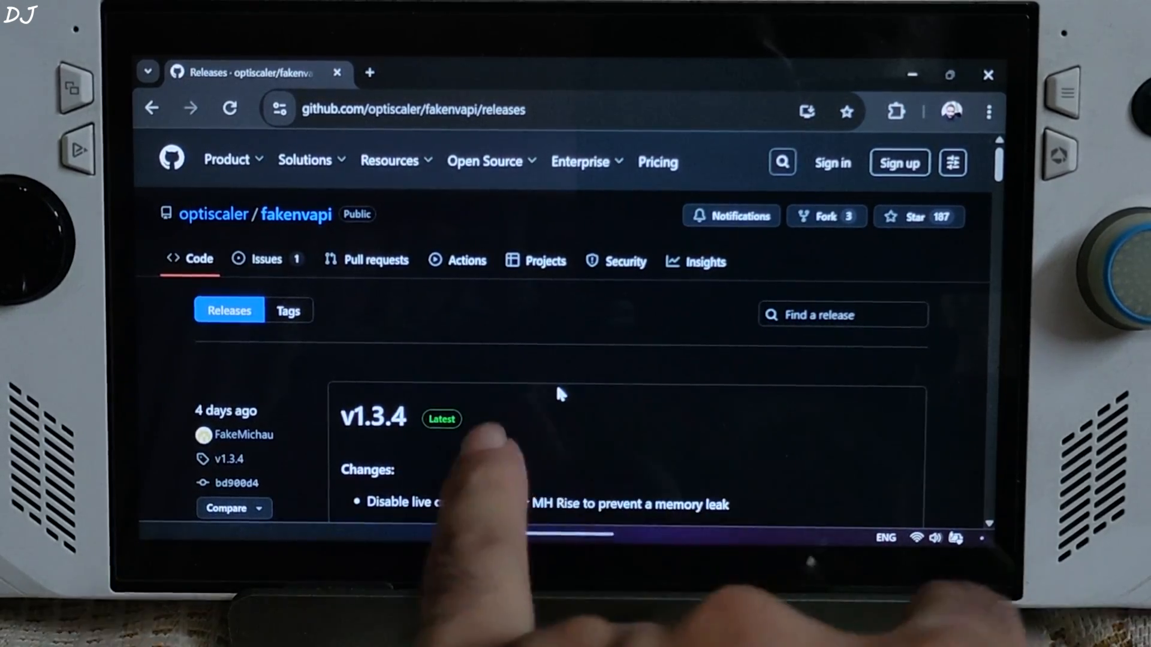
scroll(down, 3)
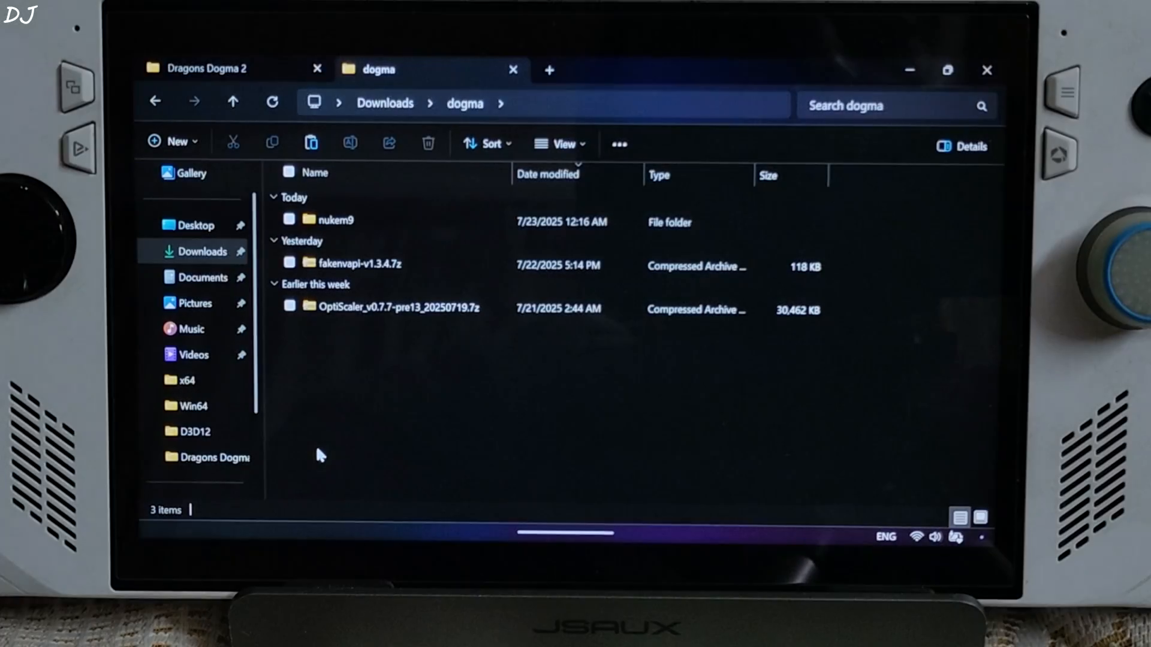
- Paste the four OptiScaler files into the Dragons Dogma 2 folder and rename OptiScaler.dll, typing dx.dll
click(396, 307)
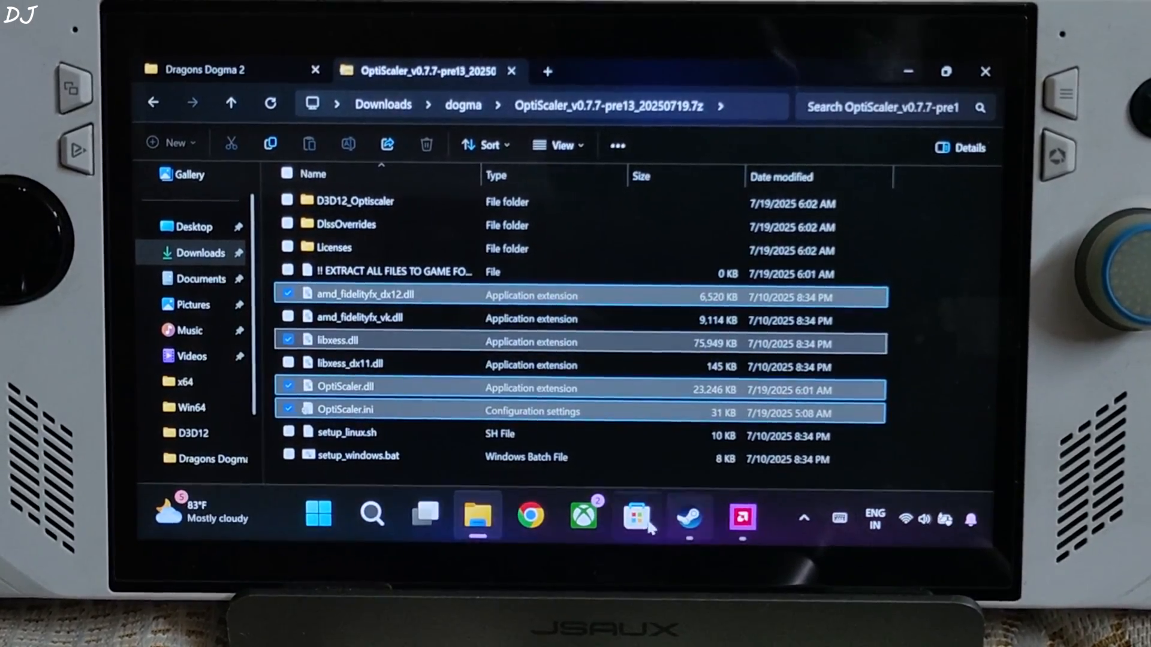
click(687, 514)
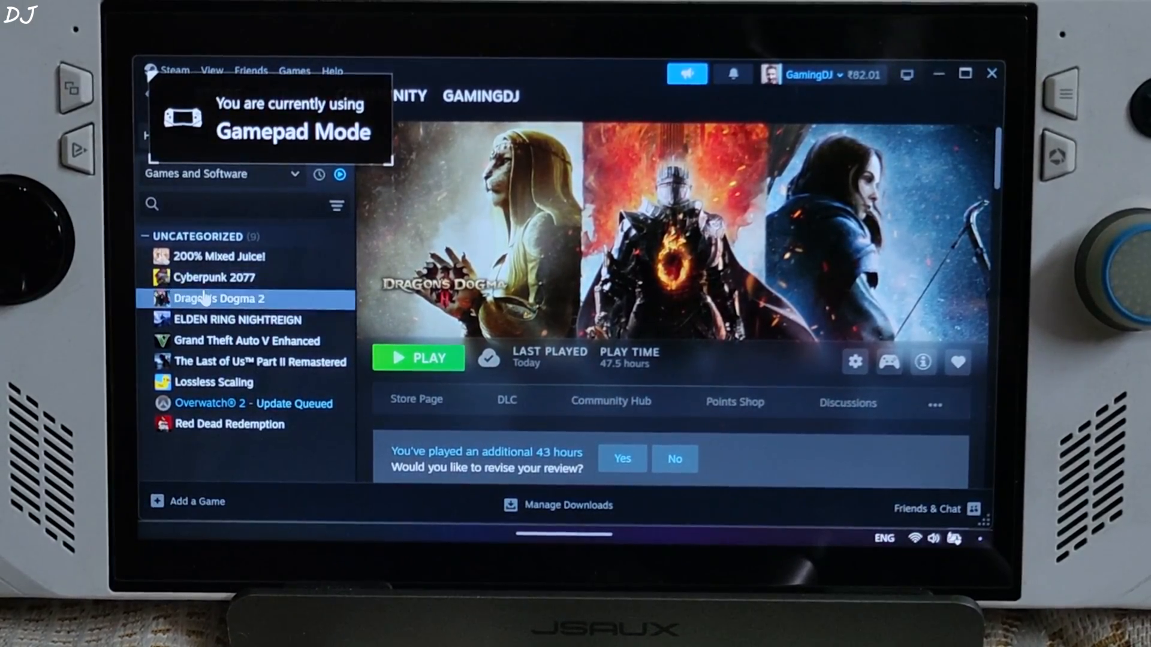
right_click(217, 298)
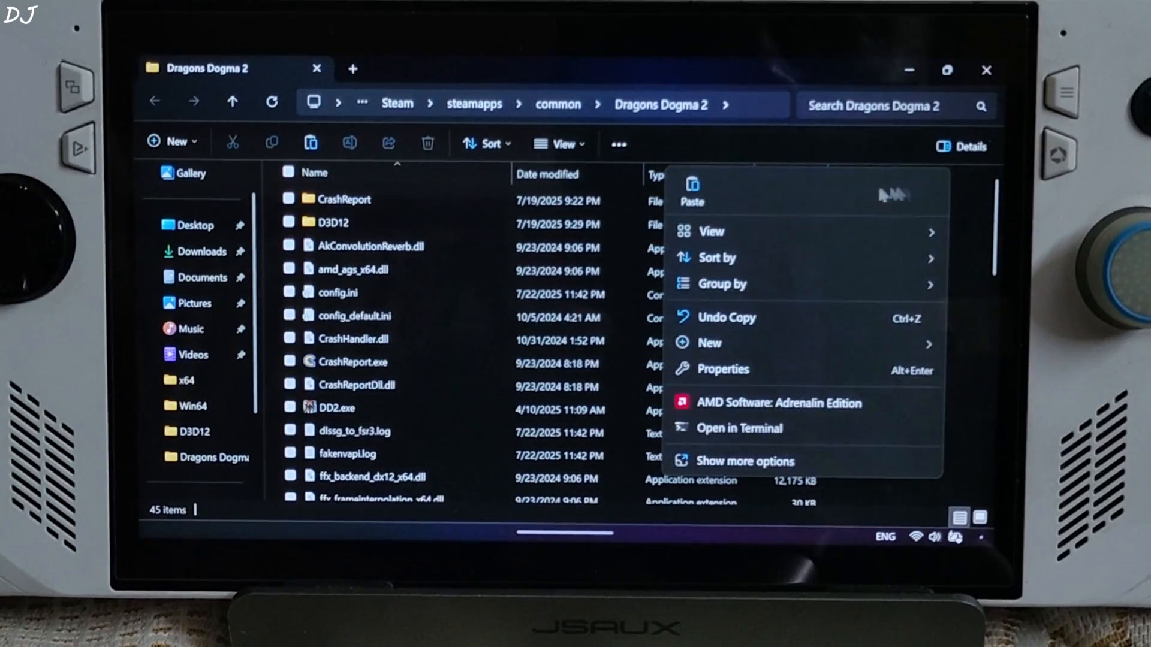
click(690, 191)
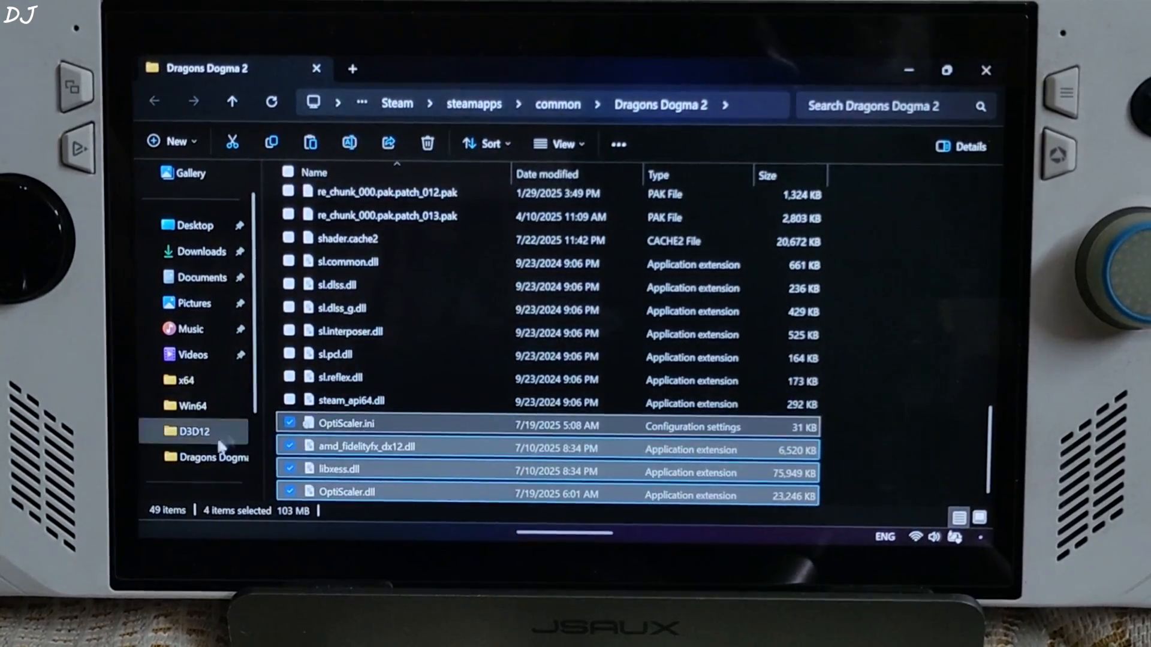
right_click(346, 490)
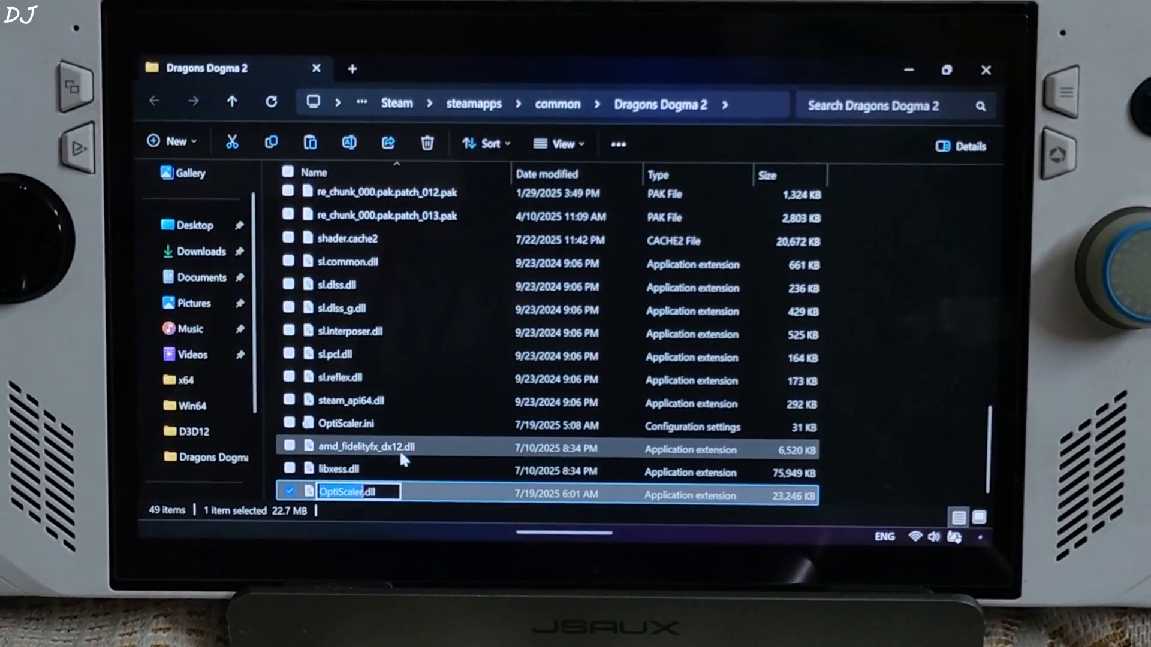
text(dx.dll)
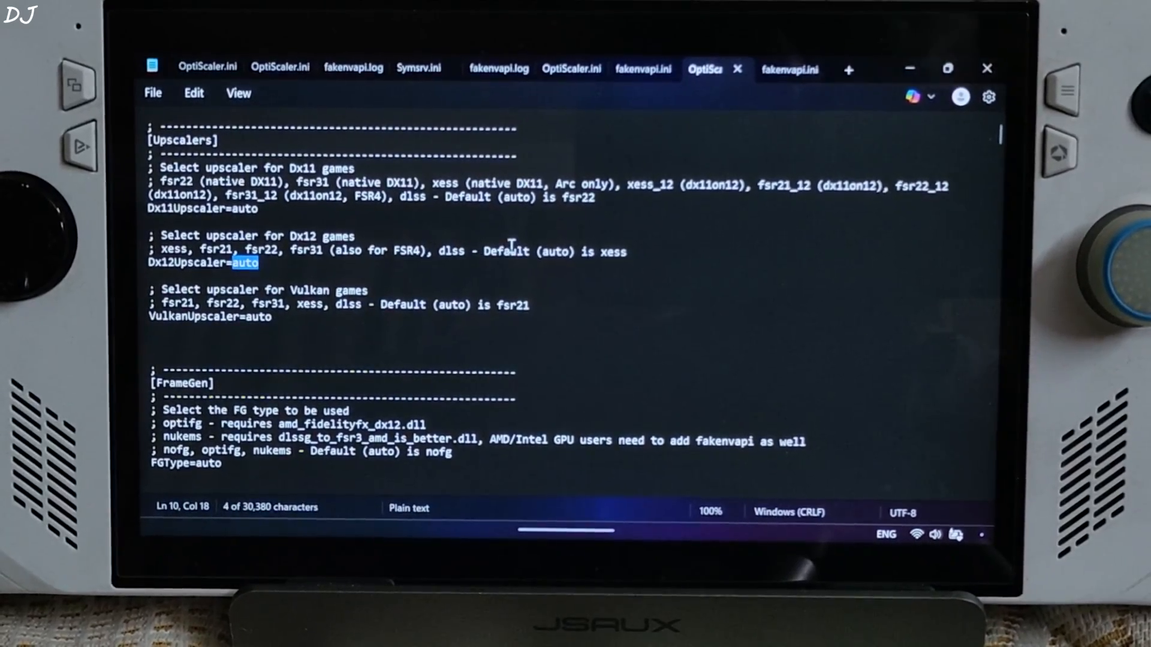
- Edit OptiScaler.ini to Dx12Upscaler=xess, FGType=nukems and AutoExposure=true
text(xess)
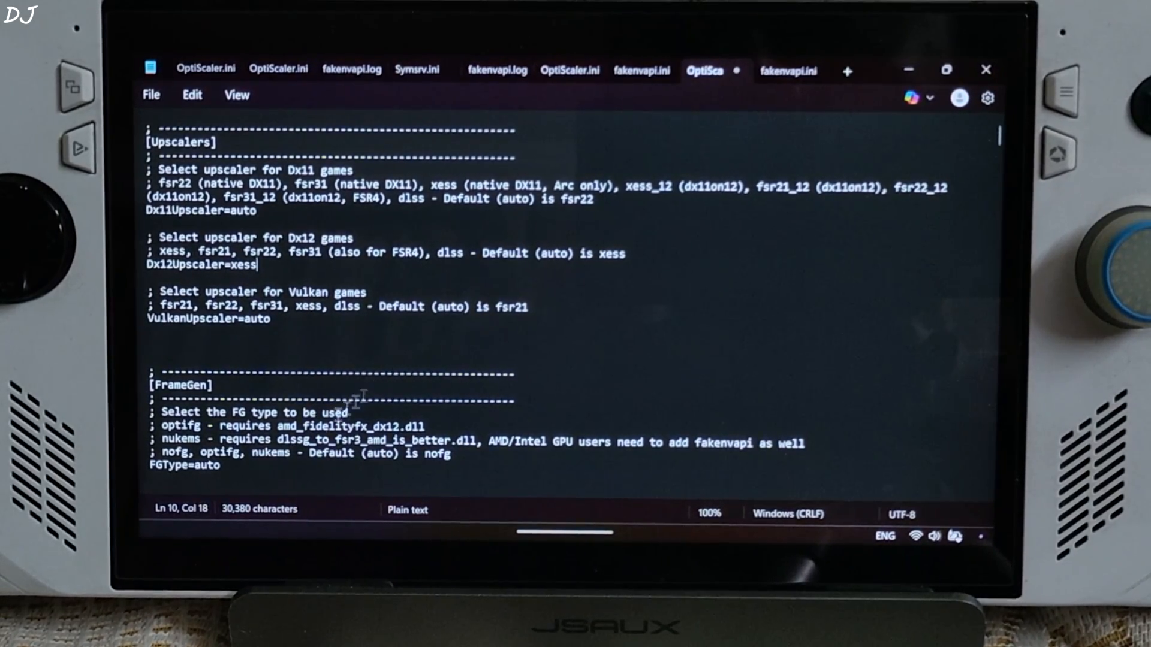
double_click(207, 463)
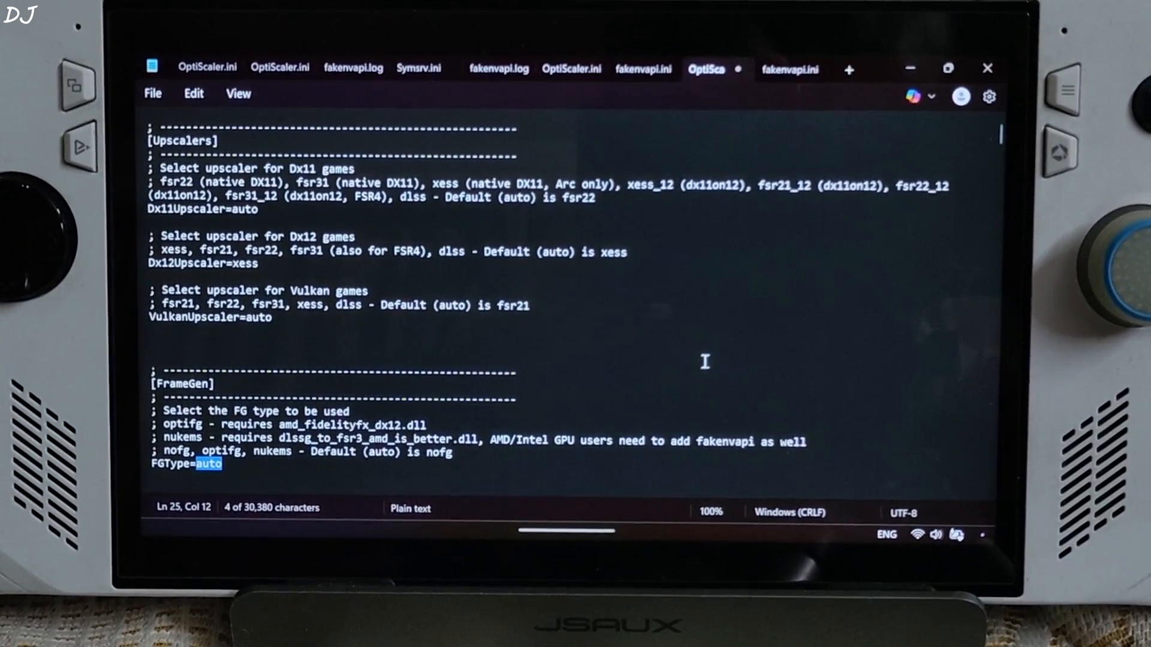
text(nuke)
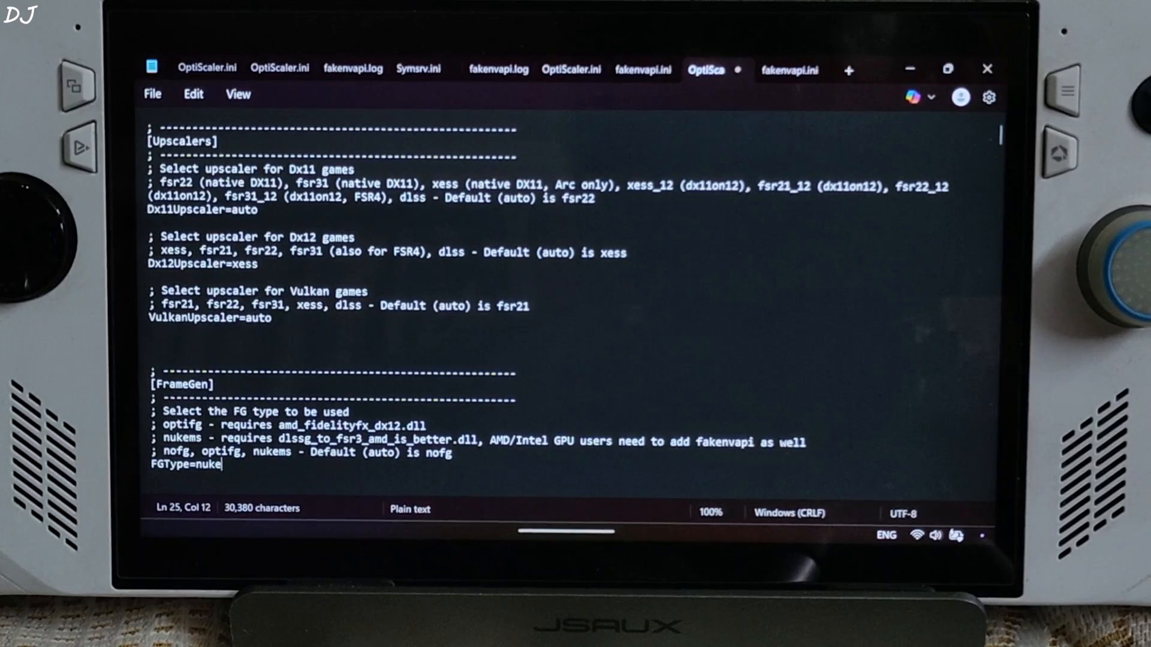
text(ms)
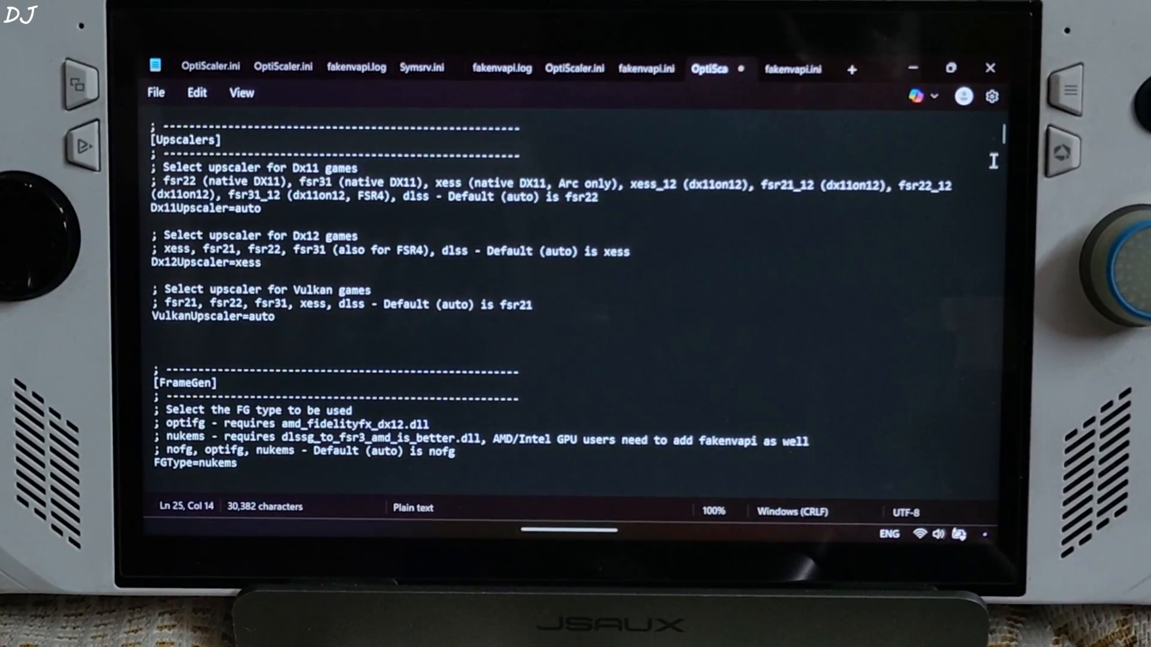
scroll(down, 3)
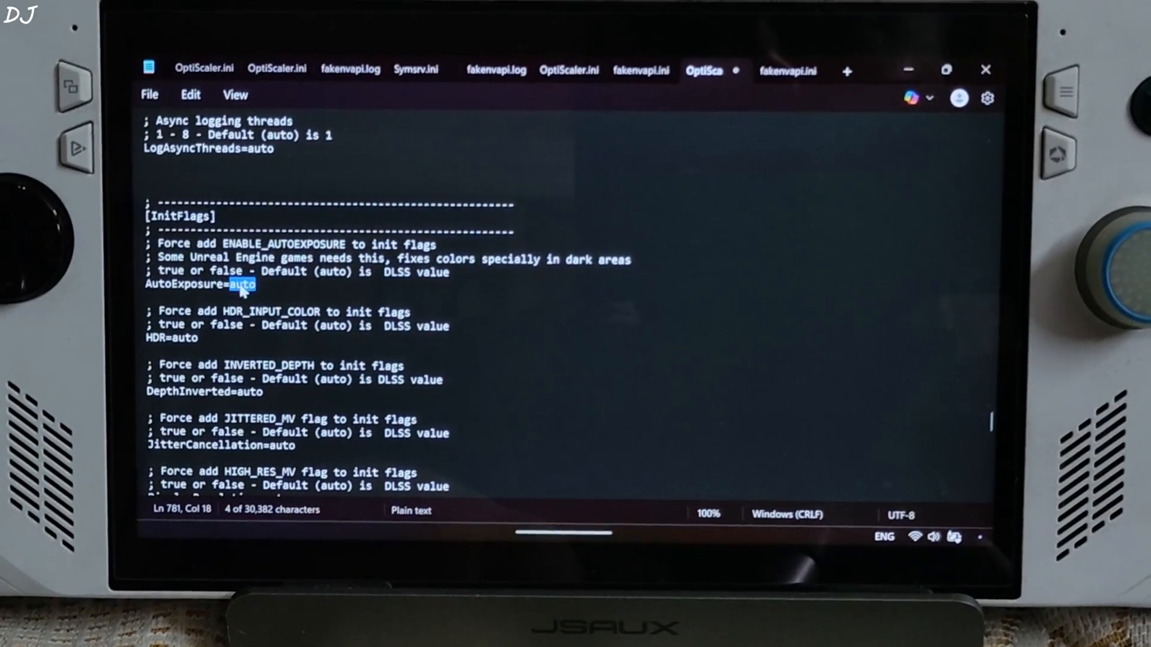
text(tr)
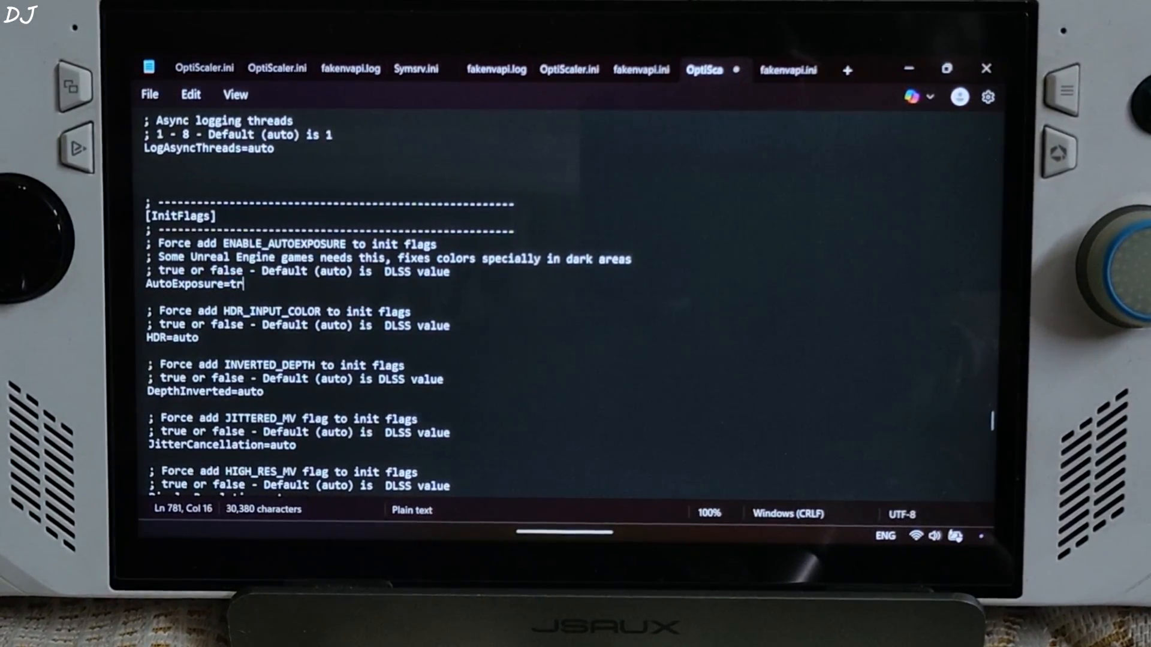
text(ue)
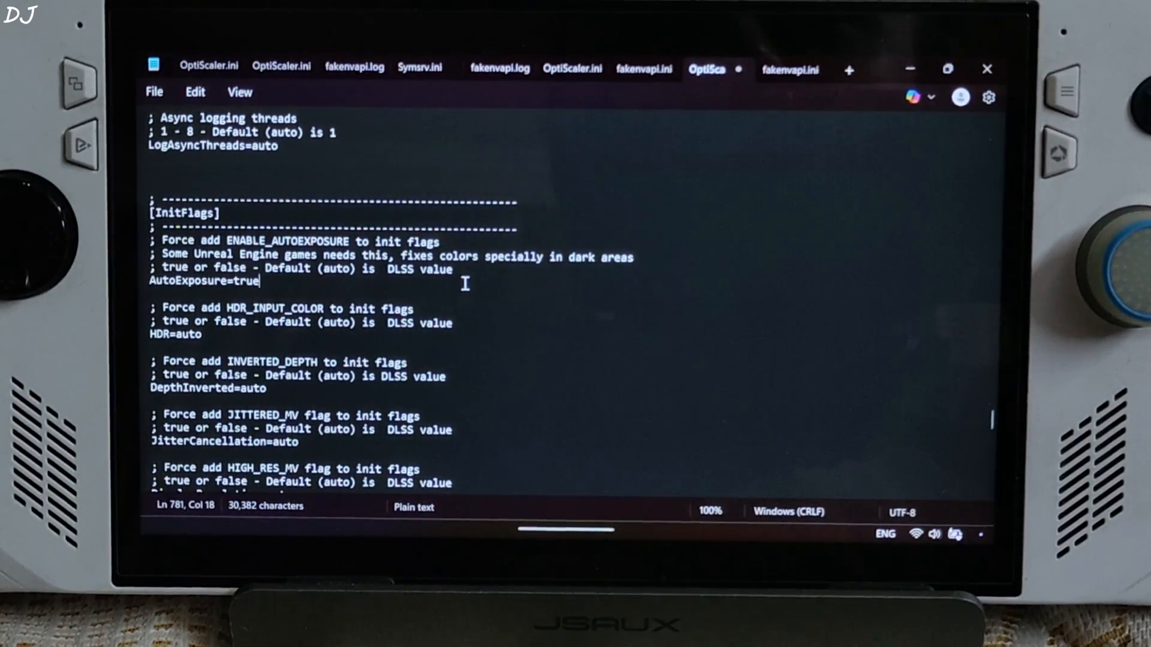
scroll(down, 3)
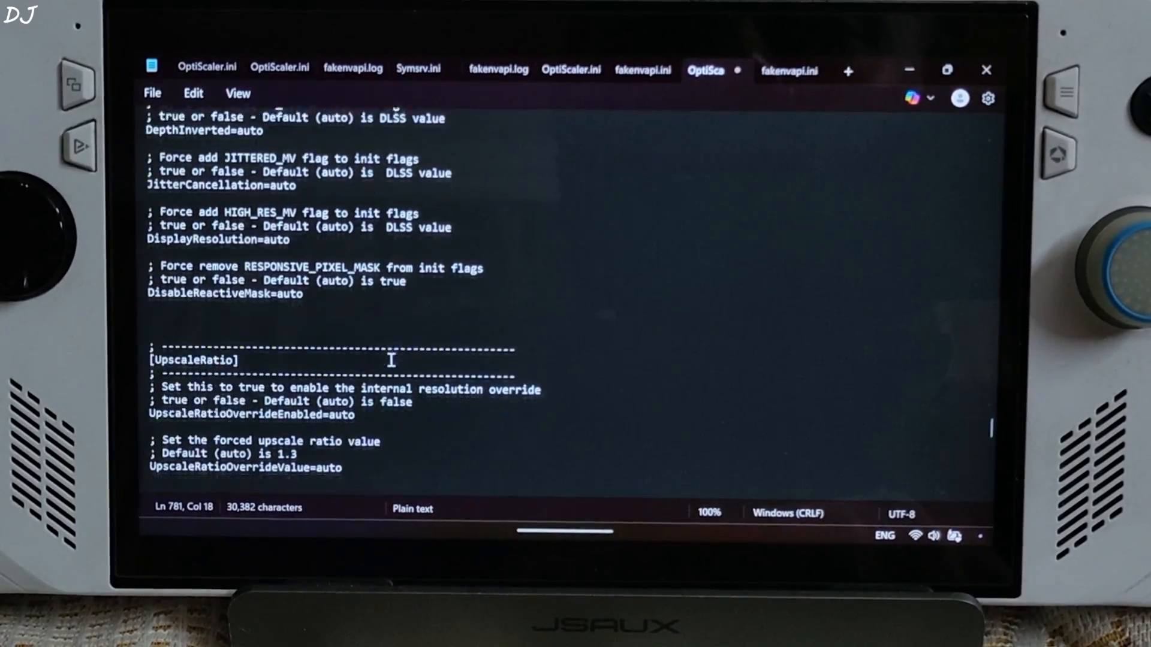
scroll(down, 3)
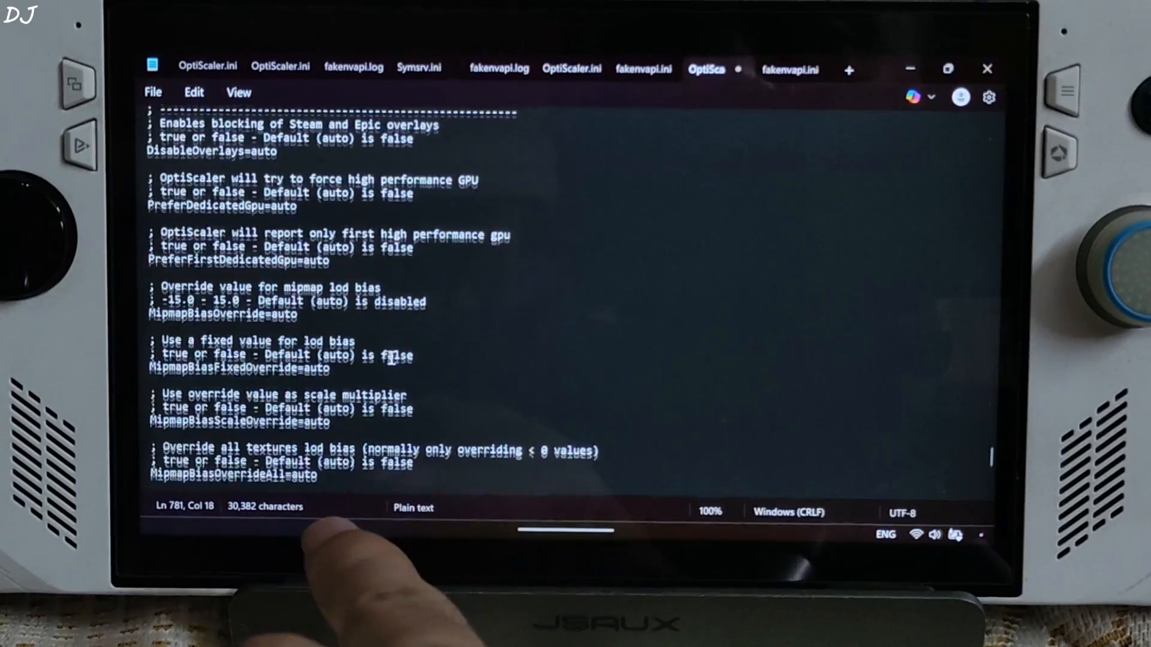
scroll(down, 3)
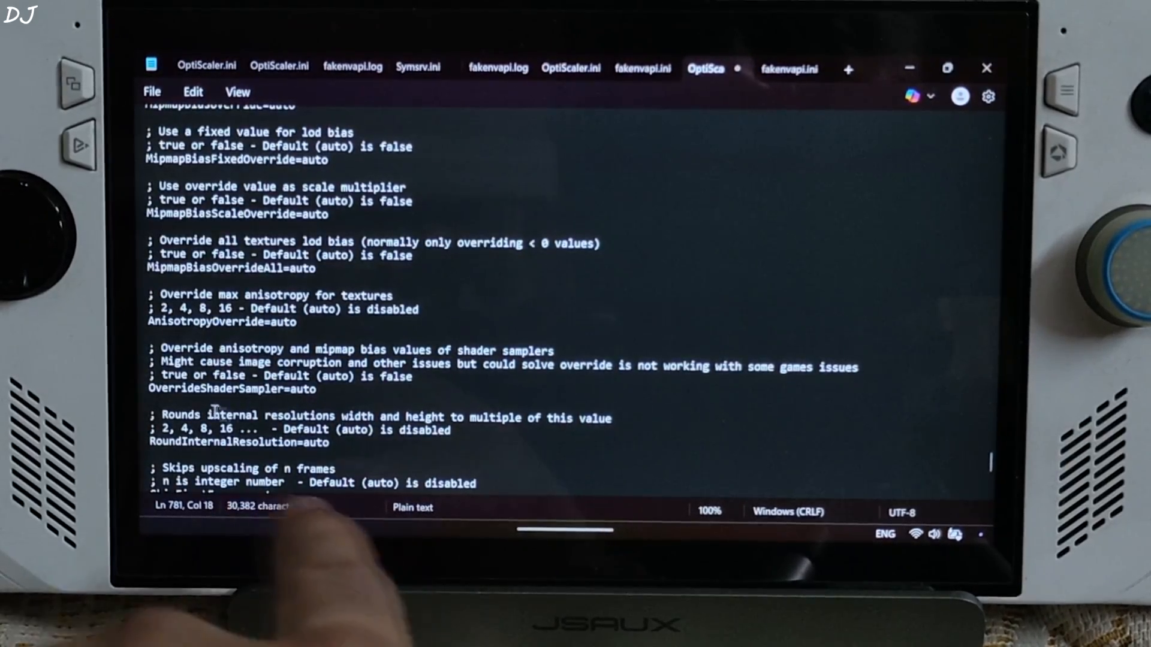
scroll(down, 3)
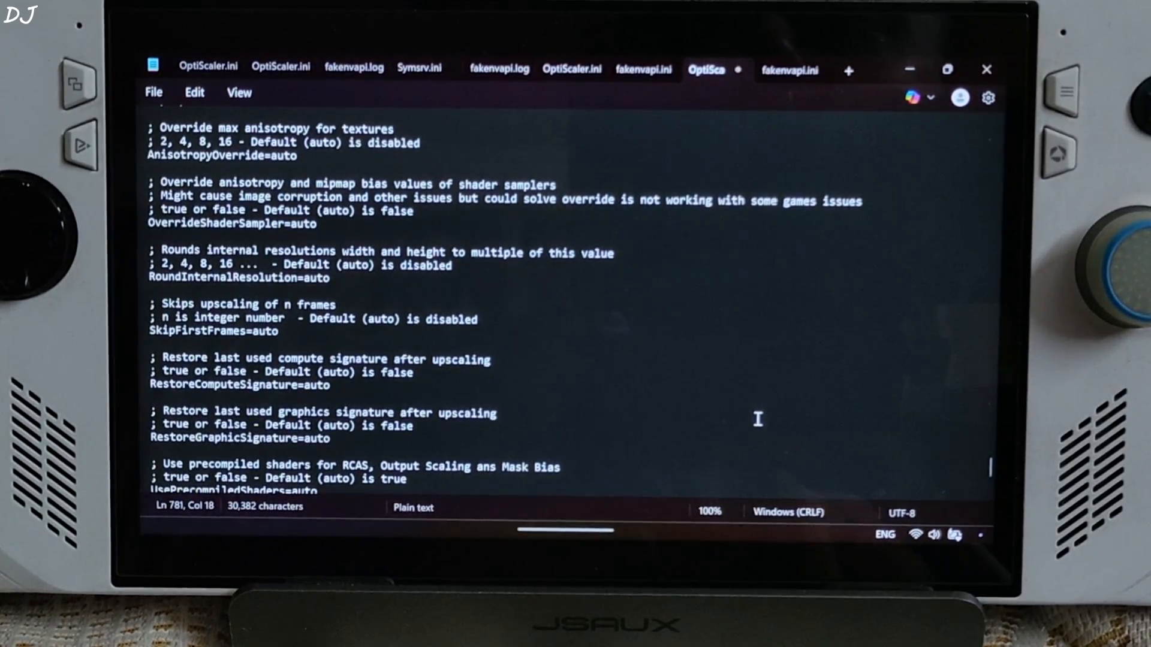
mouse_move(832, 298)
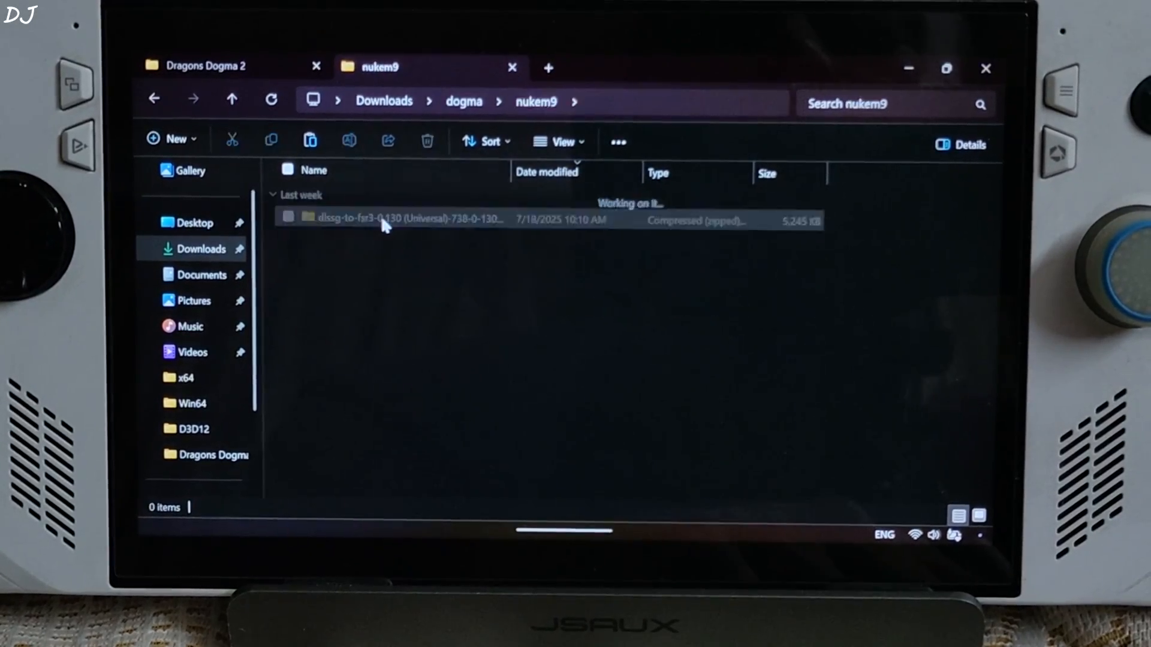
- Copy the dlssg-to-fsr3 dll_version files and fakenvapi files into the game folder, selecting fakenvapi.ini
double_click(404, 219)
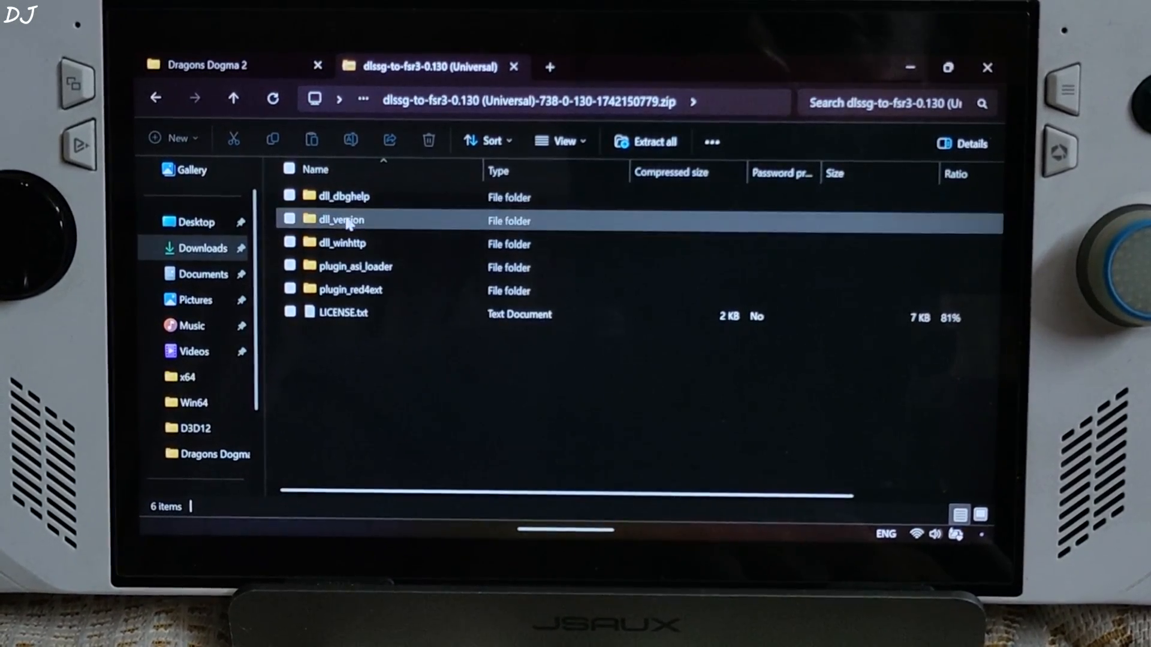
double_click(340, 220)
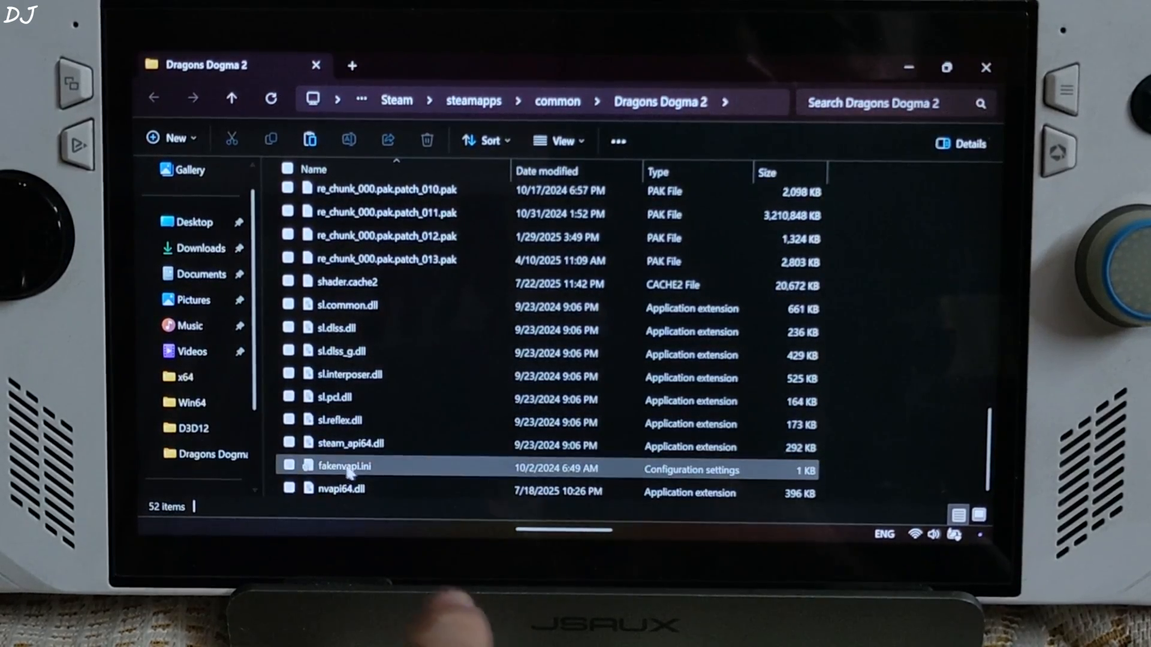
click(344, 465)
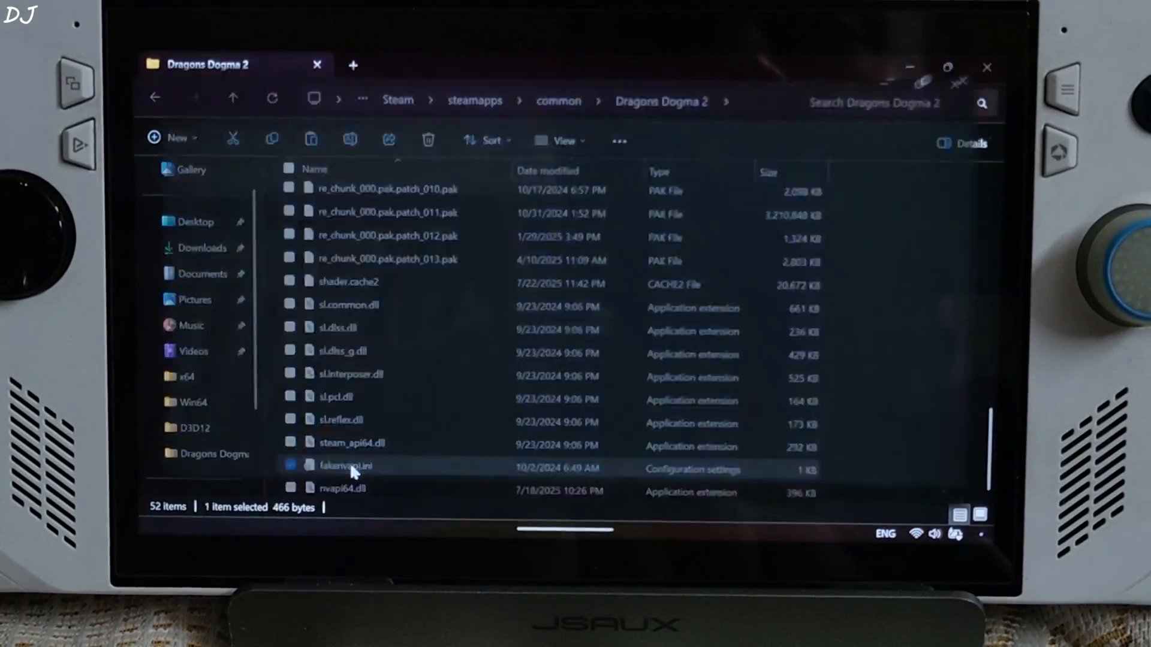
- Open fakenvapi.ini in Notepad and delete the 0 after force_reflex=
double_click(345, 465)
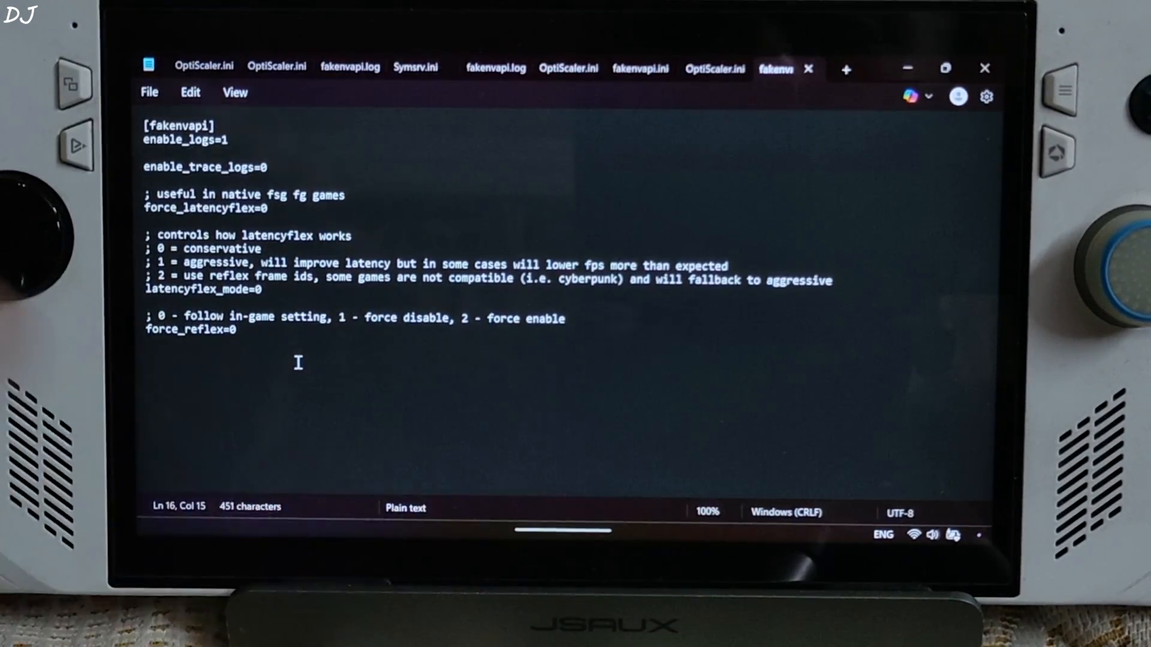
key(Backspace)
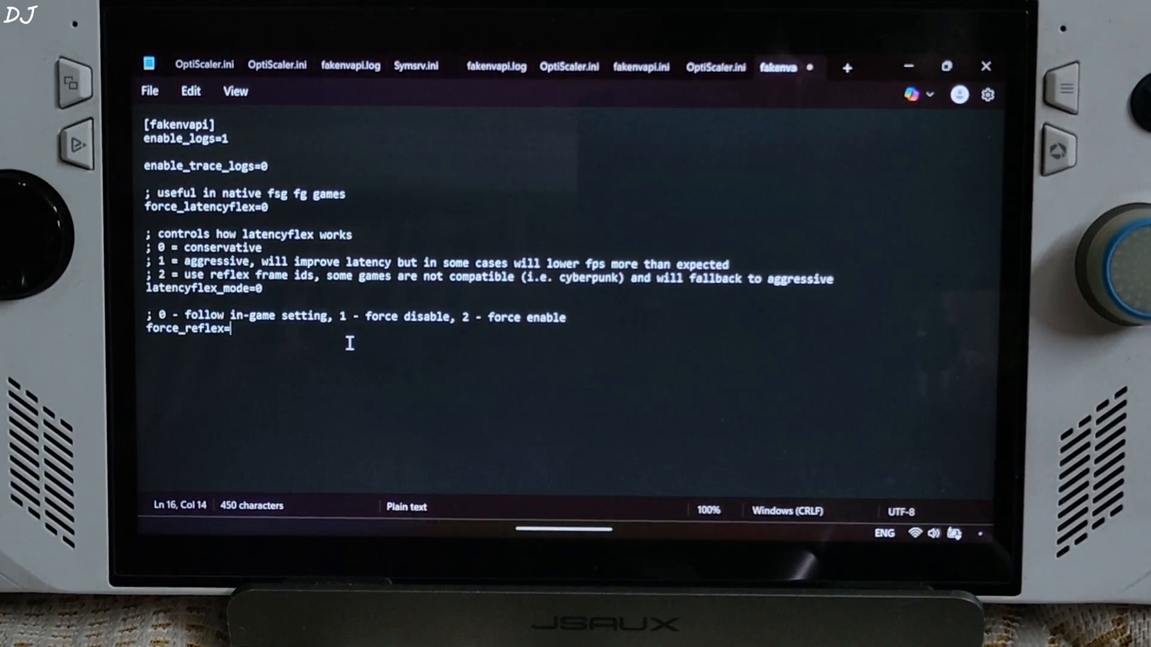
click(150, 91)
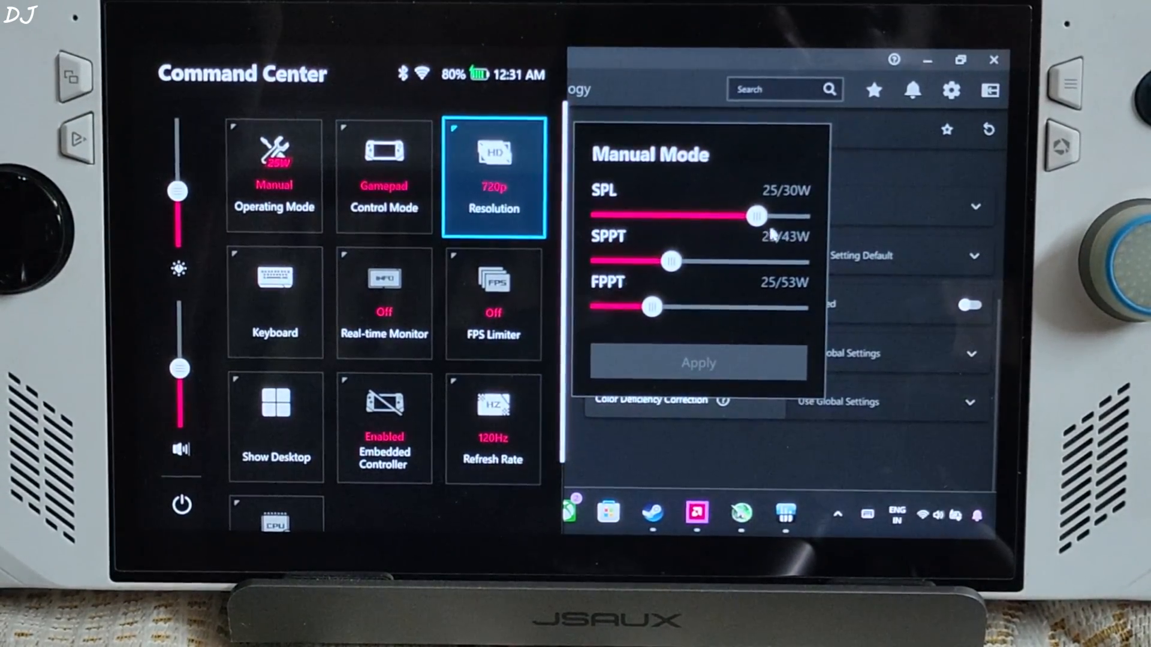
- Drag the Manual Mode SPL power slider to 25 W
drag(756, 215, 774, 215)
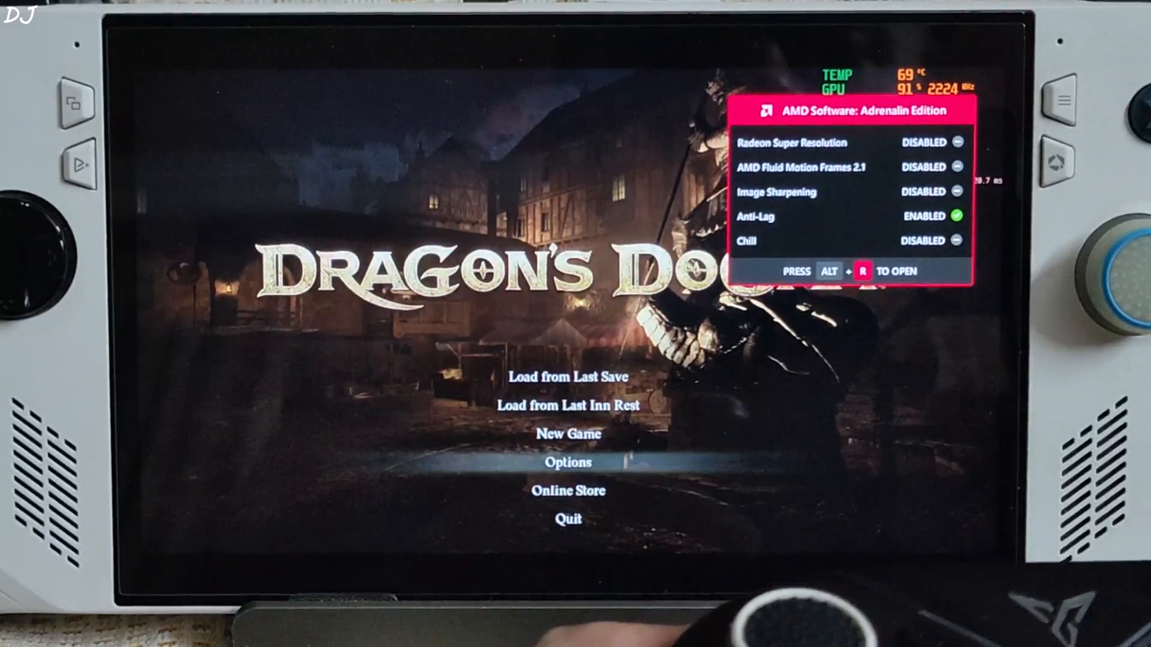
- Open the game's Options and toggle DLSS Frame Generation in Graphics, ending Off
click(568, 462)
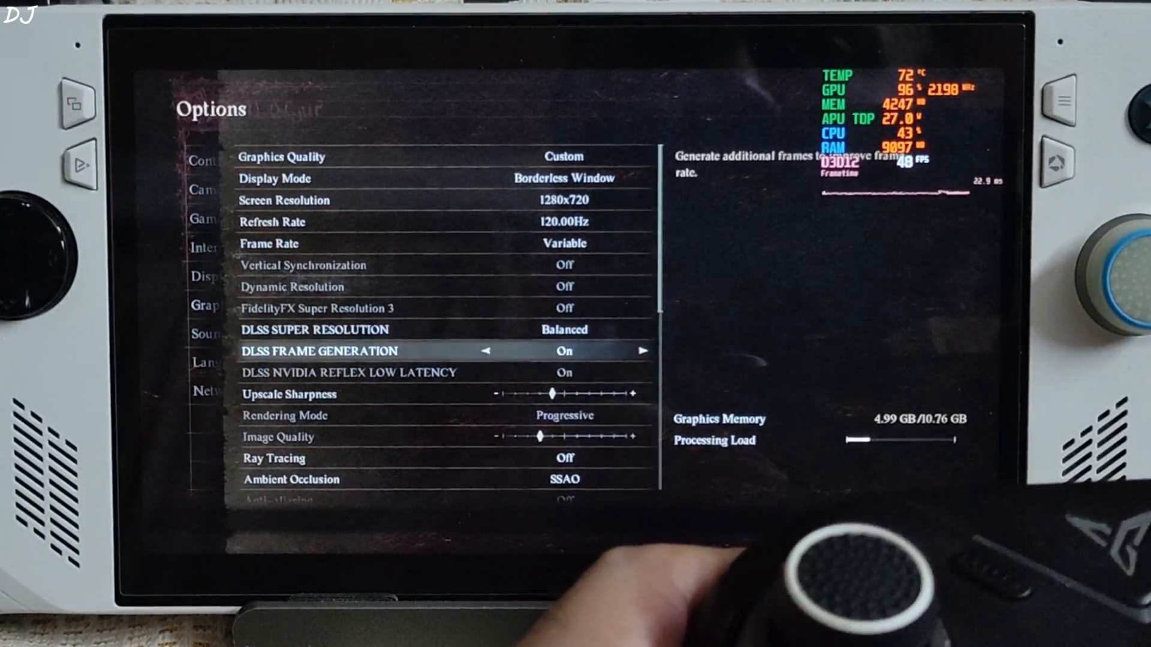
key(up)
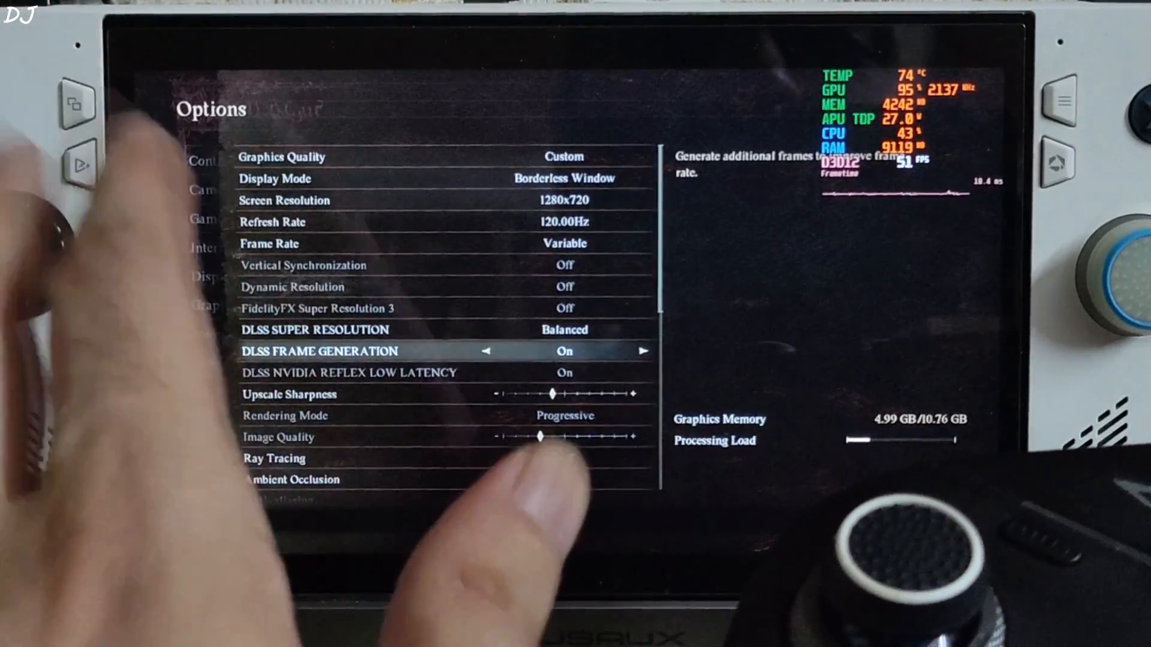
key(down)
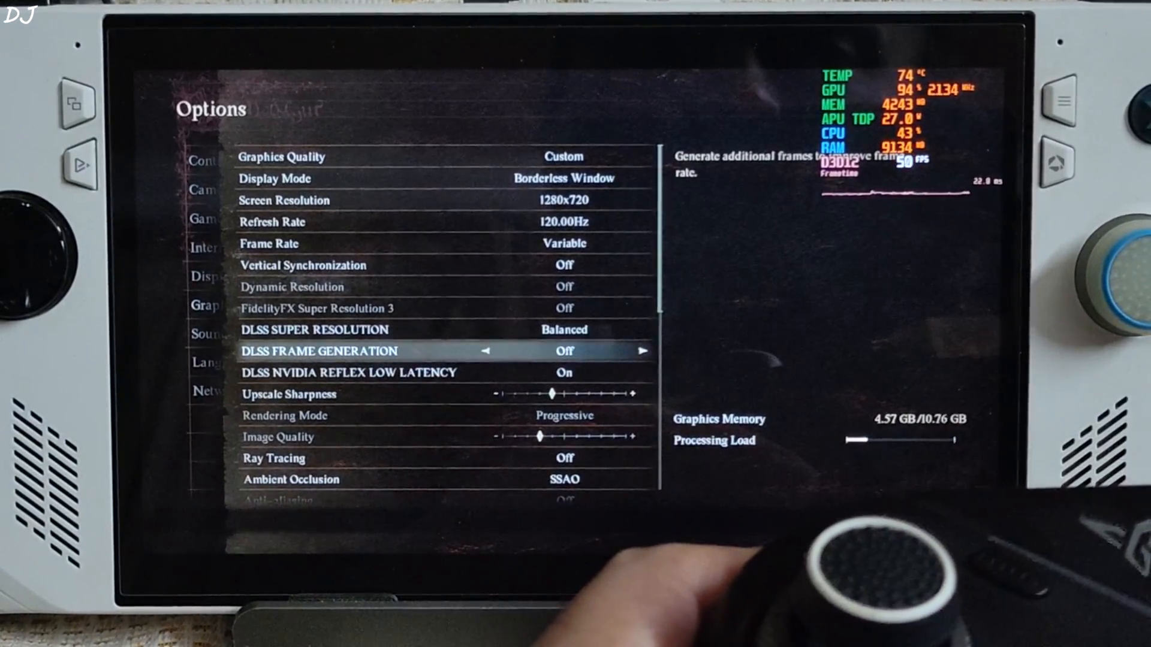
- Turn off Reflex low latency and set Texture Quality to Medium (0.25 GB)
key(down)
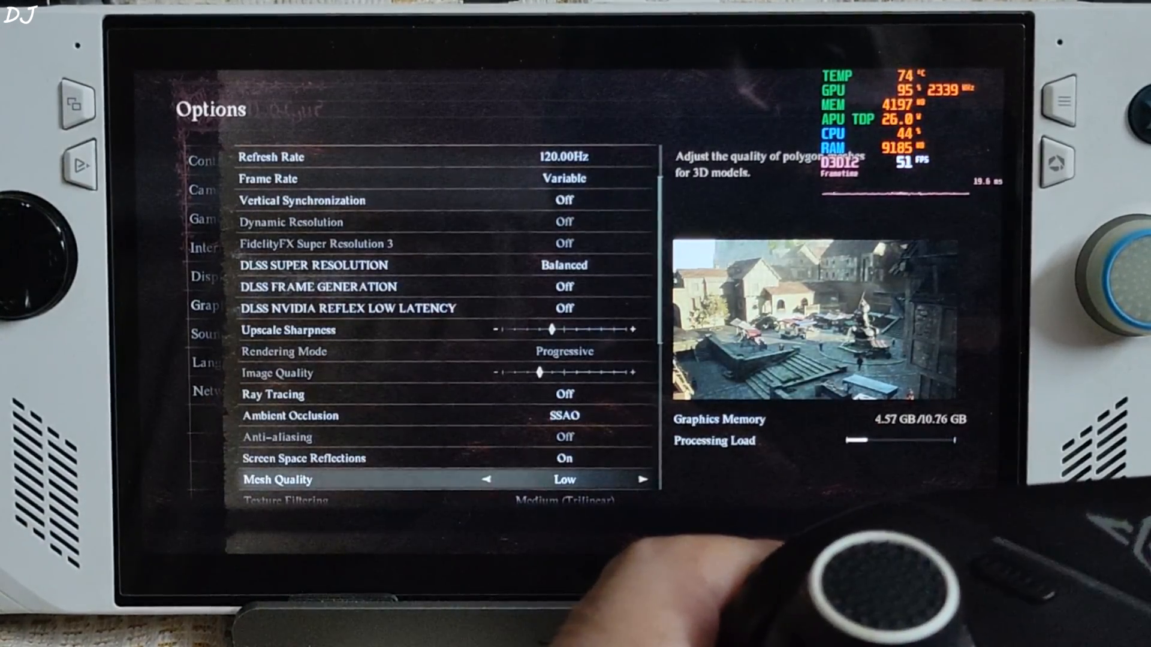
scroll(down, 3)
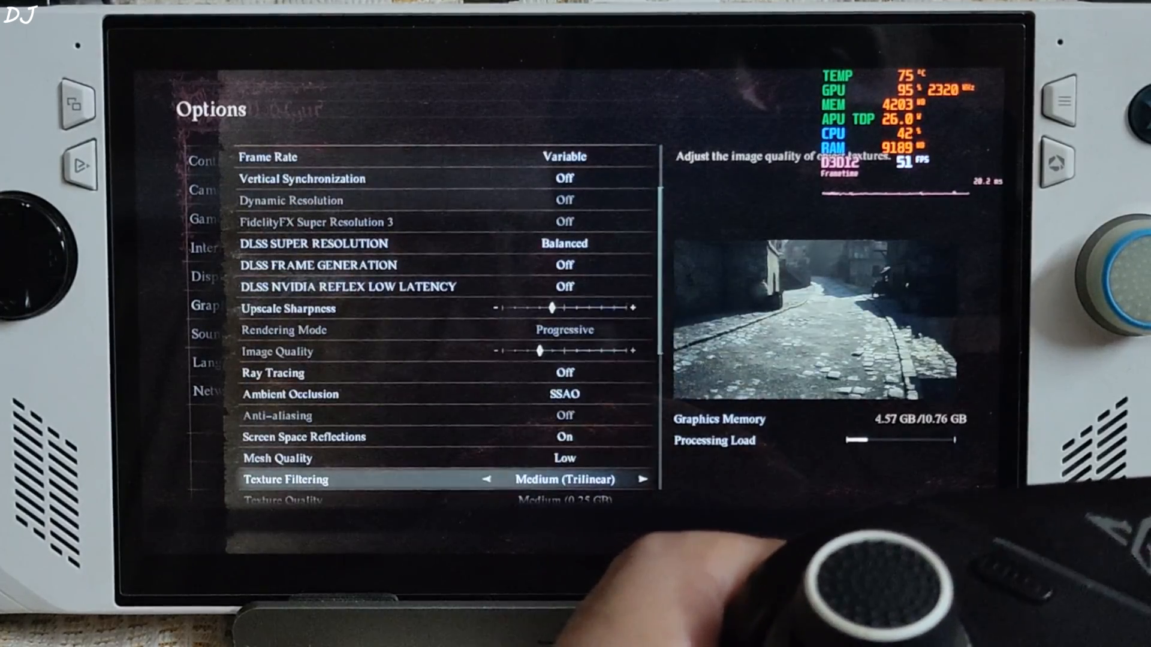
key(up)
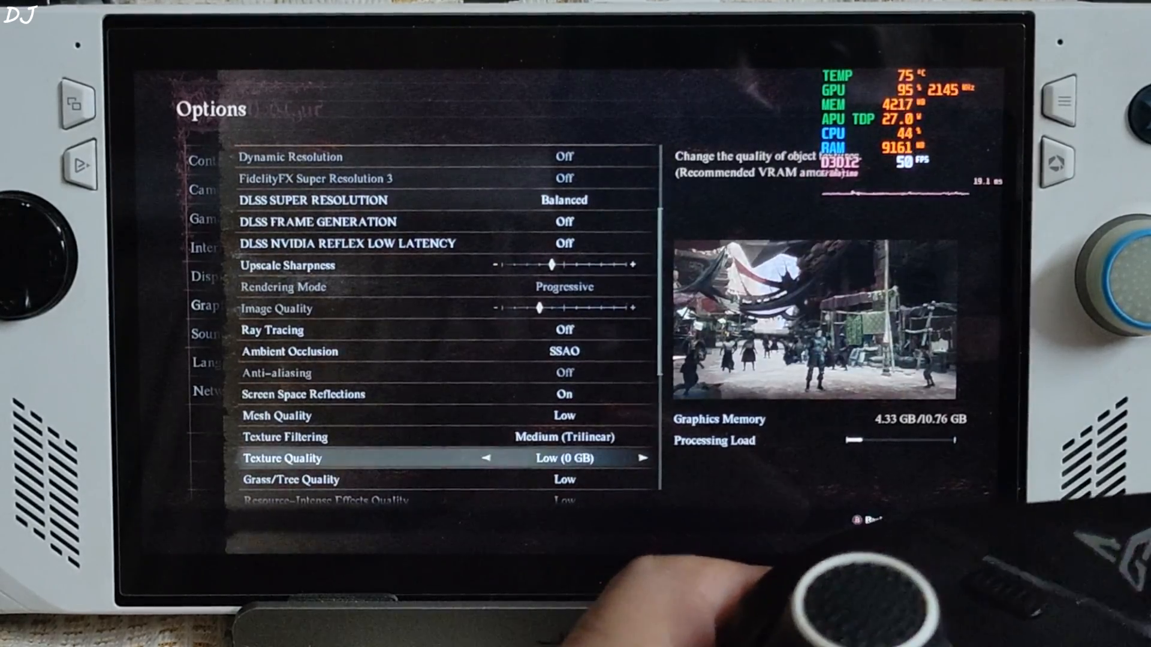
click(643, 458)
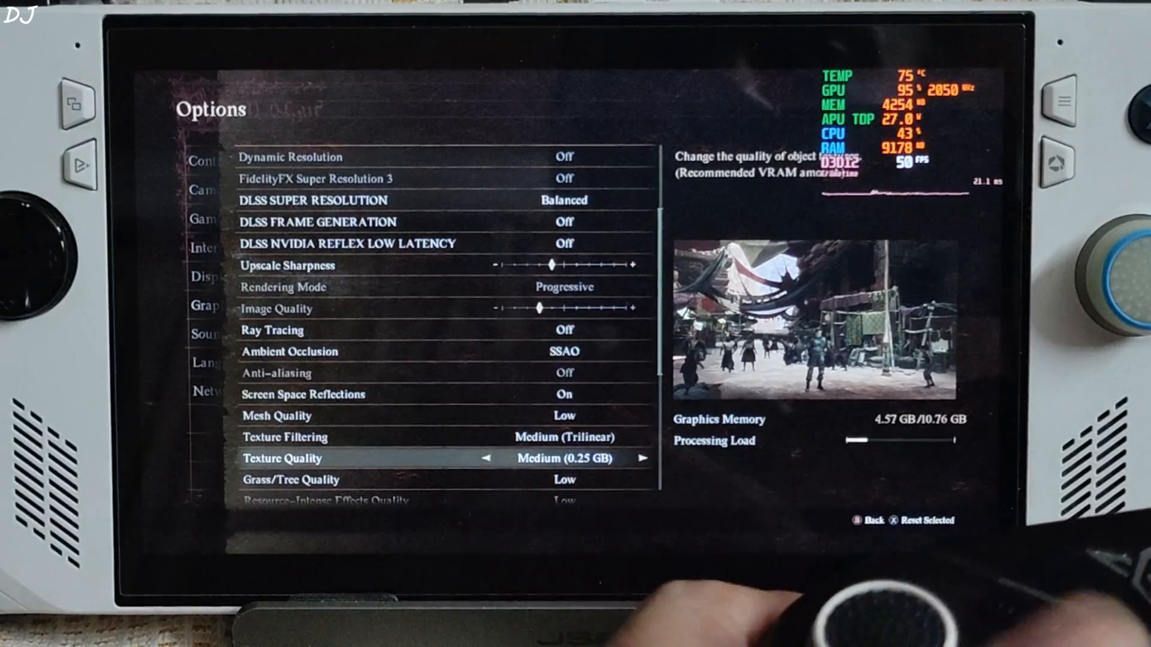
- Turn off Contact Shadows and bring up the OptiScaler overlay in-game
scroll(down, 3)
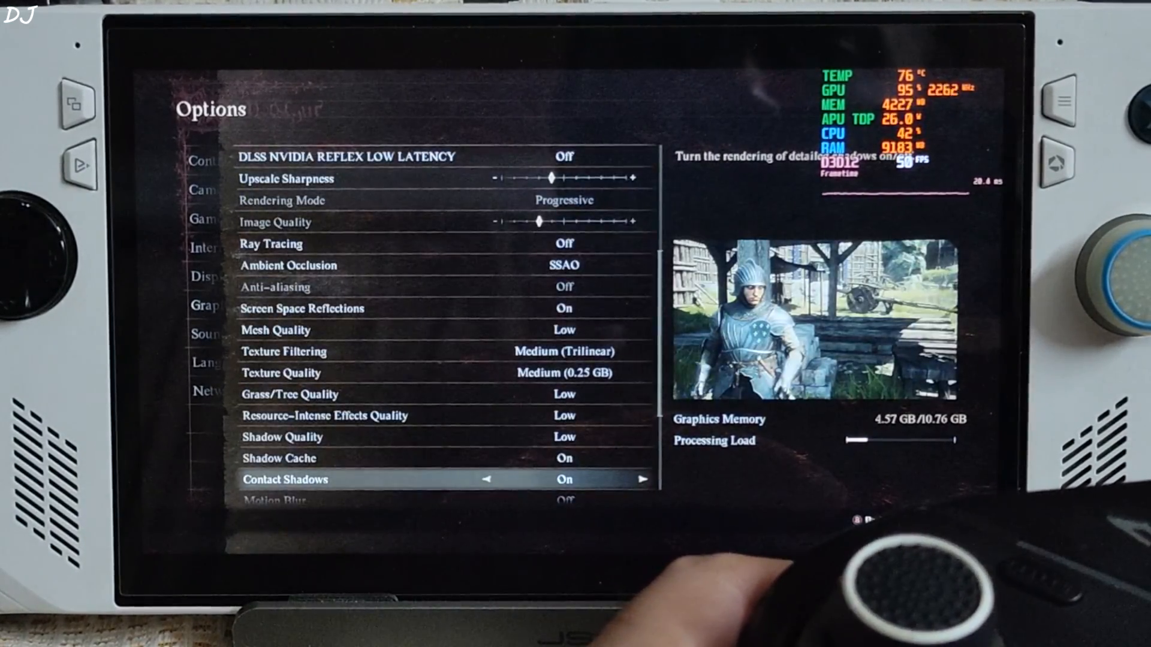
scroll(down, 3)
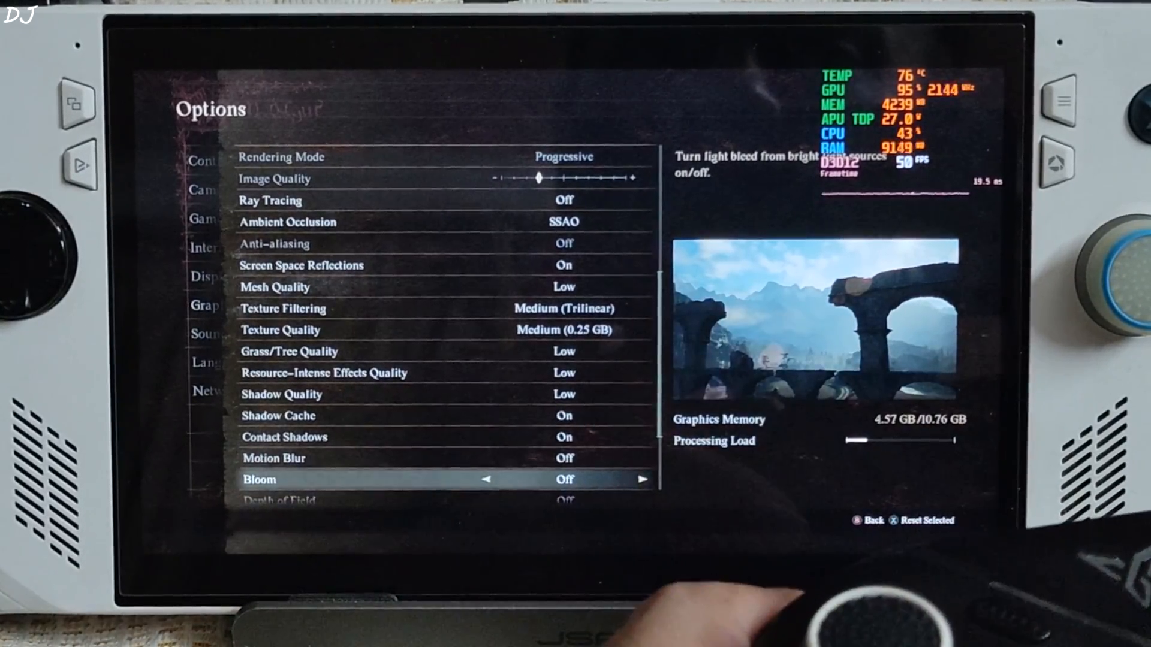
key(up)
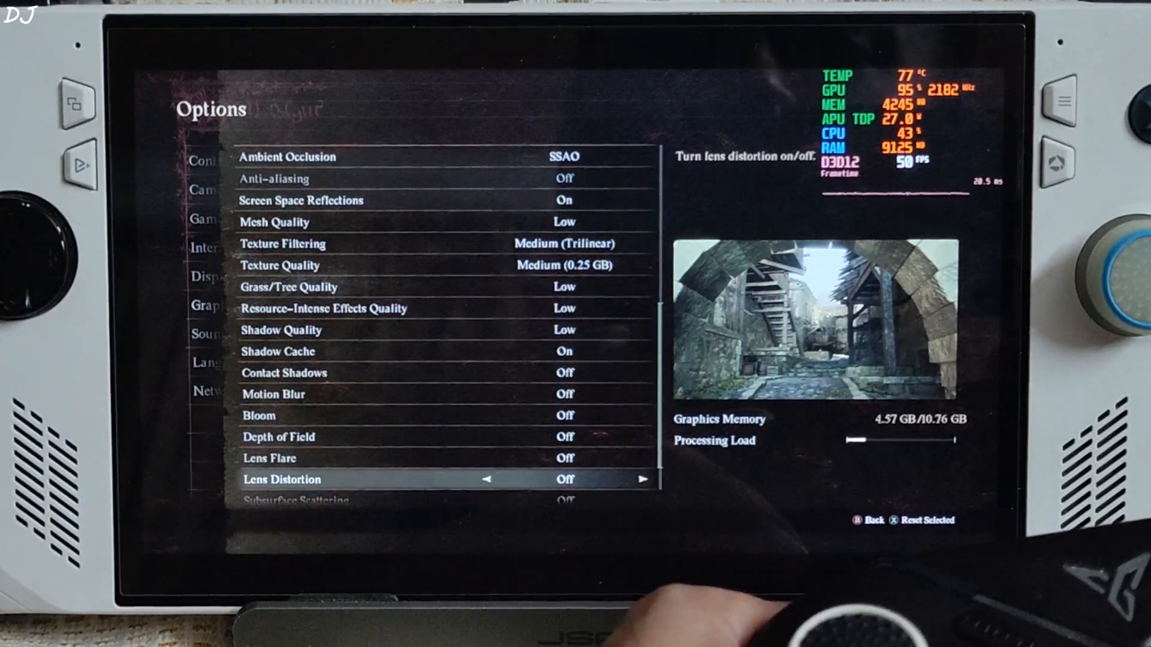
scroll(down, 3)
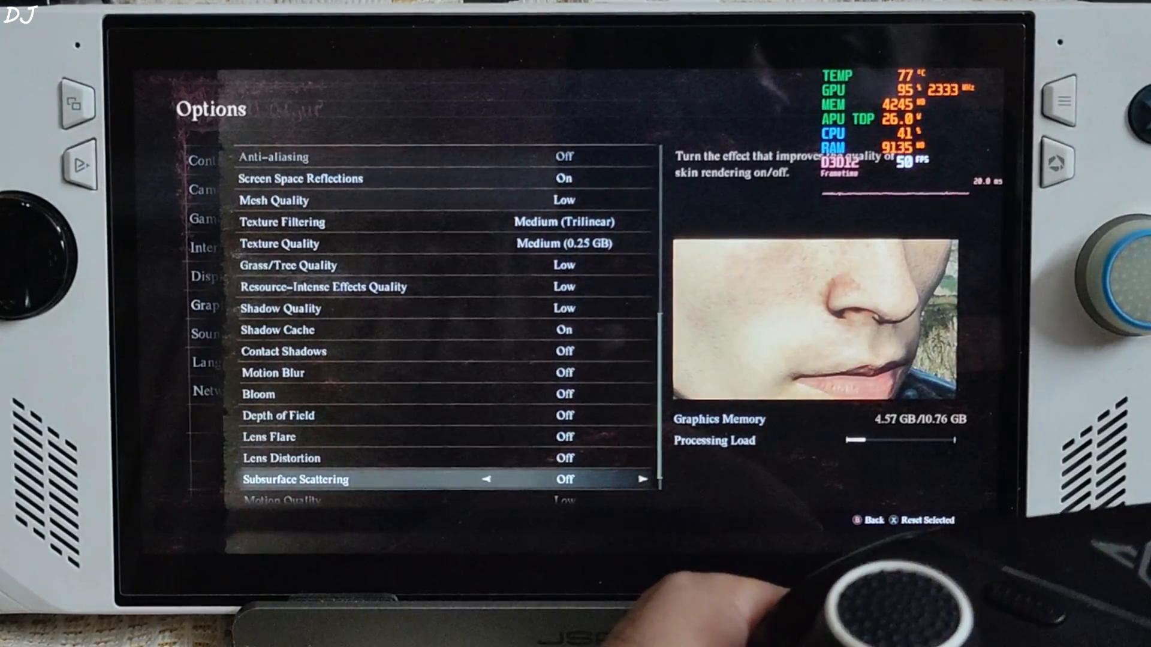
key(down)
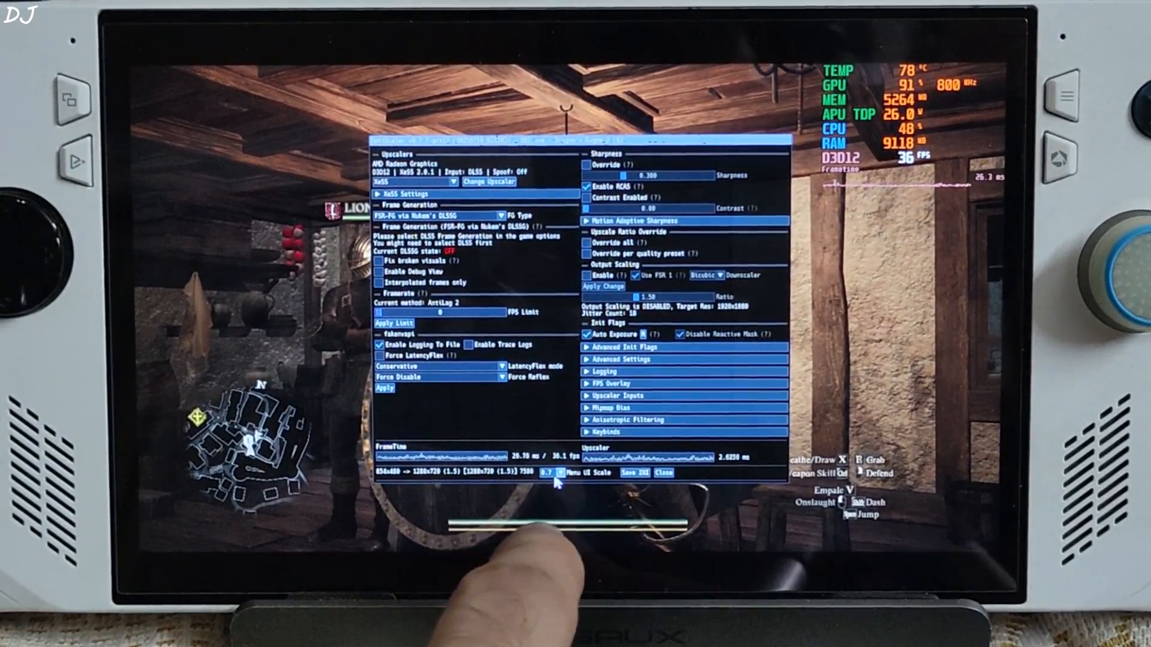
- Raise the OptiScaler Menu UI Scale from 0.7 to 1.1 and Save INI
click(547, 472)
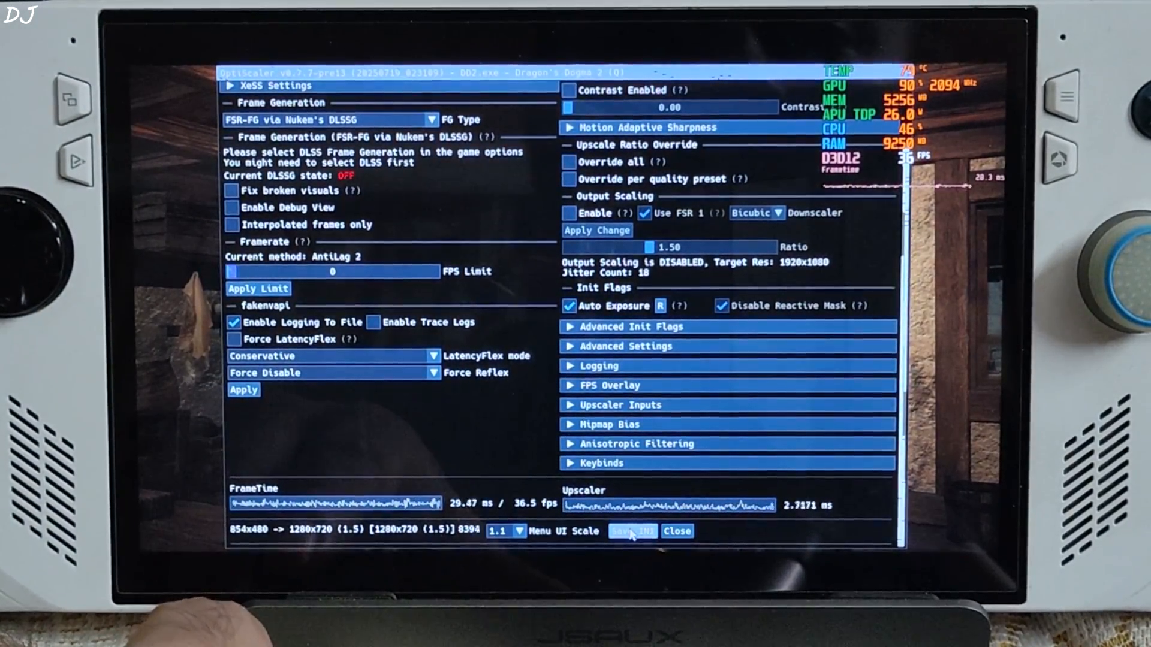
click(676, 530)
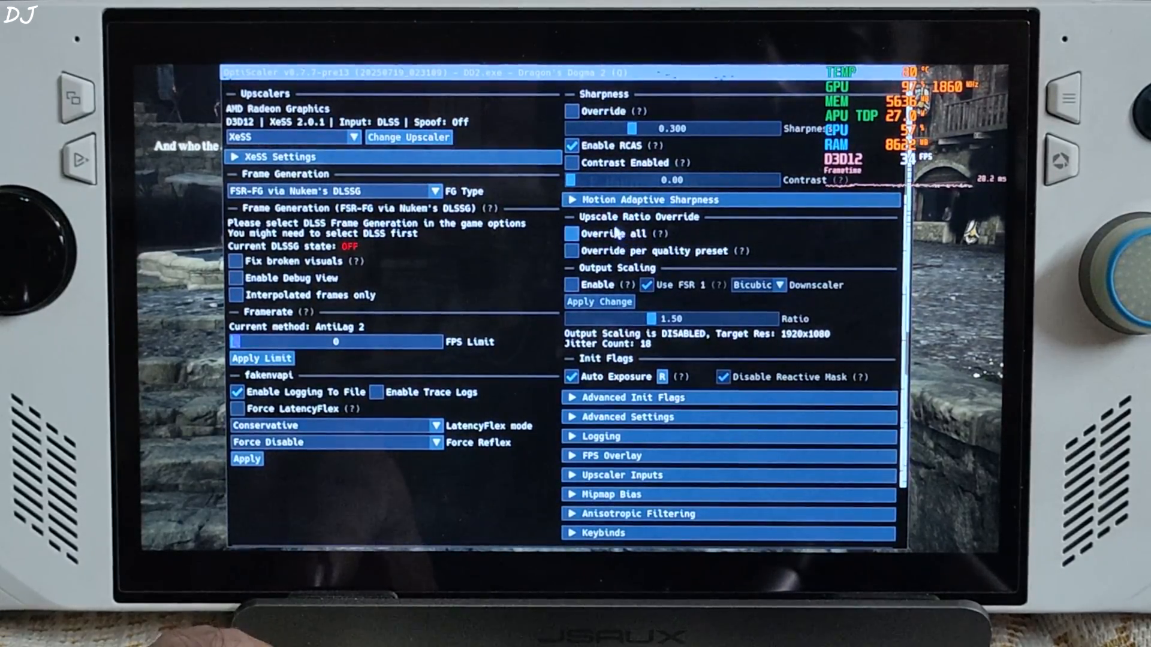
- Close the OptiScaler overlay after seeing Current DLSSG state OFF
click(571, 251)
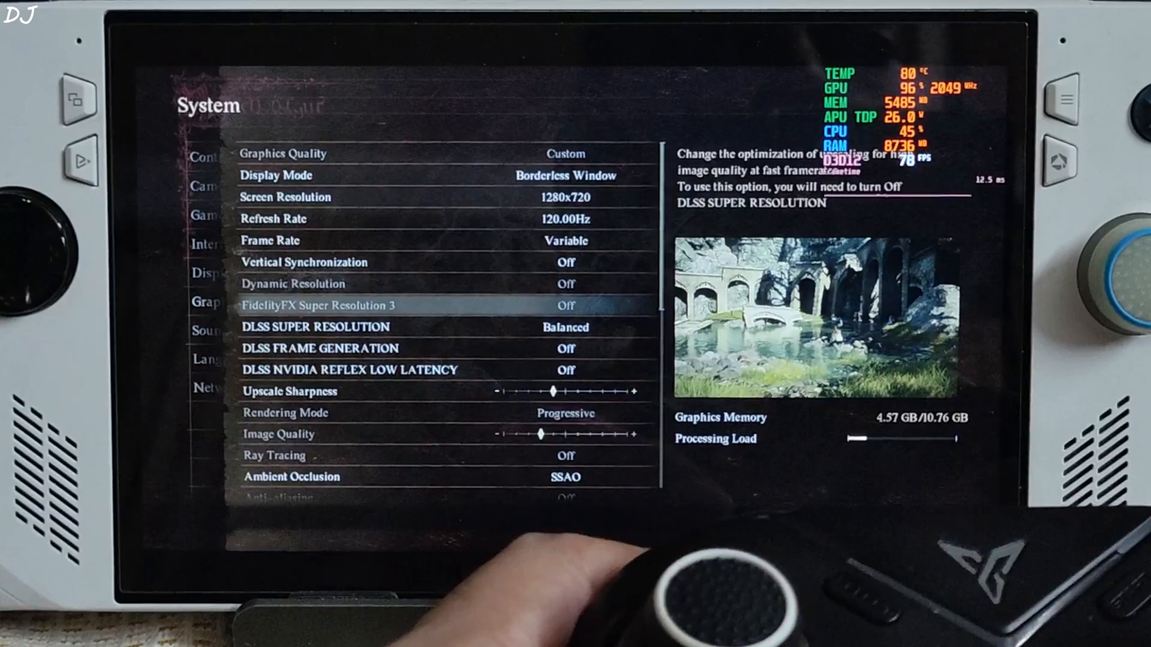
- Switch DLSS NVIDIA Reflex Low Latency and DLSS Frame Generation to On in Graphics
key(down)
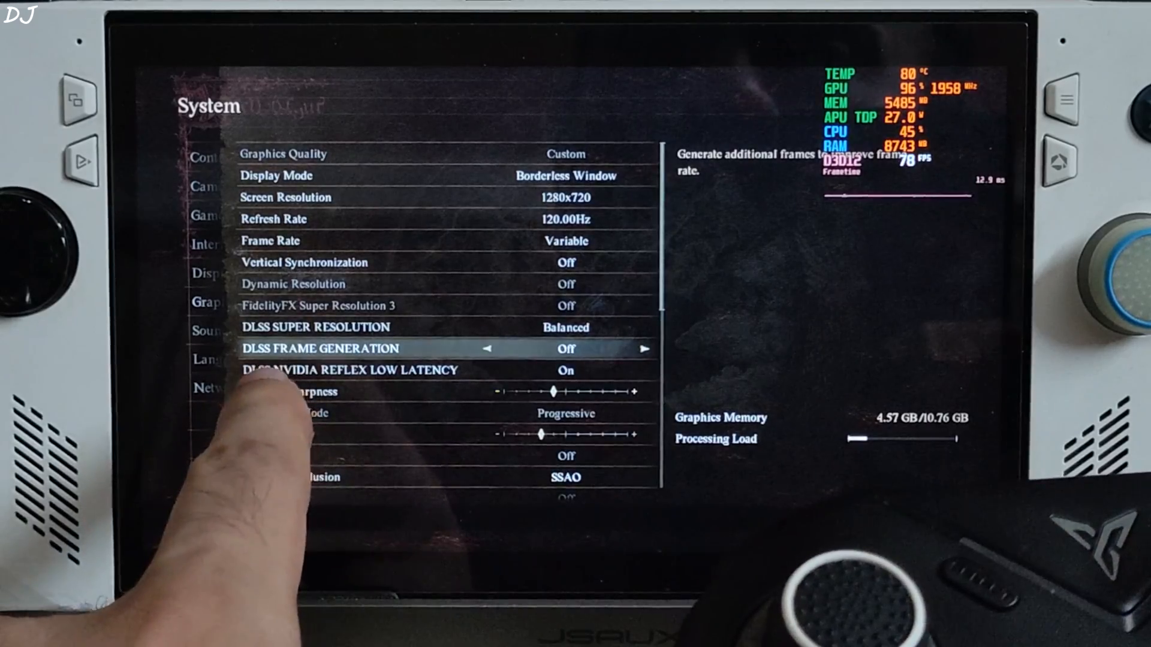
click(648, 349)
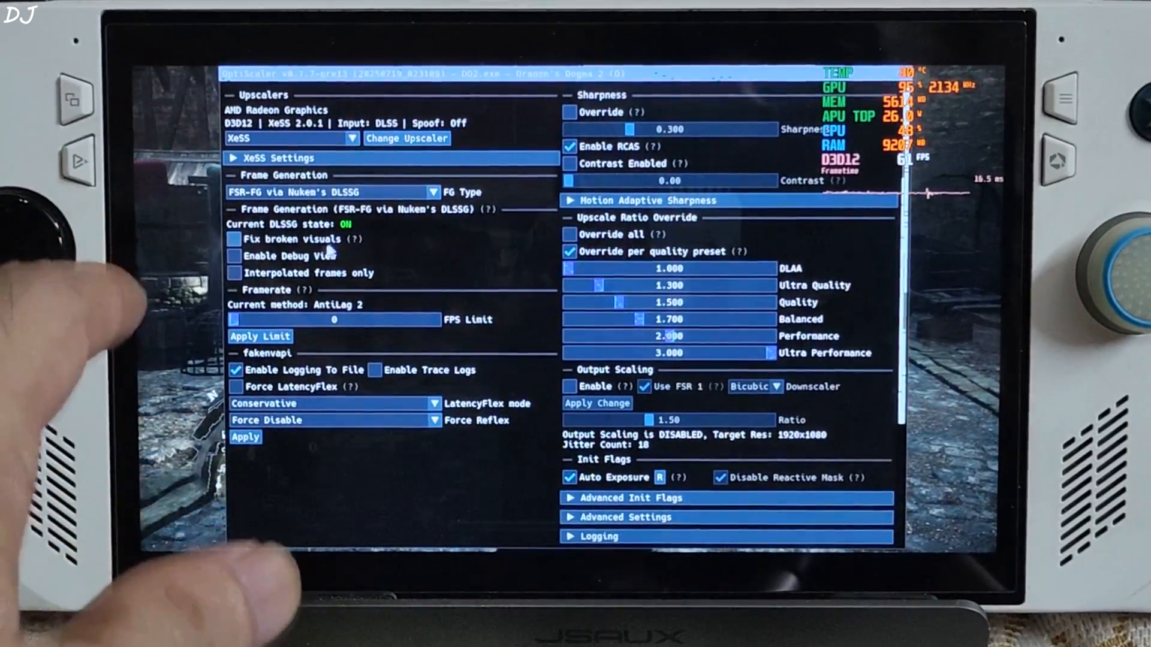
- Toggle OptiScaler's Enable Debug View on and then back off
click(235, 254)
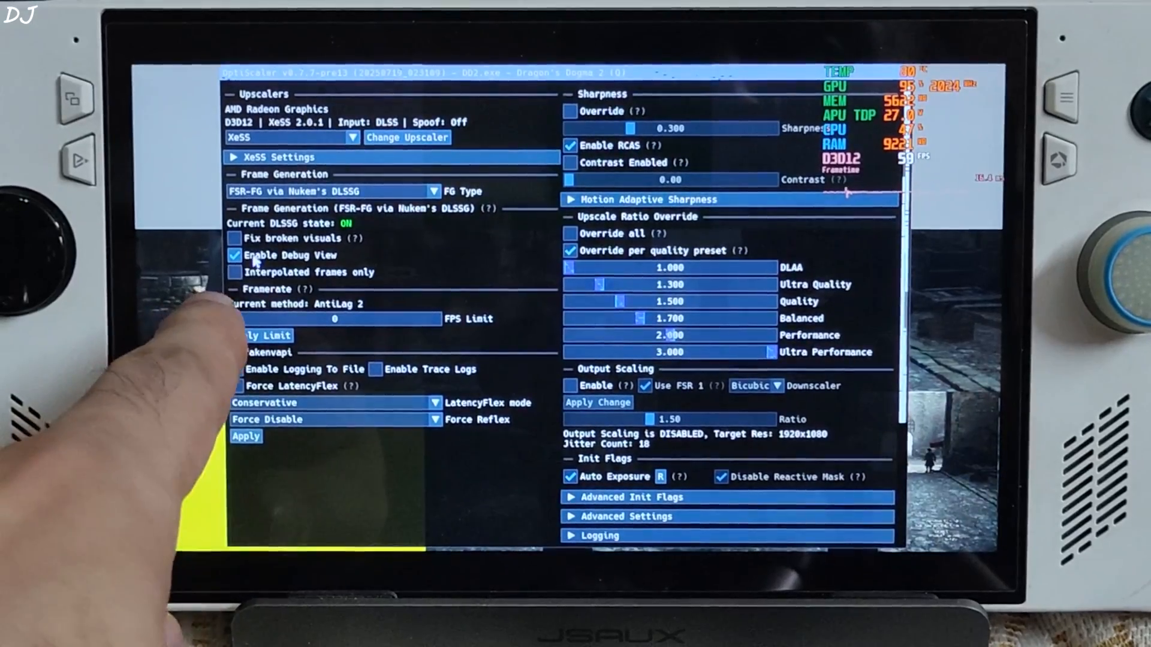
click(236, 369)
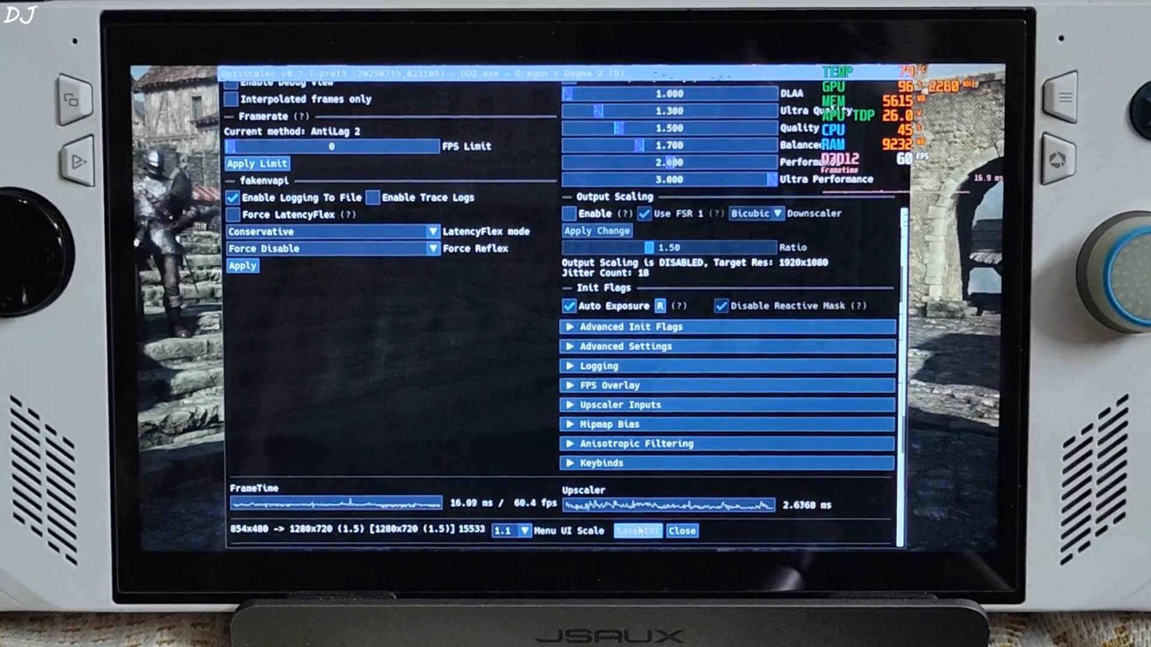
click(681, 530)
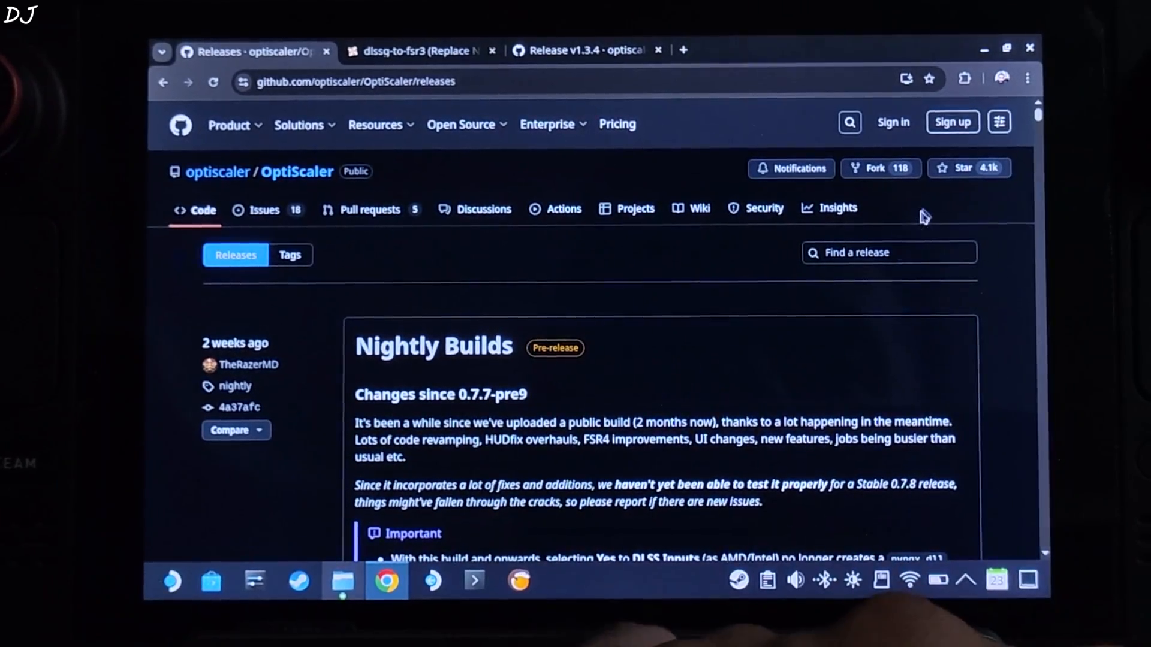
- Expand the Assets list of the OptiScaler nightly release
scroll(down, 3)
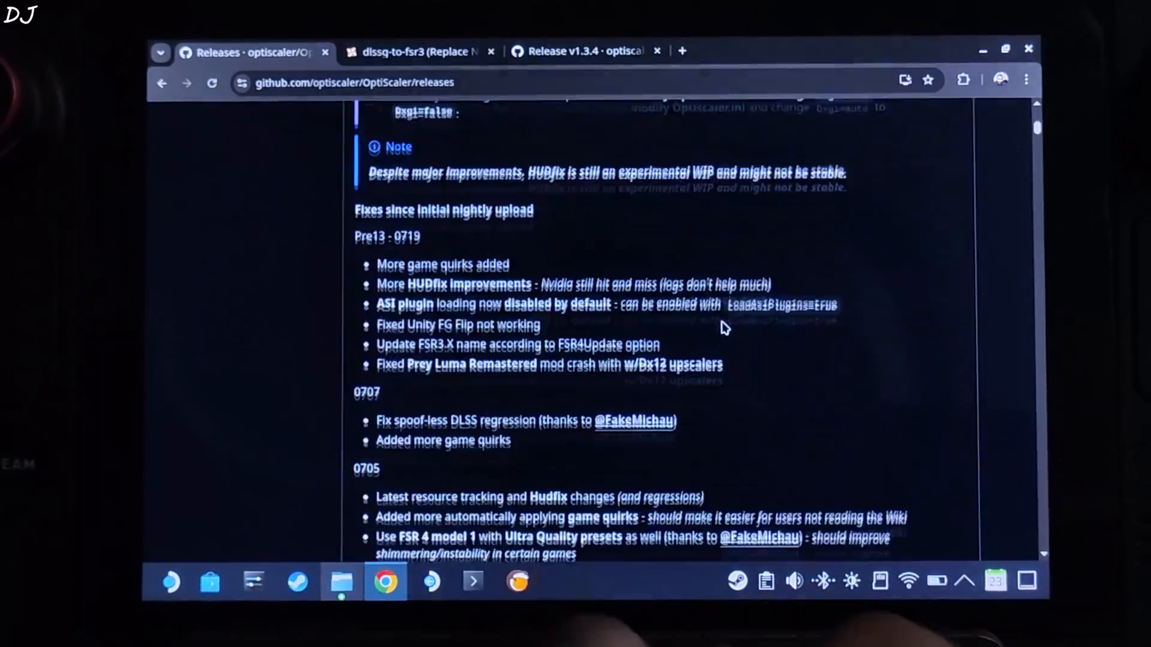
scroll(down, 3)
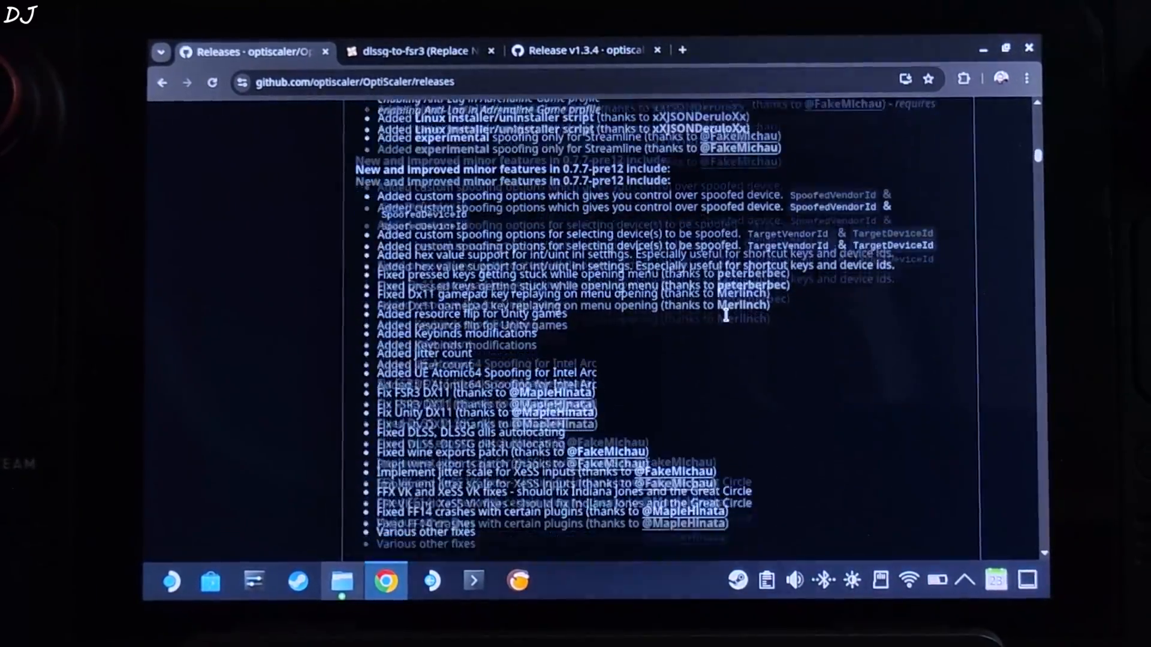
scroll(down, 3)
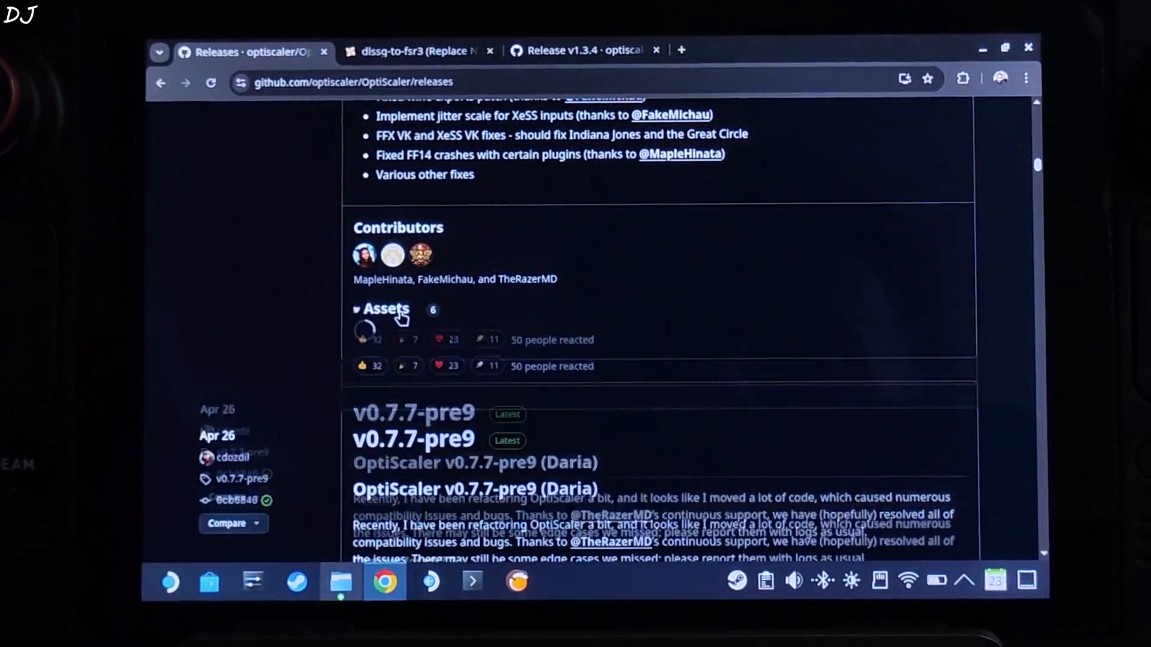
click(385, 308)
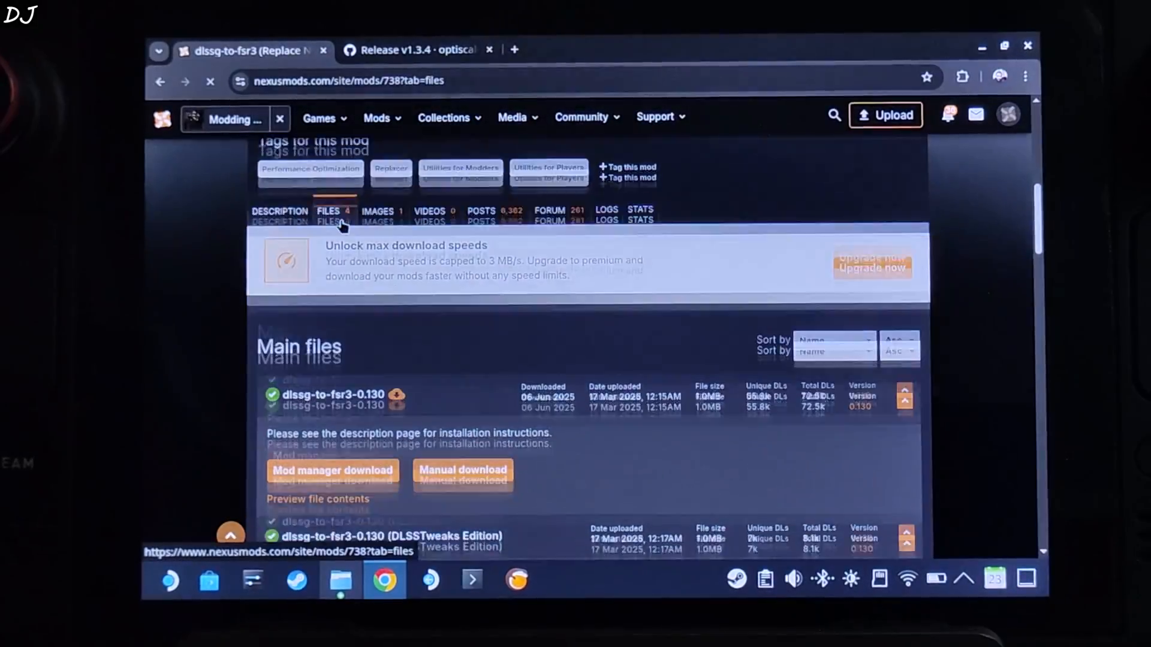
- Manually download the Universal dlssg-to-fsr3 file from Nexus Mods
scroll(down, 3)
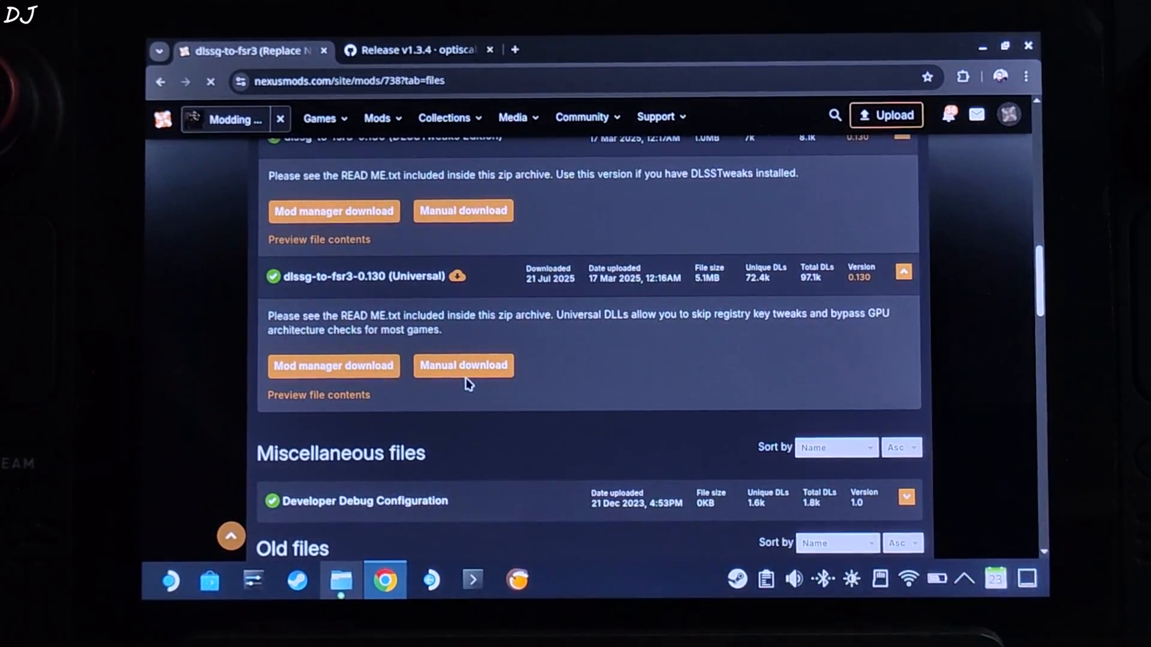
click(463, 365)
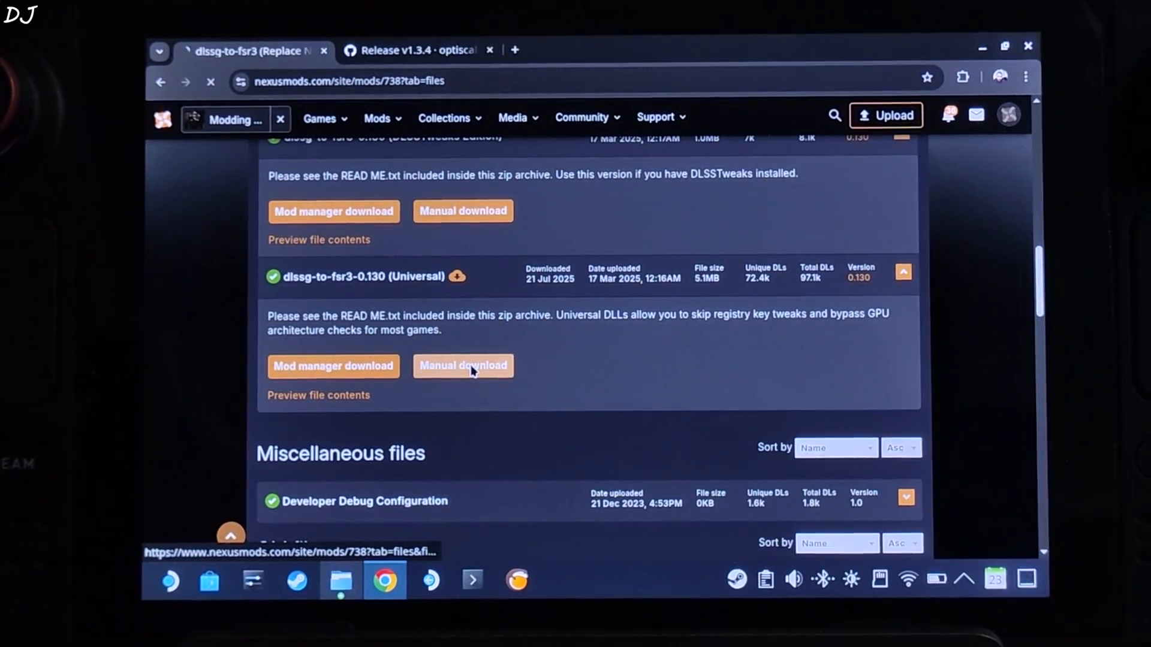
click(462, 365)
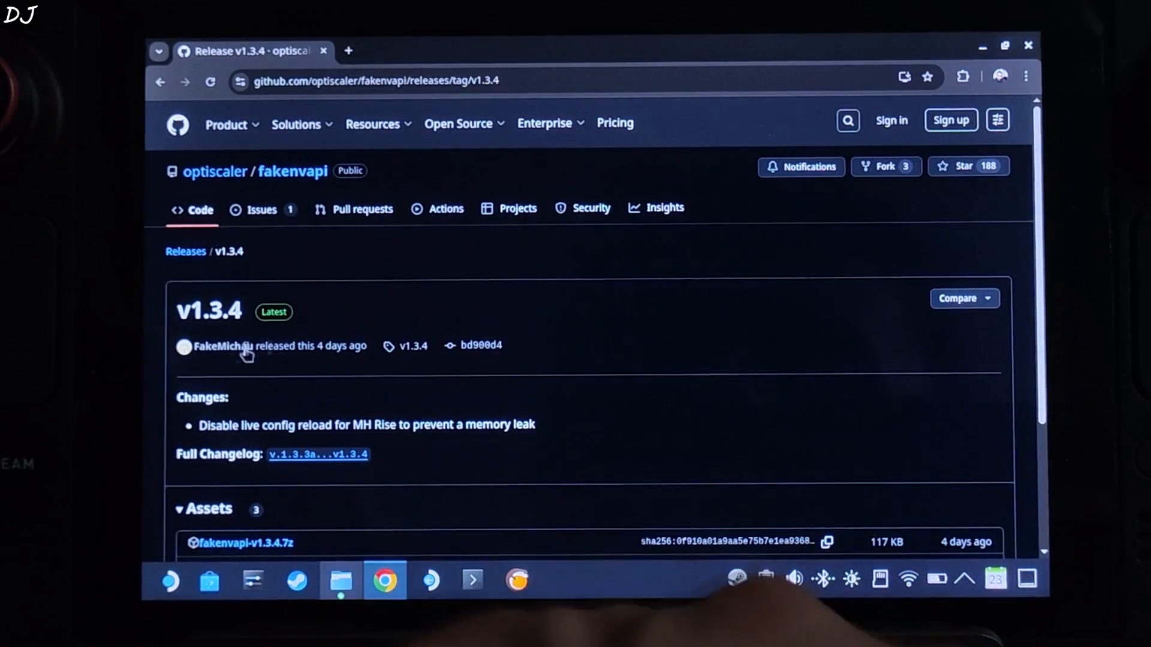
scroll(down, 3)
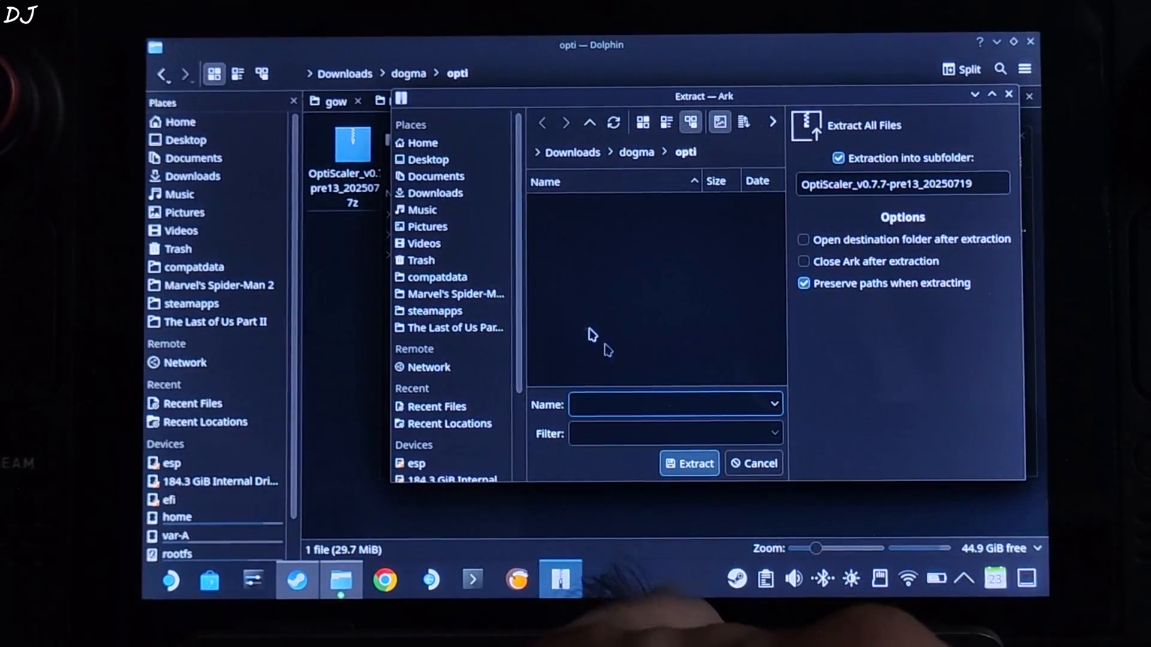
- Copy OptiScaler.ini, OptiScaler.dll, amd_fidelityfx_dx12.dll and libxess.dll from the extracted OptiScaler folder
click(687, 463)
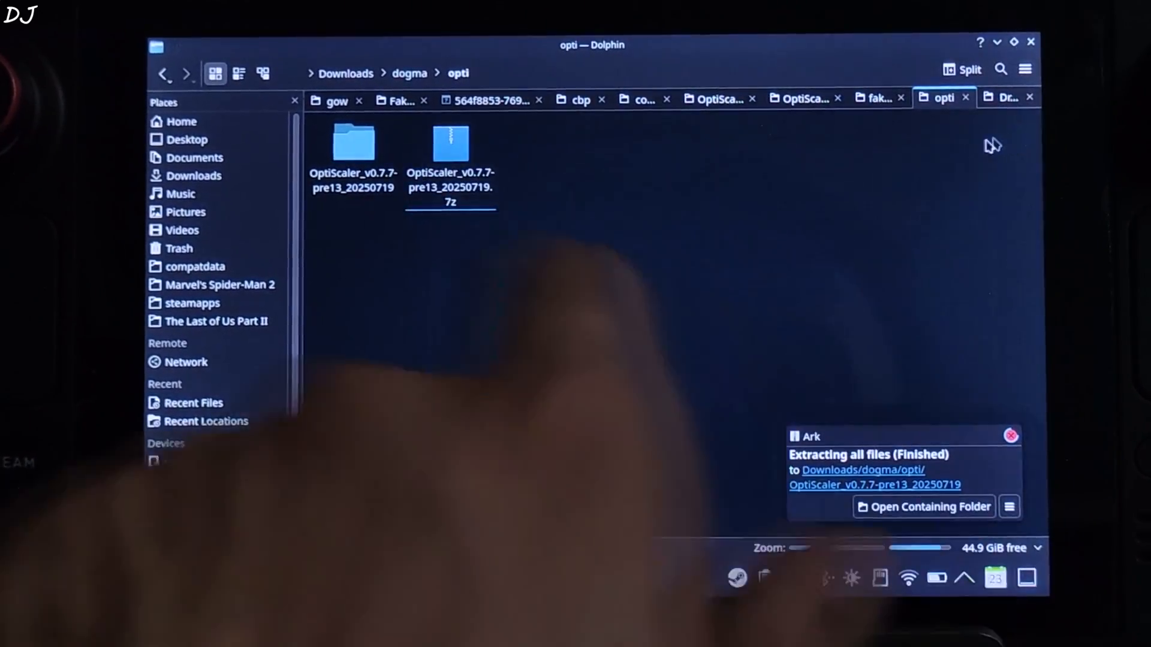
double_click(353, 143)
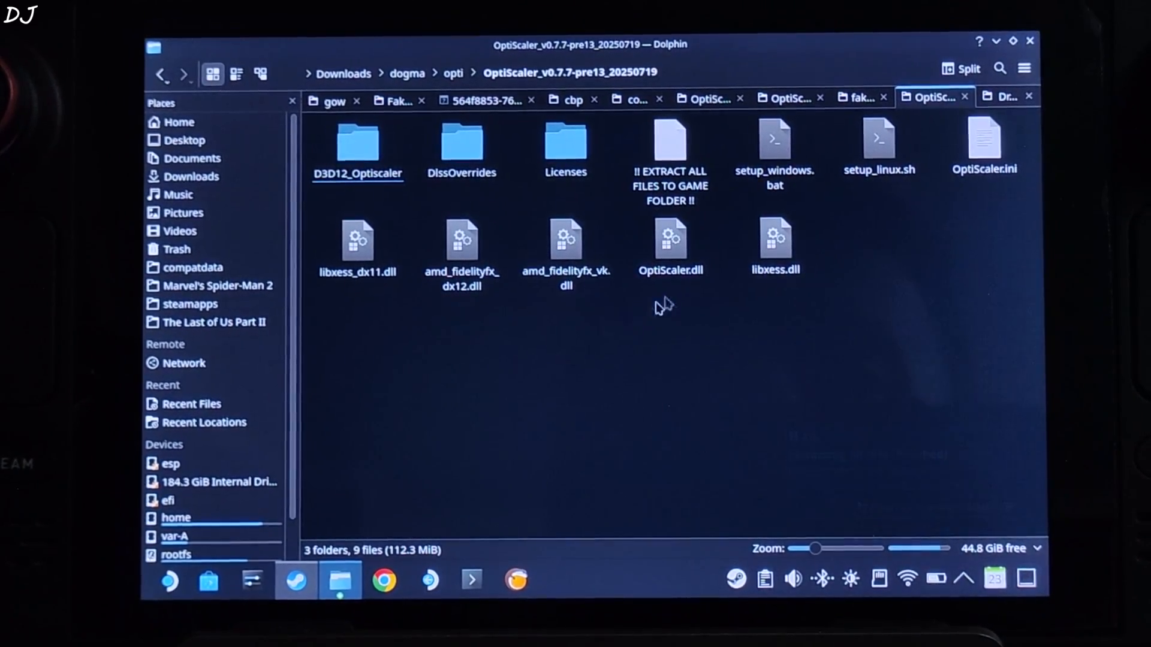
click(983, 143)
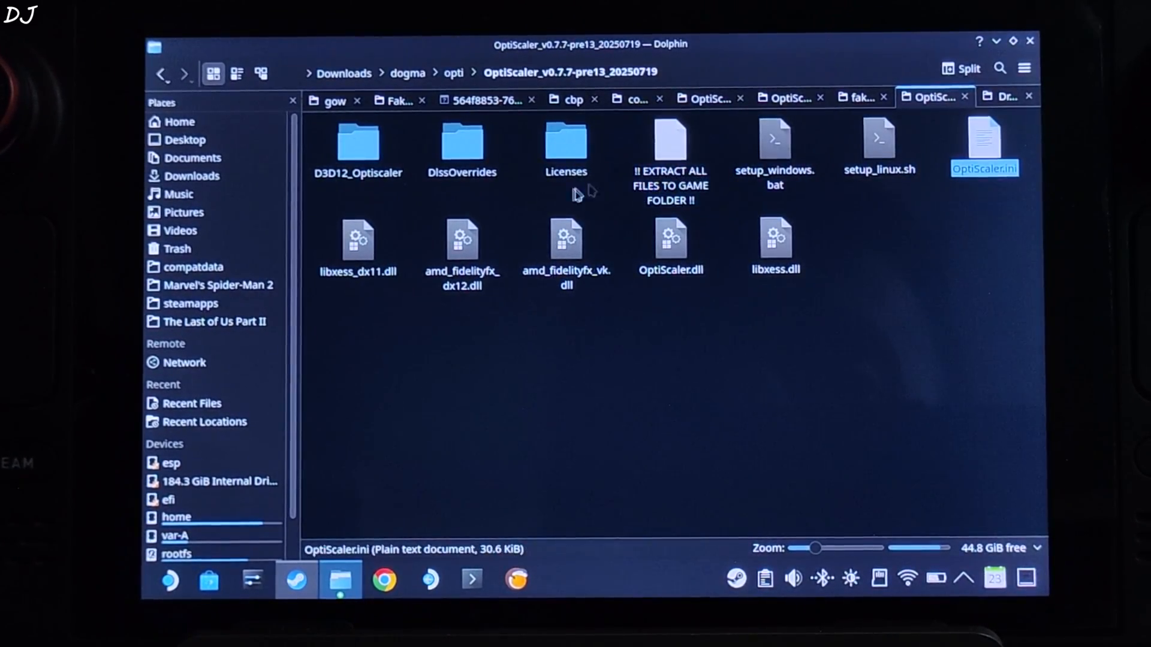
click(462, 239)
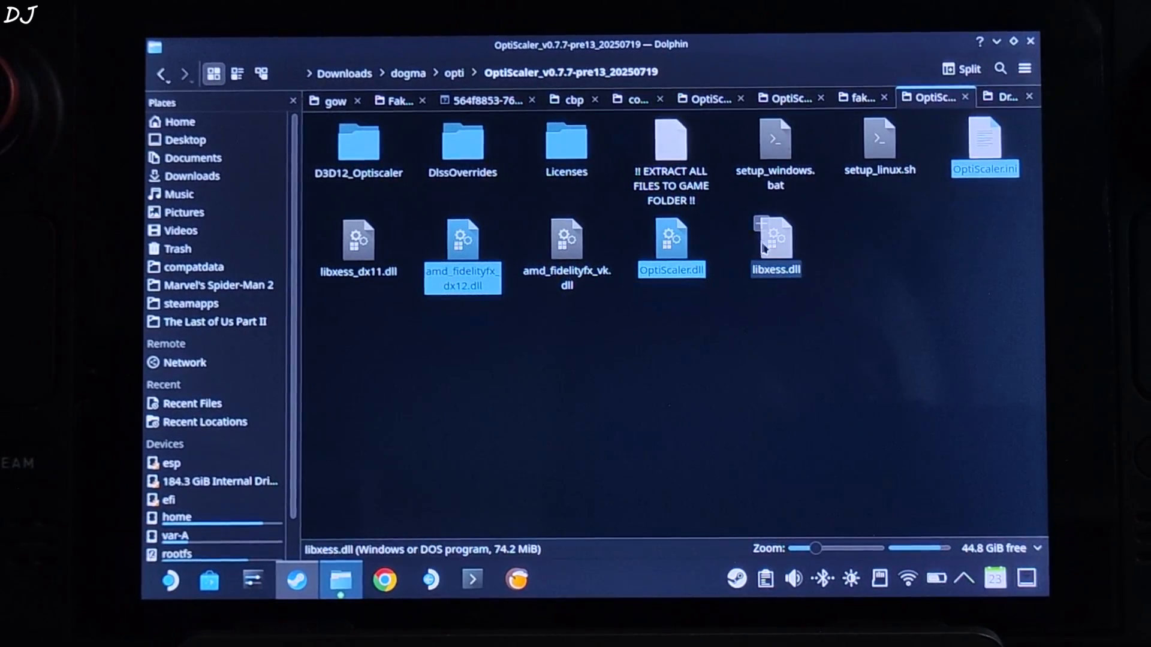
right_click(775, 246)
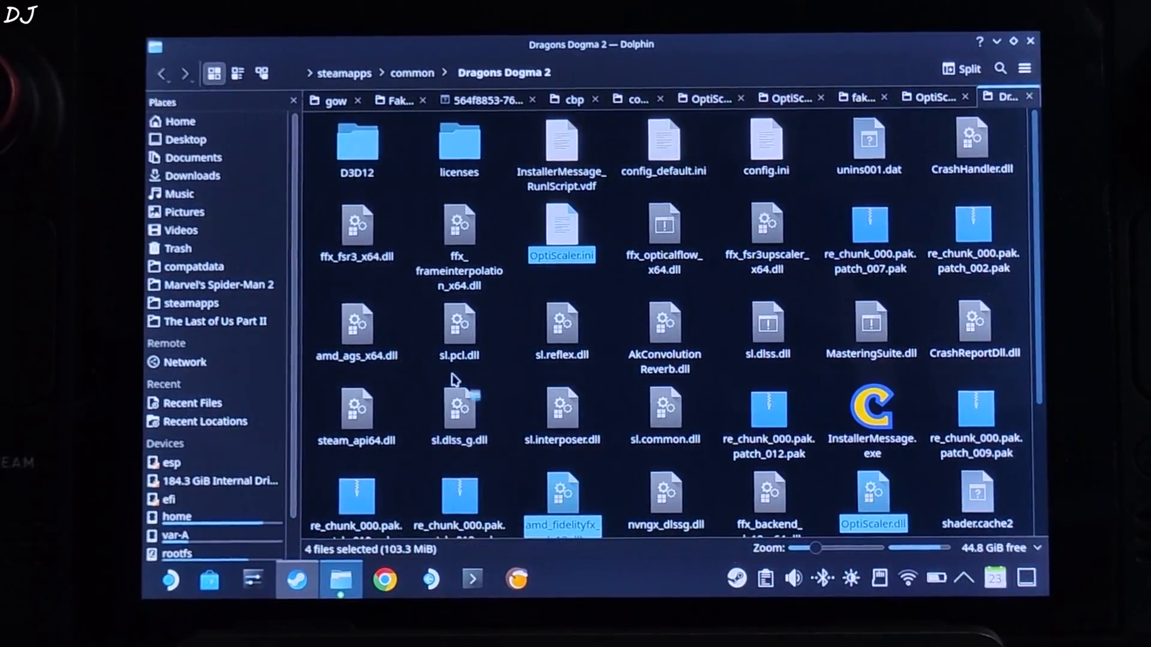
- Rename the pasted OptiScaler.dll to dxgi.dll and open OptiScaler.ini in Kate
scroll(down, 3)
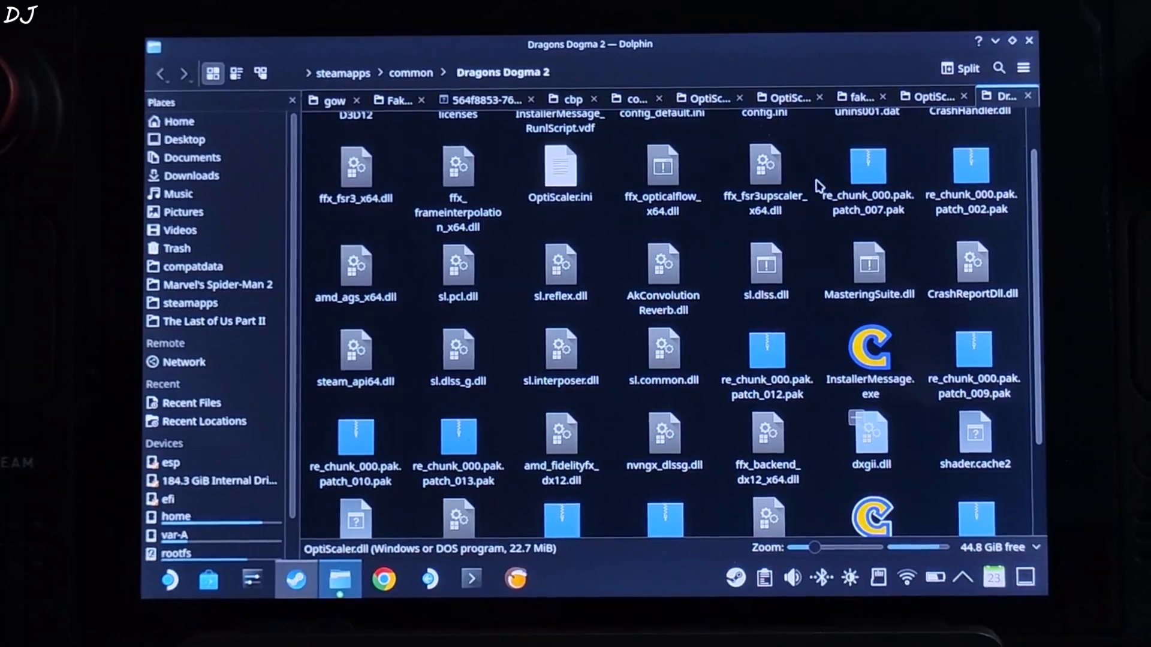
click(870, 437)
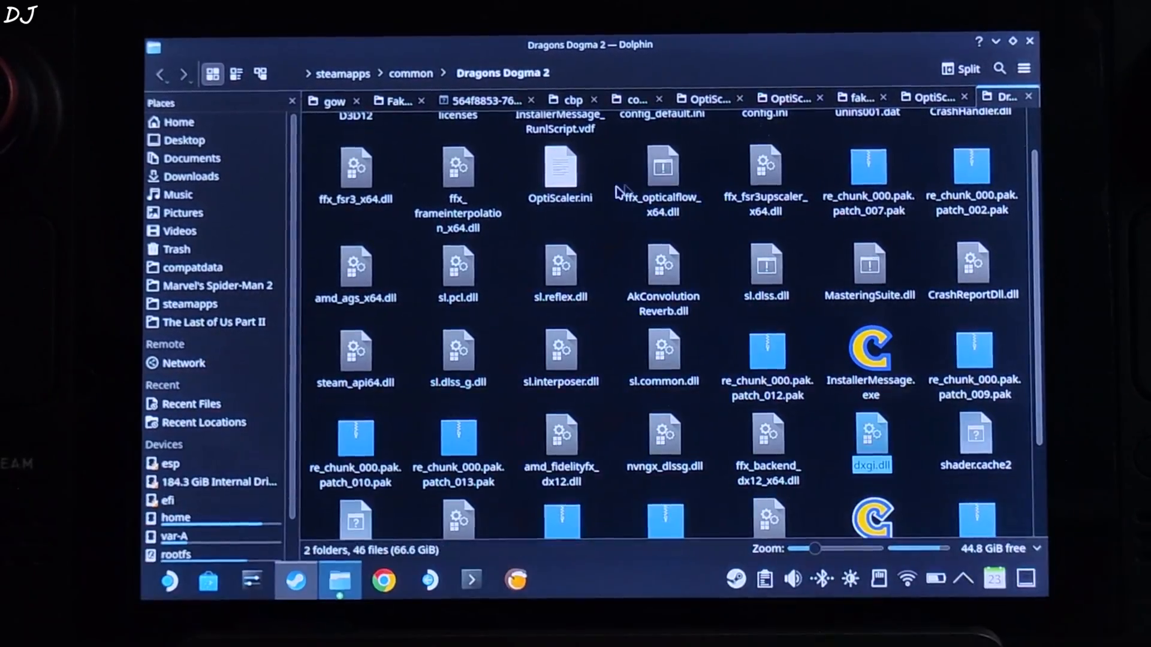
double_click(559, 165)
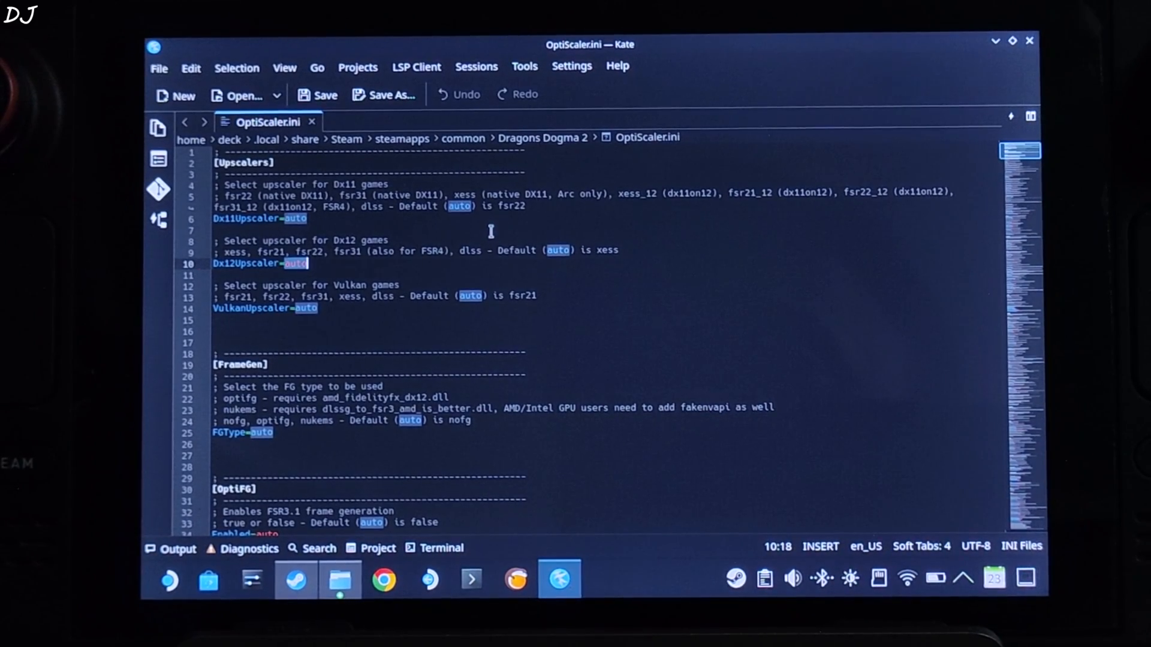
- Set Dx12Upscaler to xess and FGType to nukems in OptiScaler.ini
text(xess)
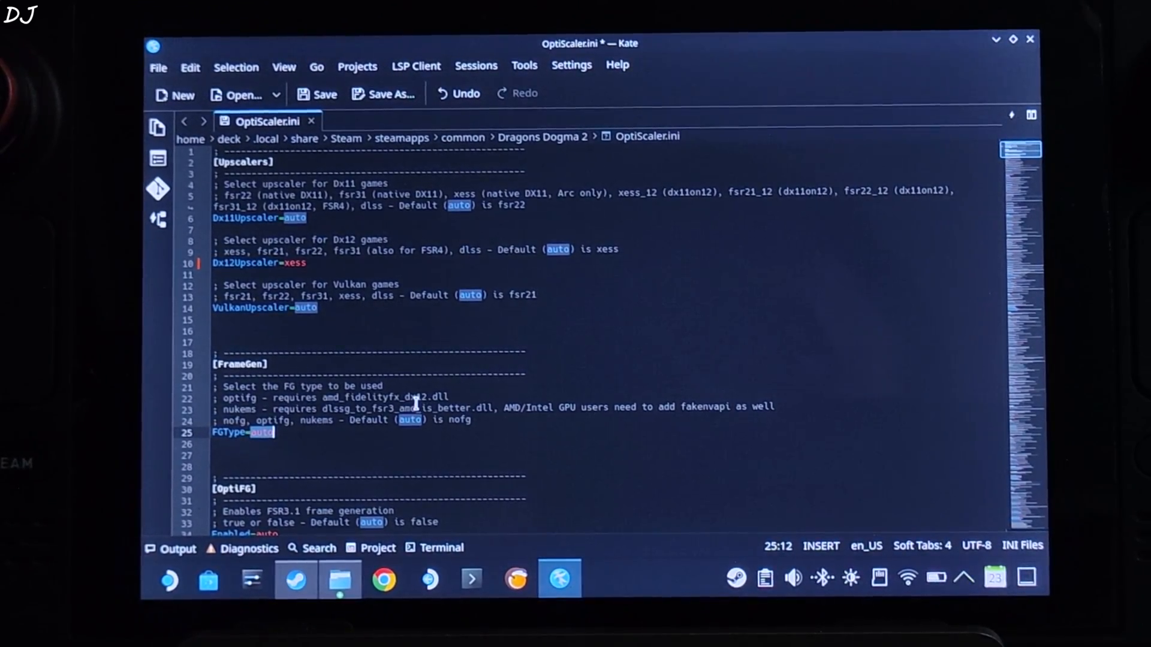
text(nukem)
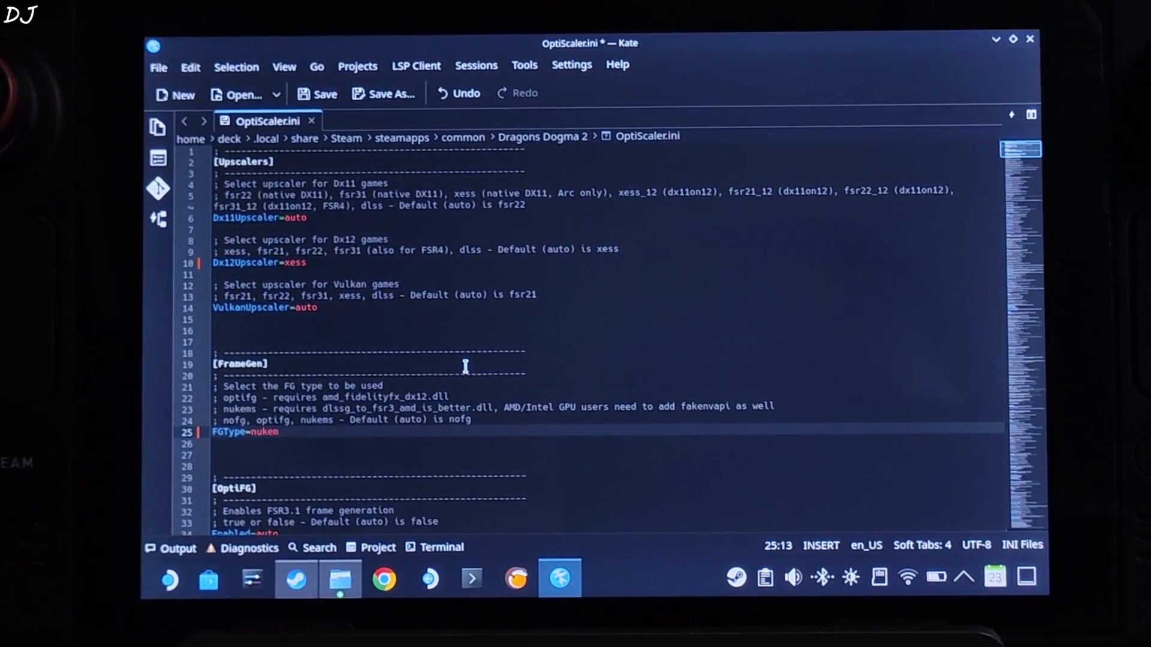
text(s)
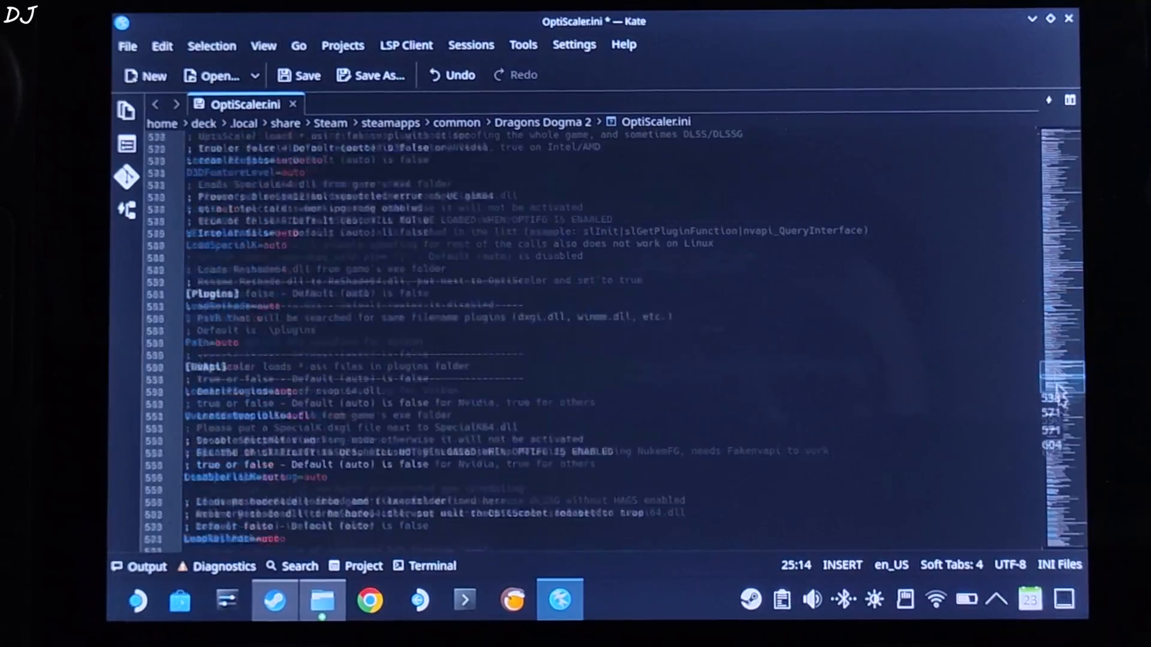
- Change RestoreComputeSignature from auto to true further down OptiScaler.ini
scroll(down, 3)
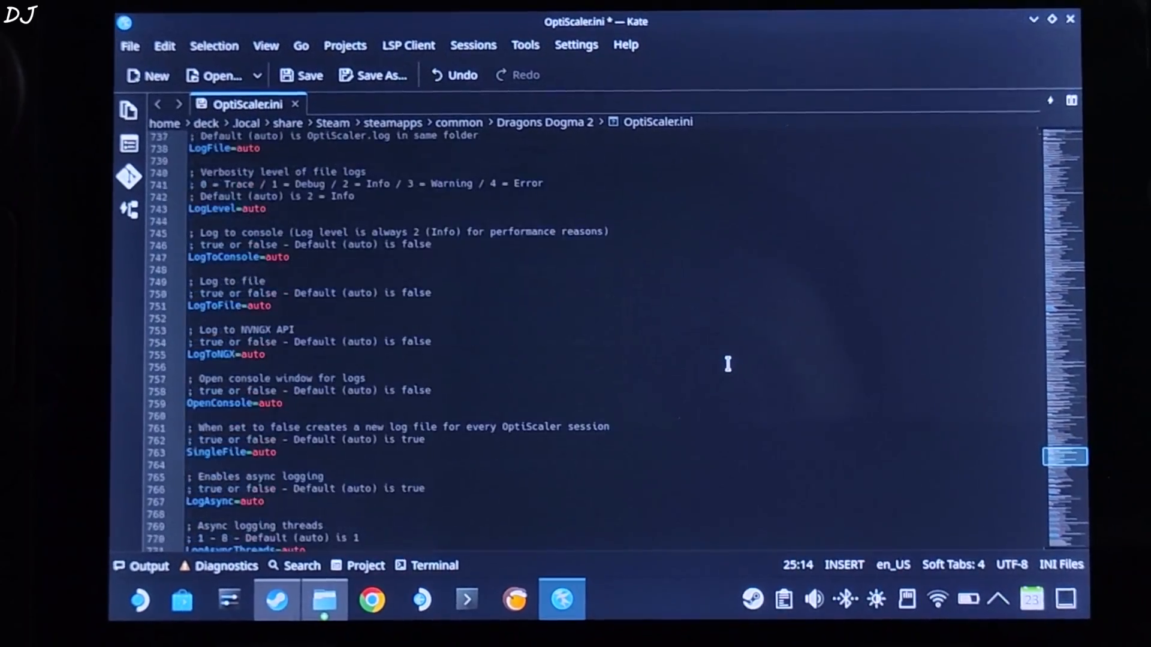
scroll(down, 3)
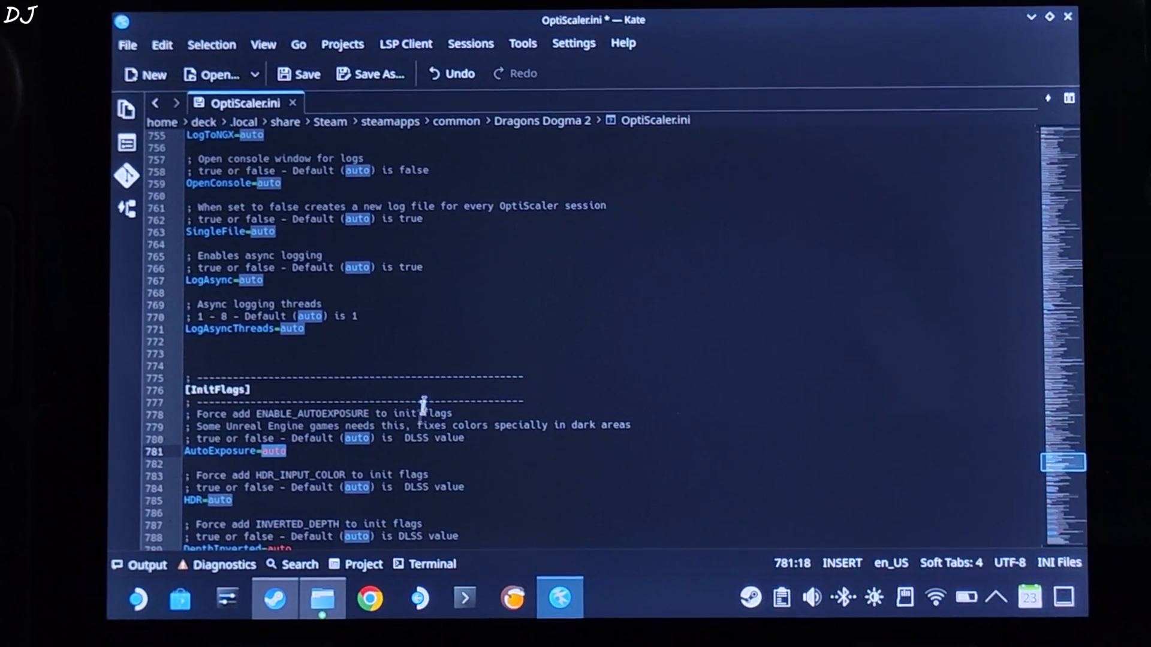
text(tru)
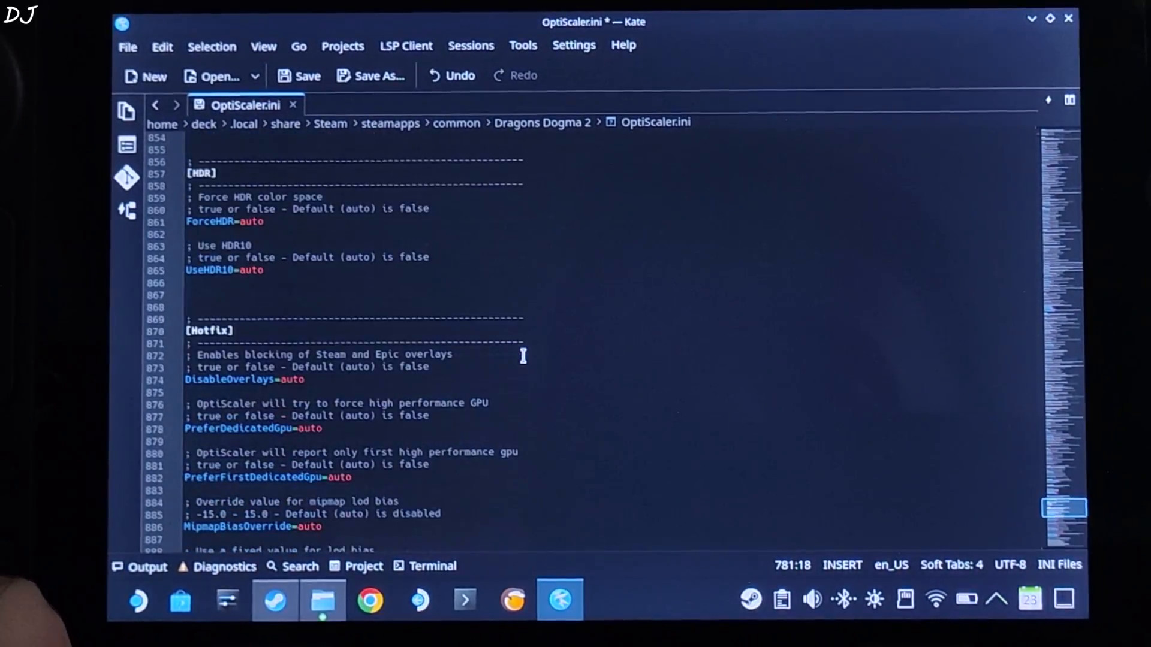
scroll(down, 3)
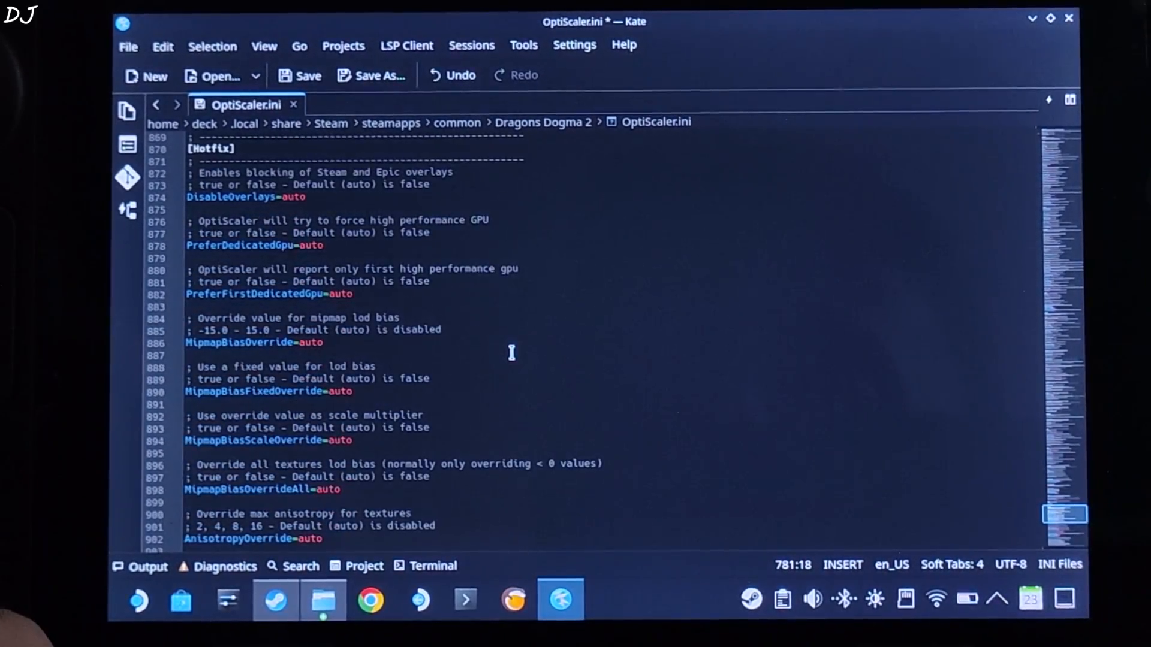
scroll(down, 3)
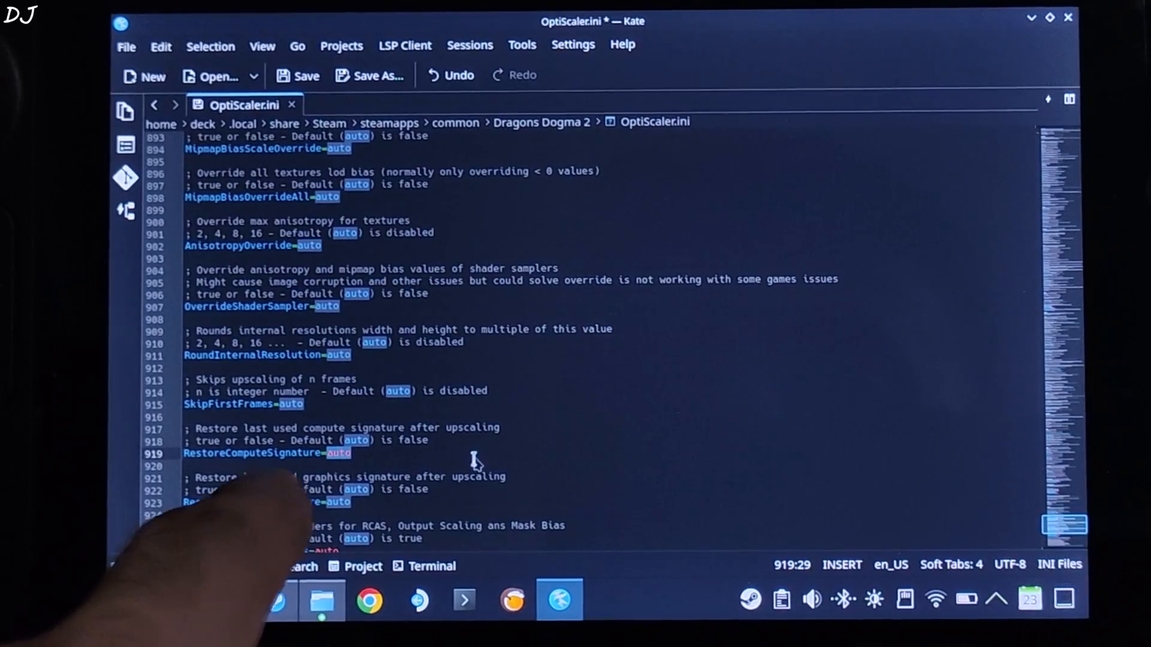
text(tr)
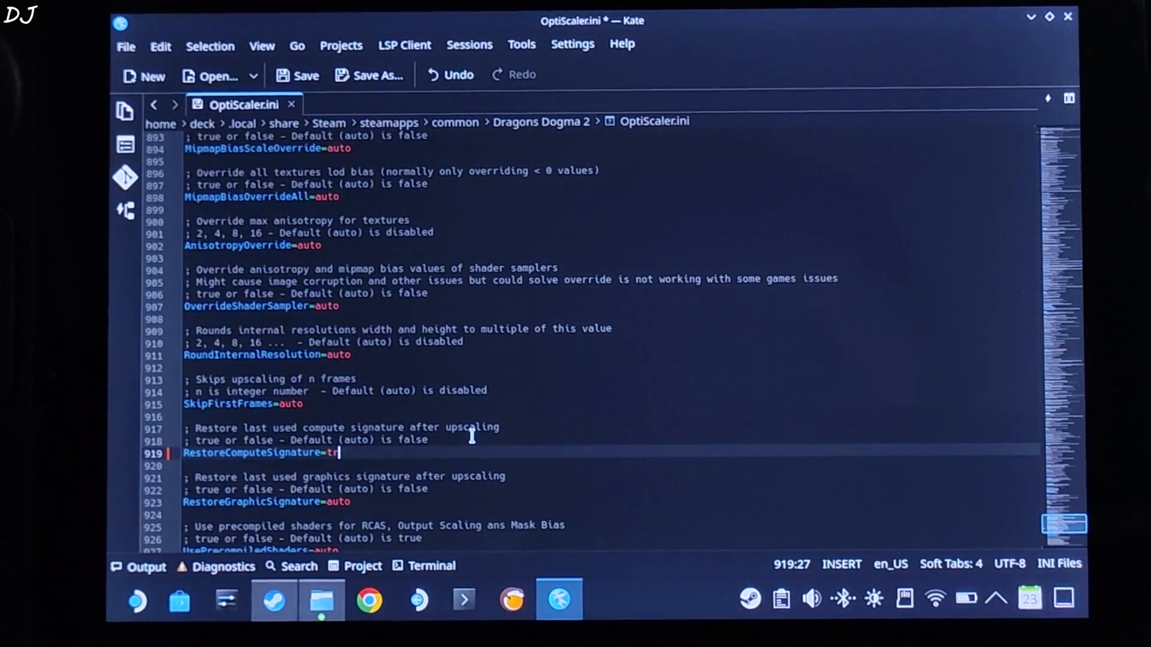
text(ue)
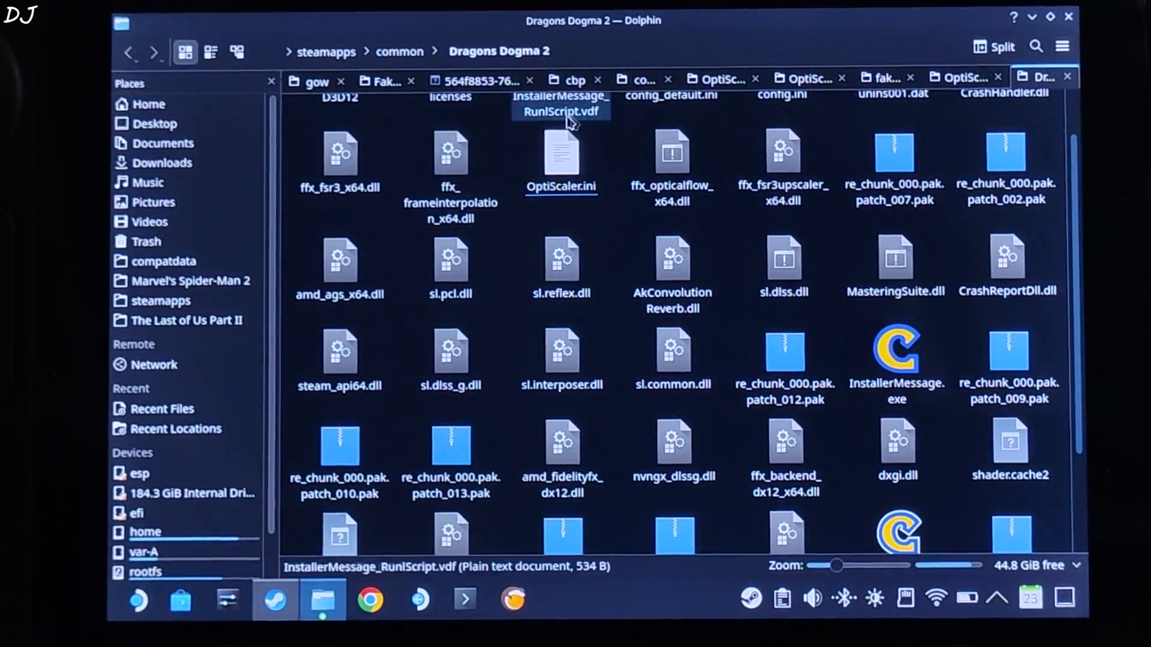
- Open the dlssg-to-fsr3 0.130 Universal zip in Ark from the nukem downloads folder
click(970, 76)
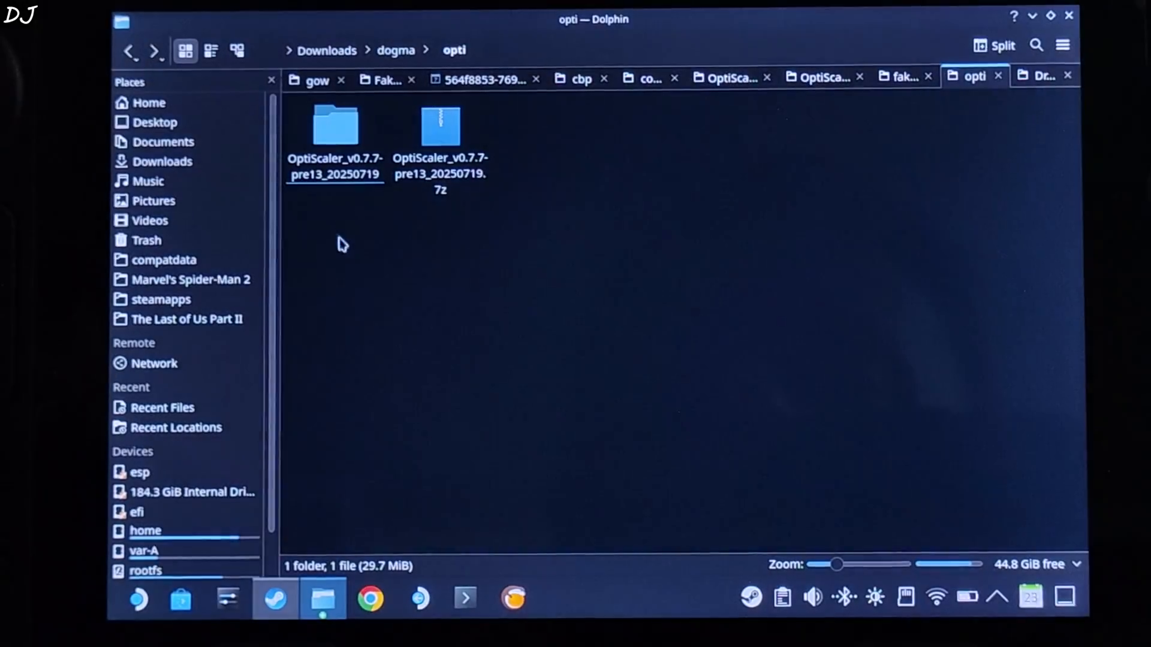
right_click(334, 124)
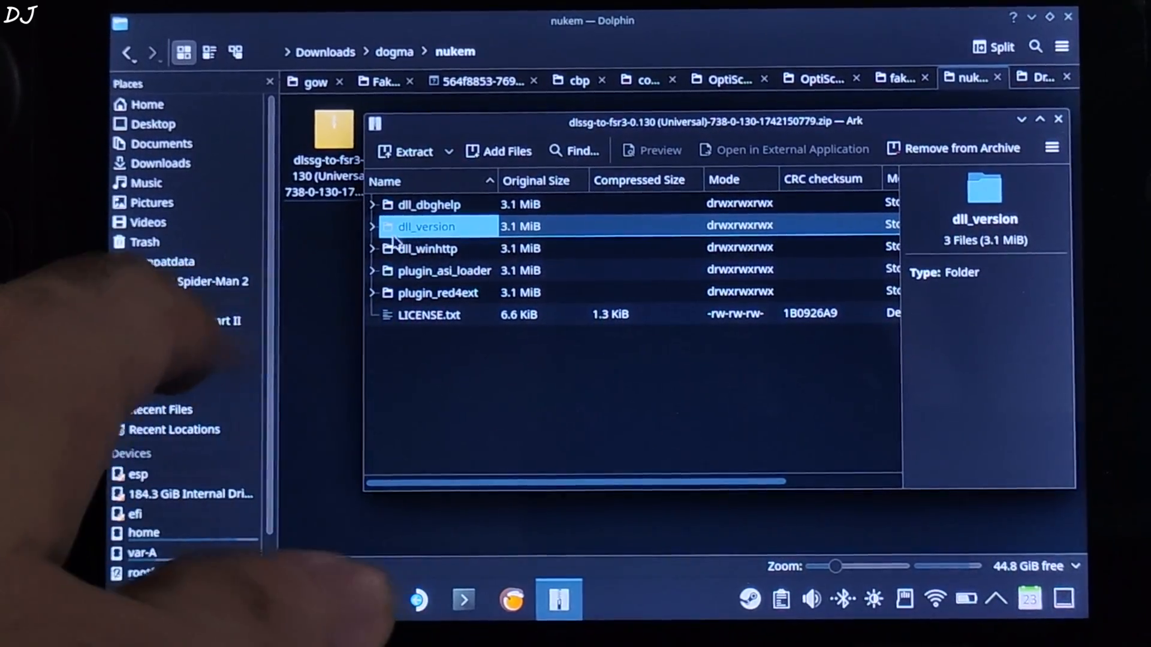
- Extract dlssg_to_fsr3_amd_is_better.dll from dll_version into the nukem folder and copy it
click(373, 226)
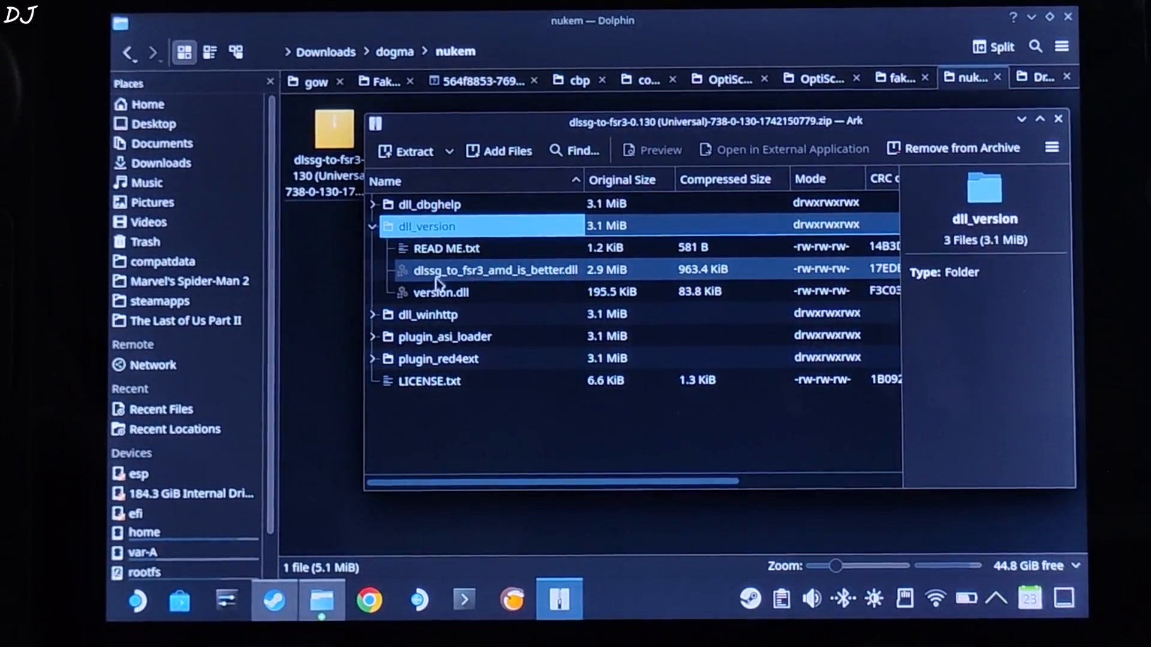
click(495, 269)
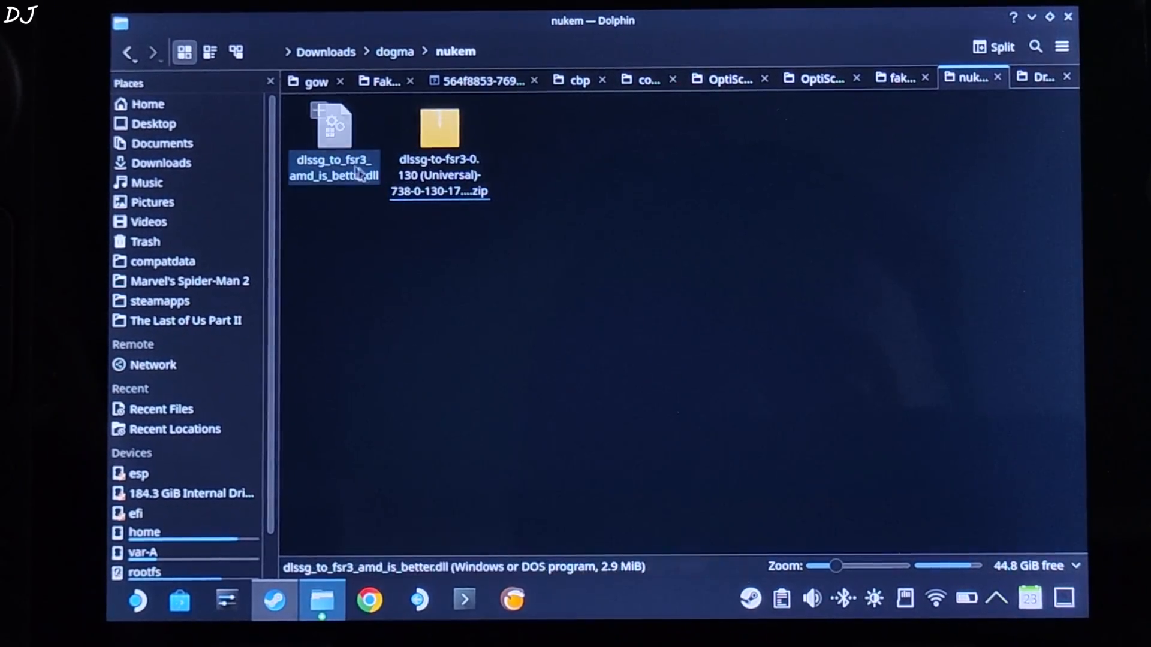
right_click(438, 130)
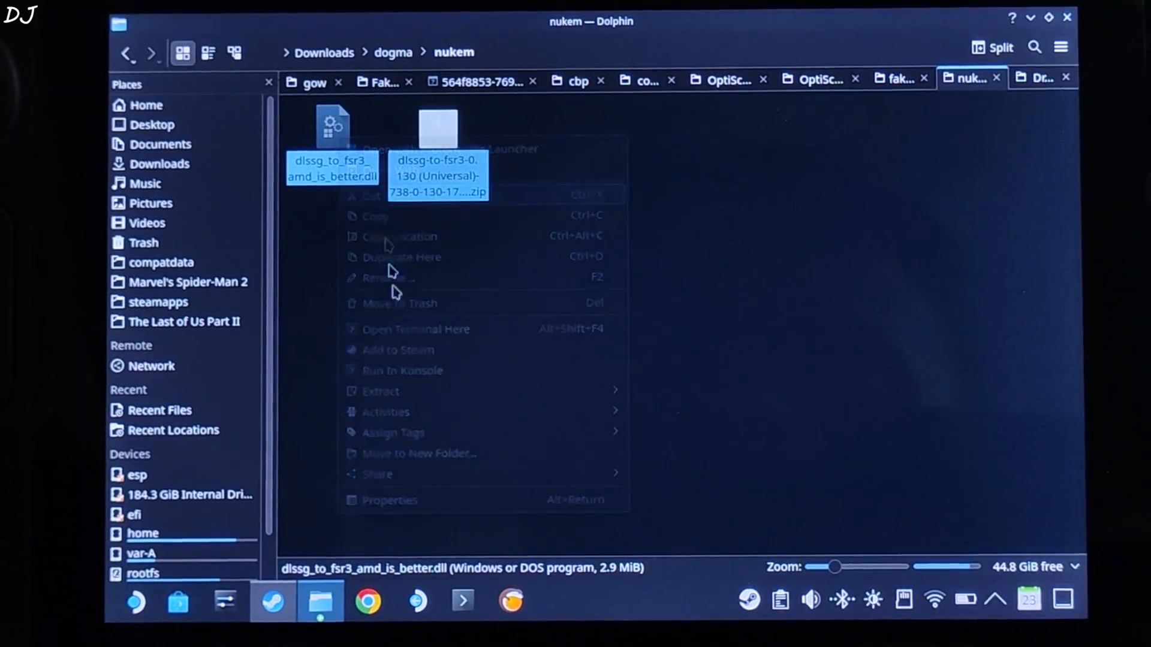
click(274, 601)
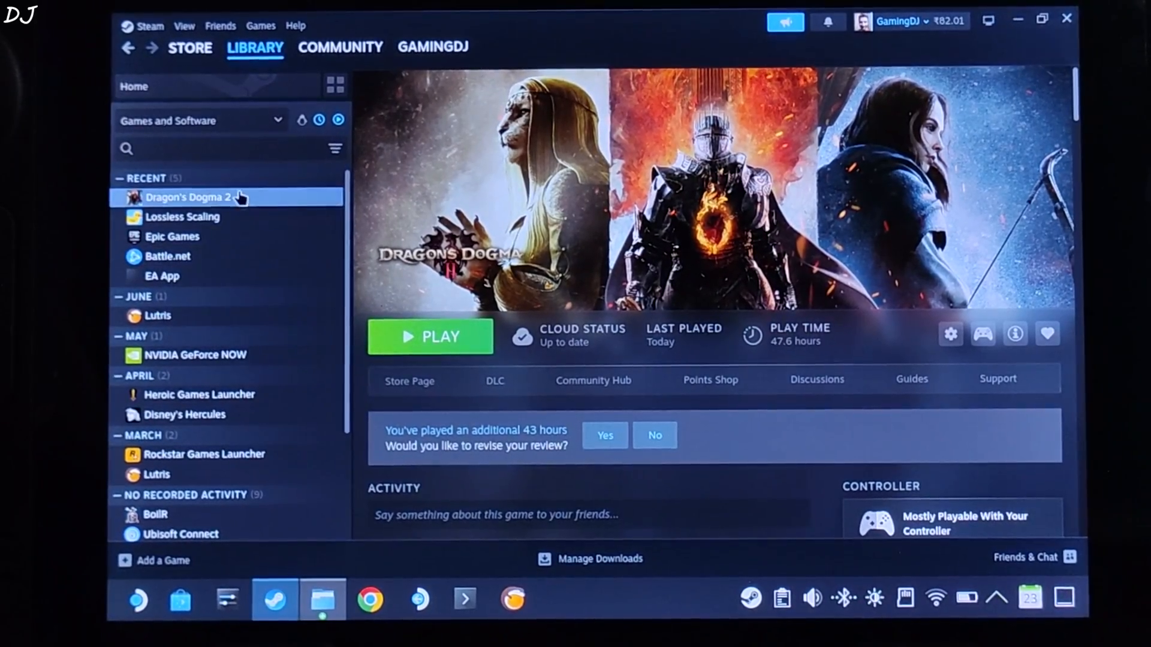
- Paste the two fakenvapi-v1.3.4 files into Dragon's Dogma 2's local game folder
right_click(187, 197)
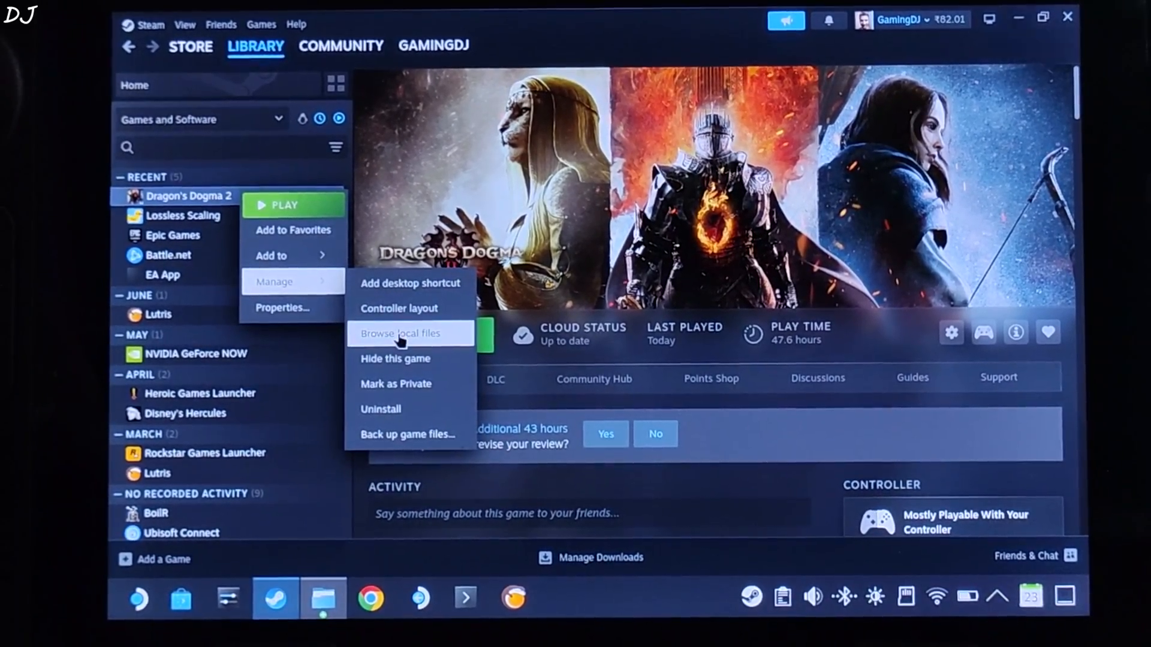
click(399, 333)
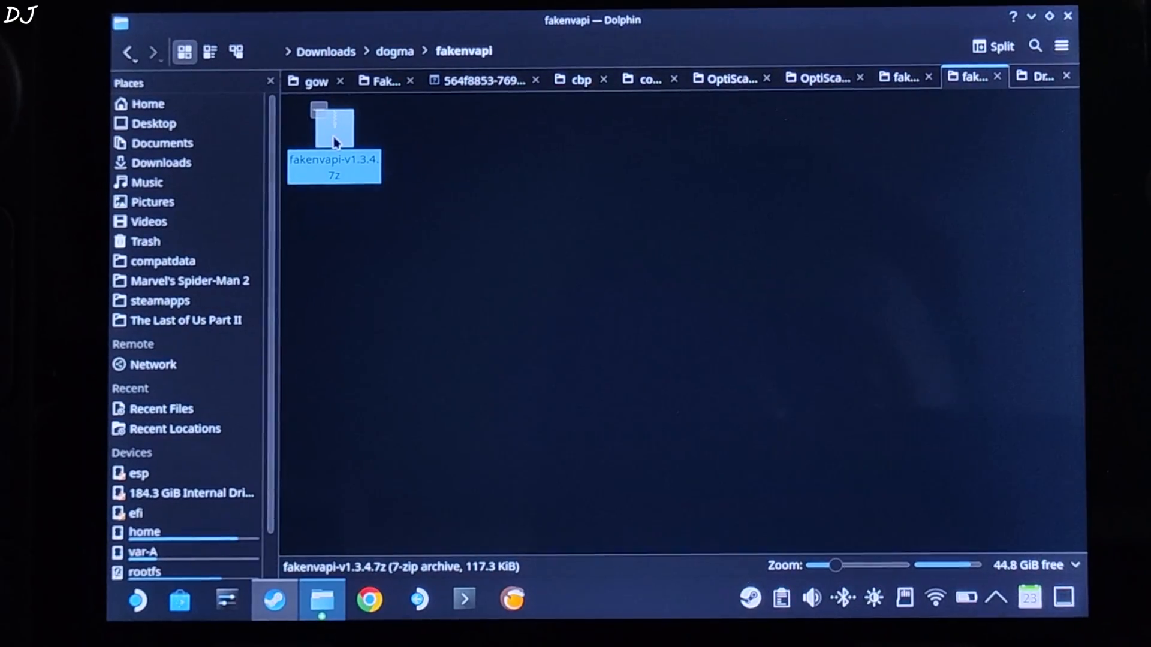
double_click(334, 140)
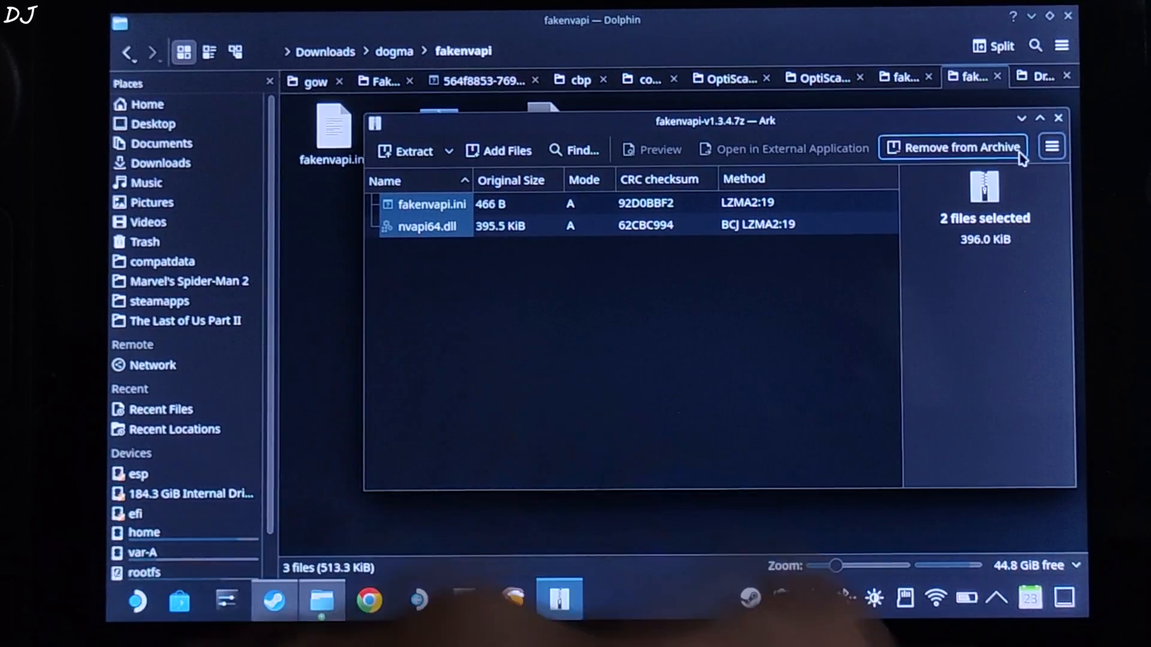
click(1057, 119)
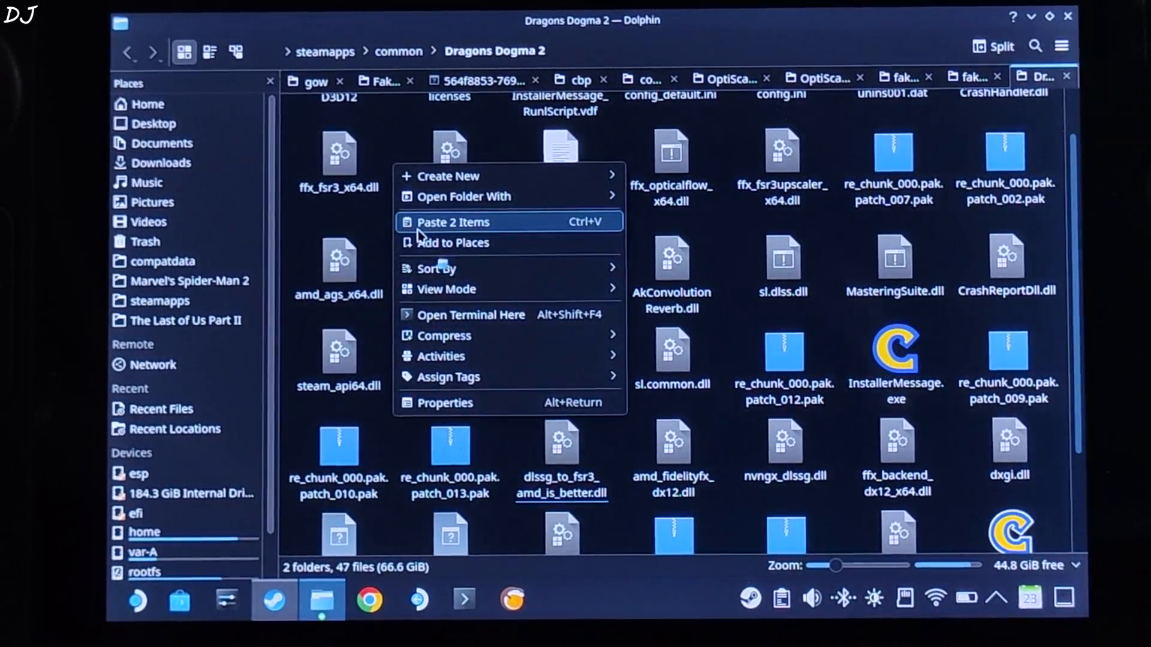
click(452, 222)
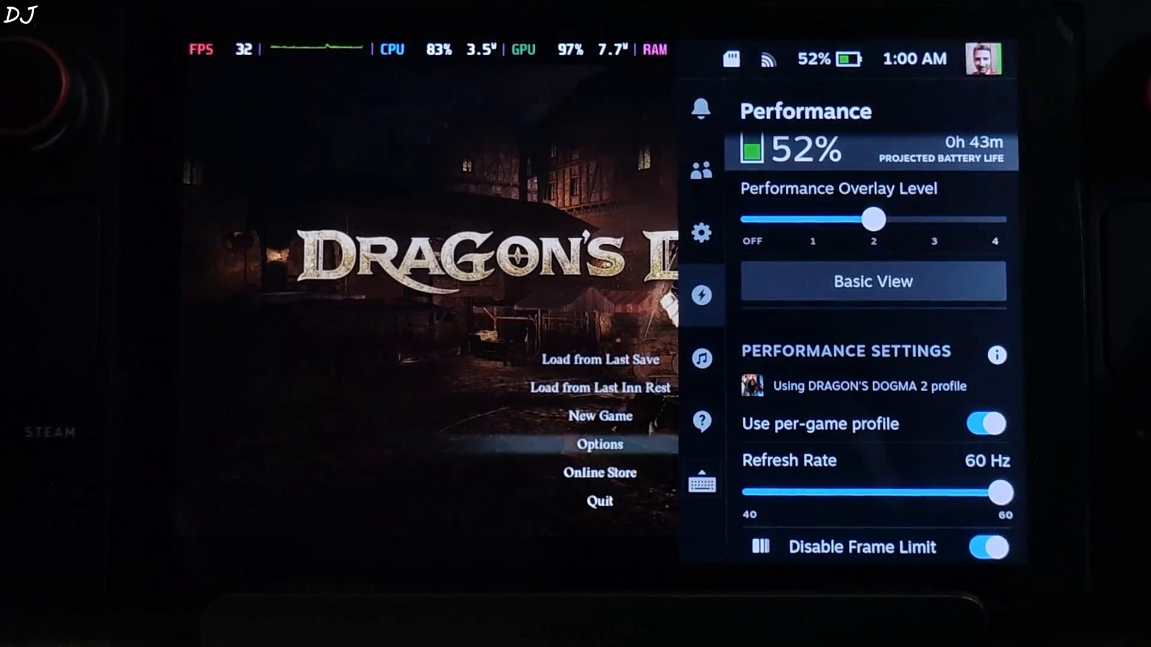
- Scroll down through the Quick Access Menu's Performance settings
scroll(down, 3)
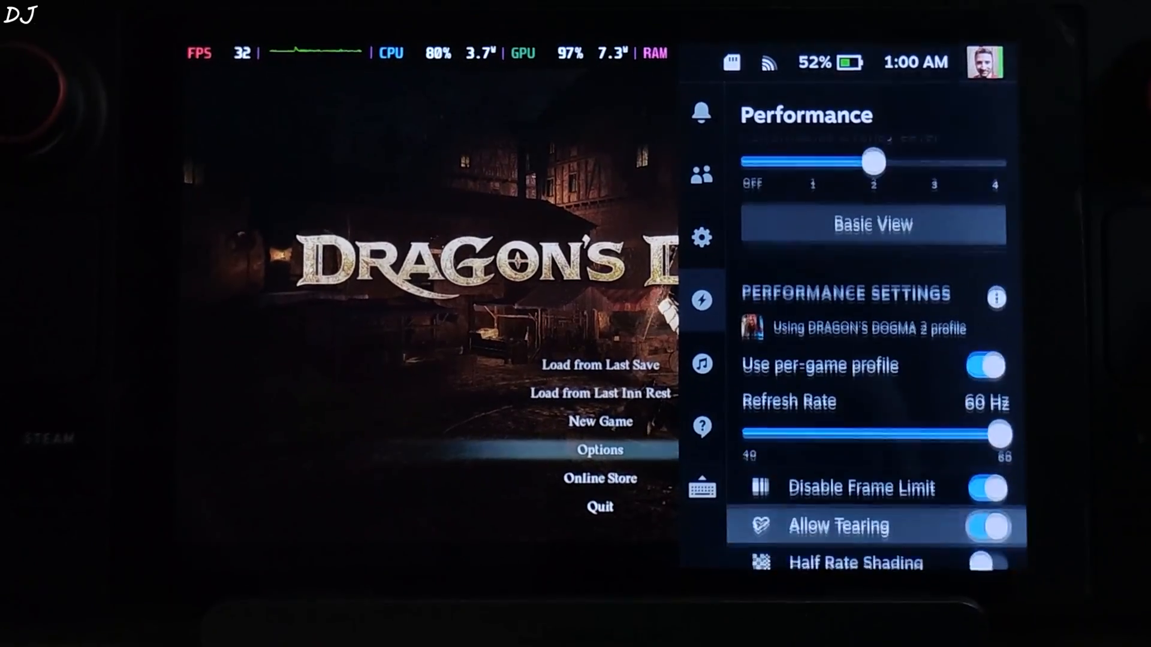
scroll(down, 3)
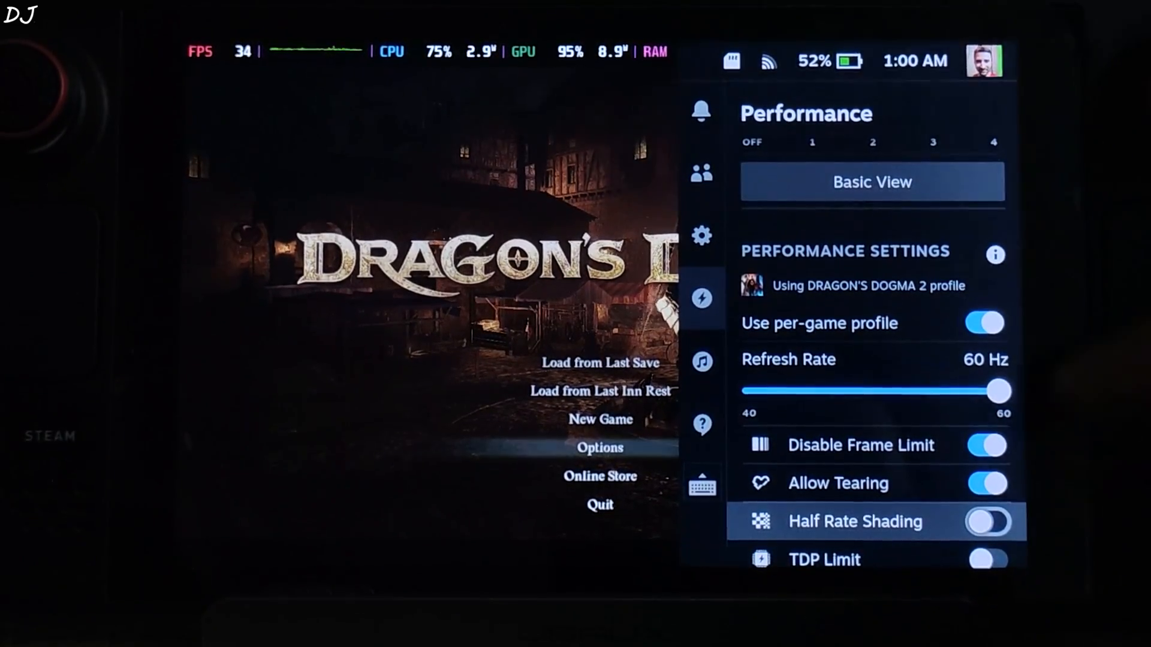
scroll(down, 3)
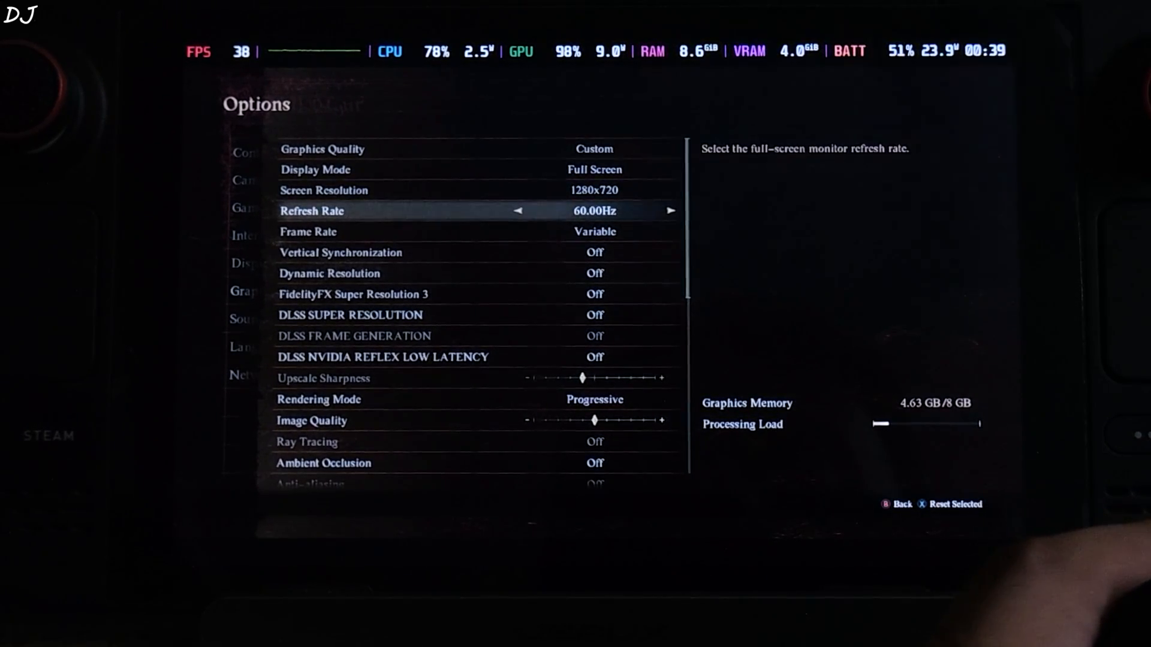
- Set DLSS Super Resolution to Quality and turn DLSS Frame Generation on
key(down)
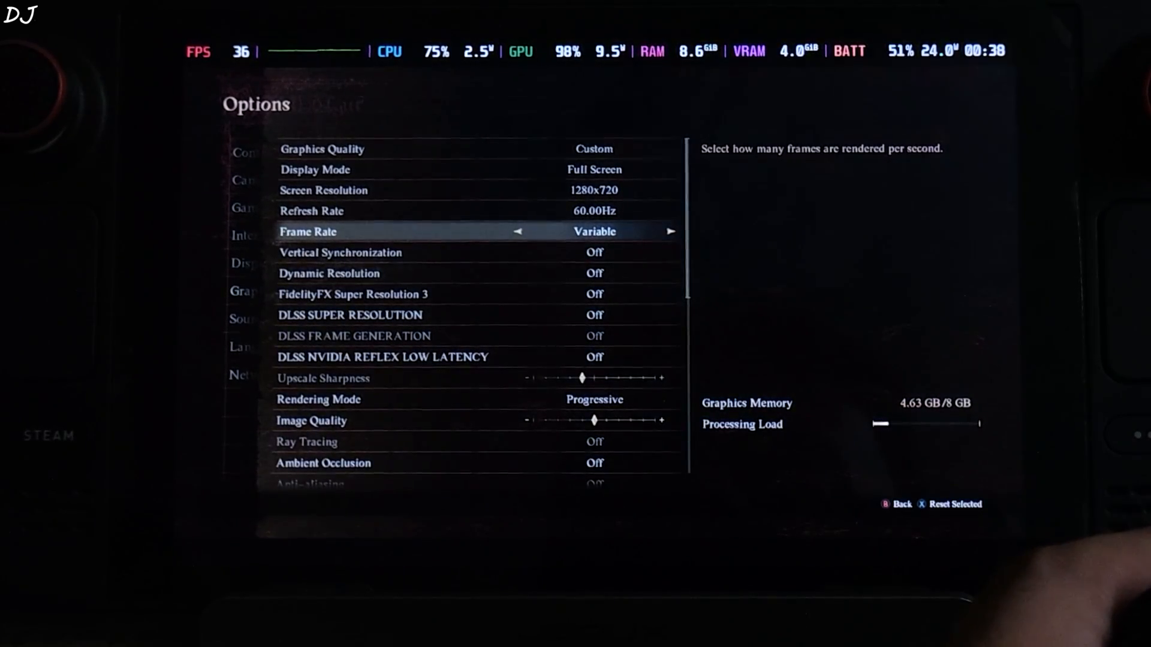
key(down)
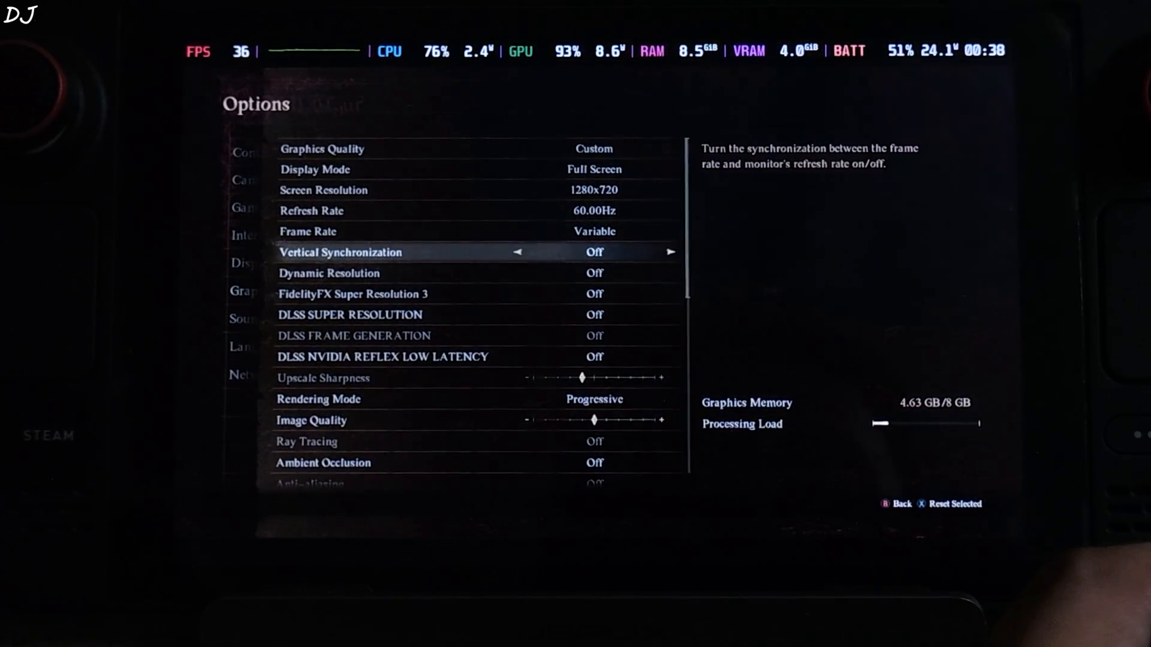
key(Down)
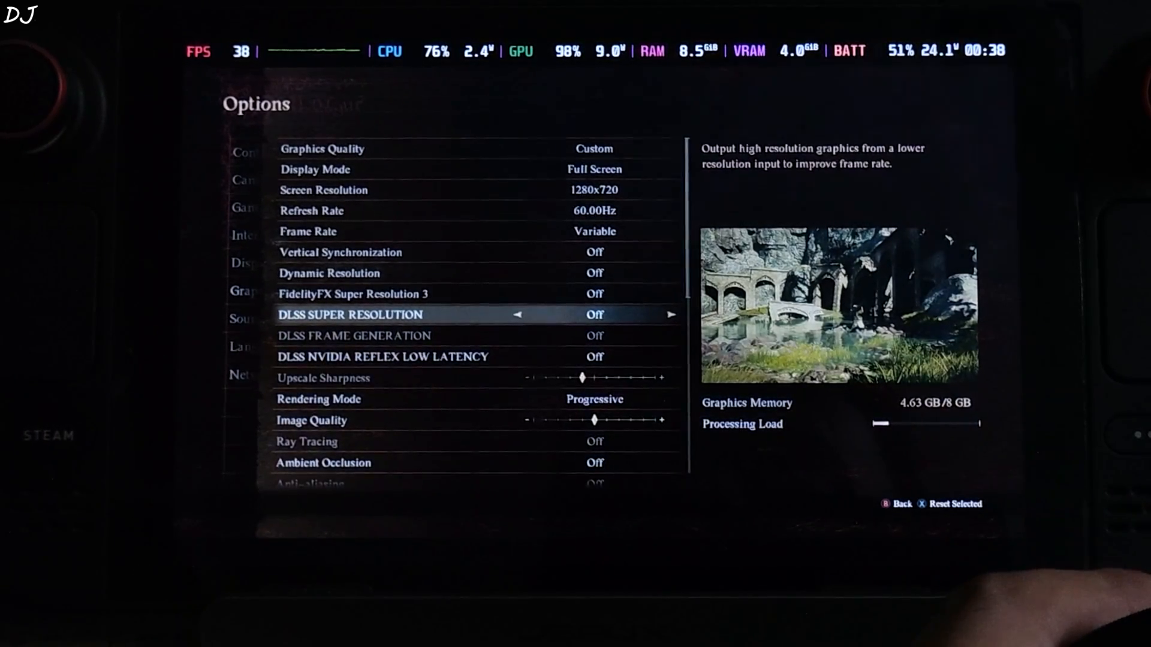
click(669, 314)
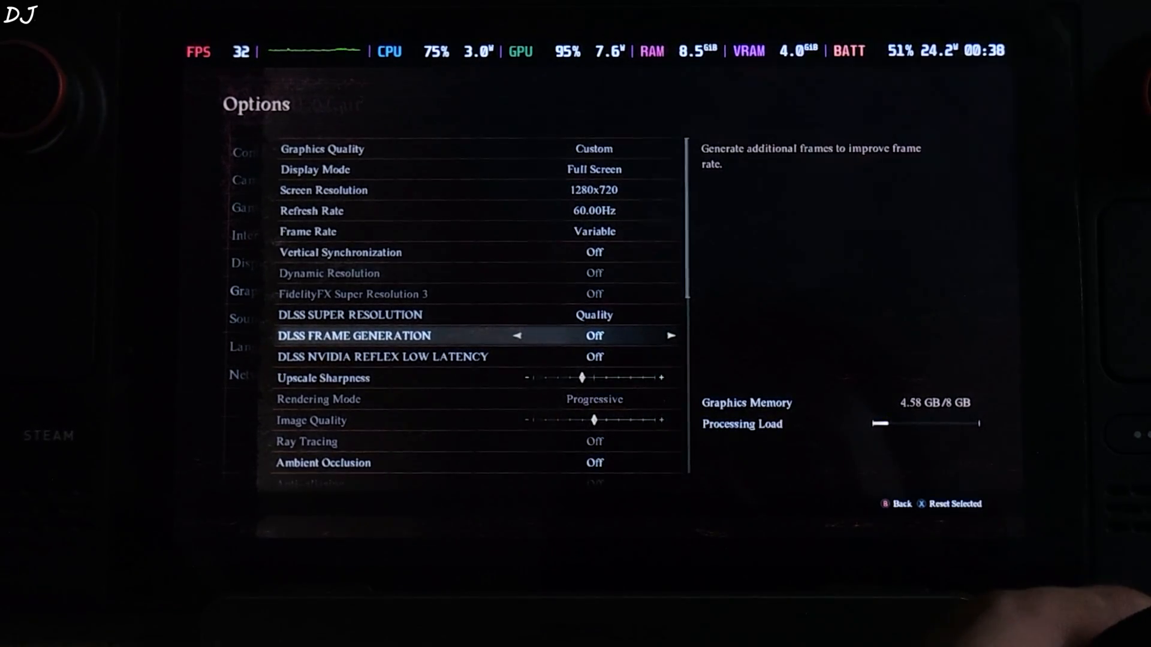
key(down)
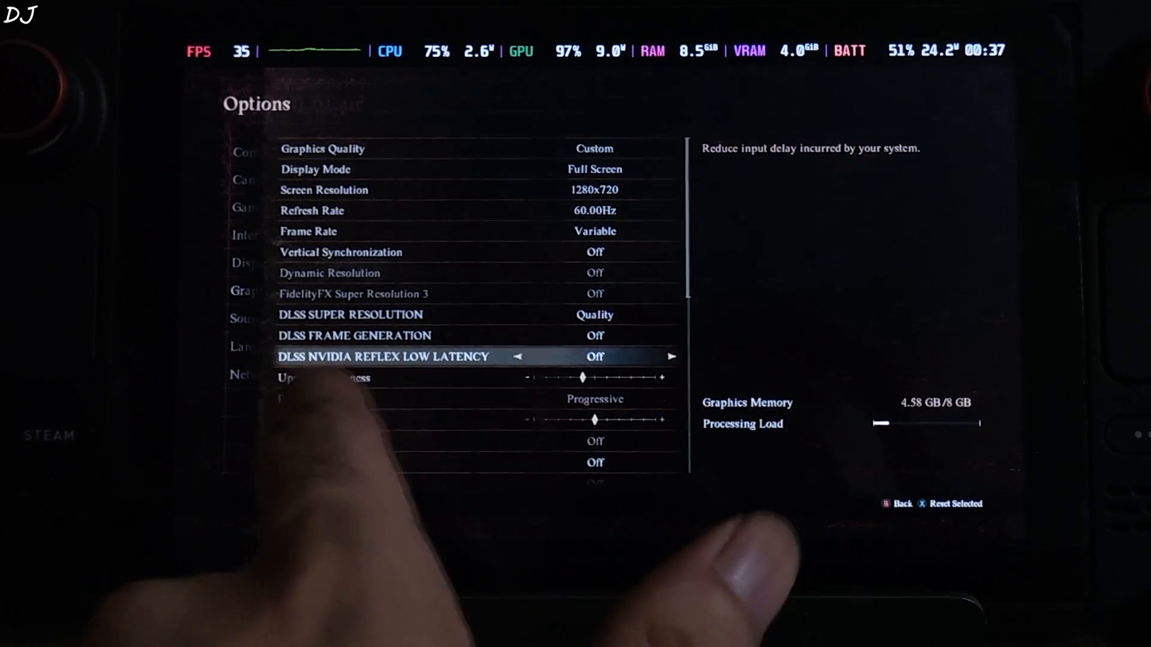
key(up)
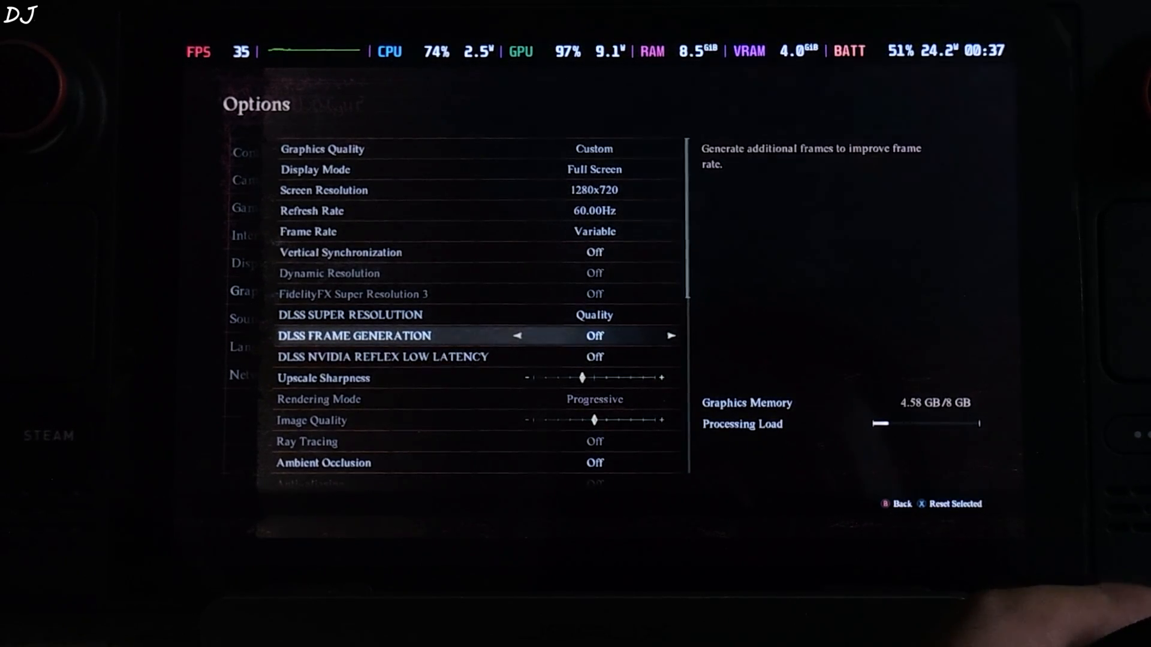
key(Down)
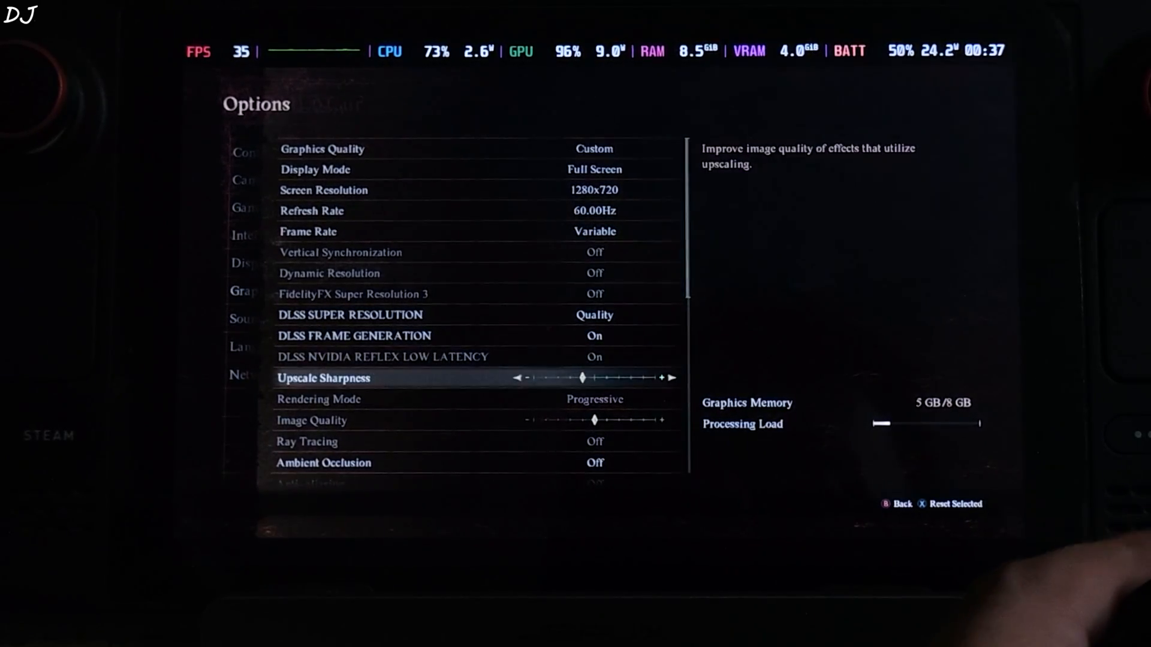
- Lower Texture Quality to Low and scroll through the remaining graphics settings
scroll(down, 3)
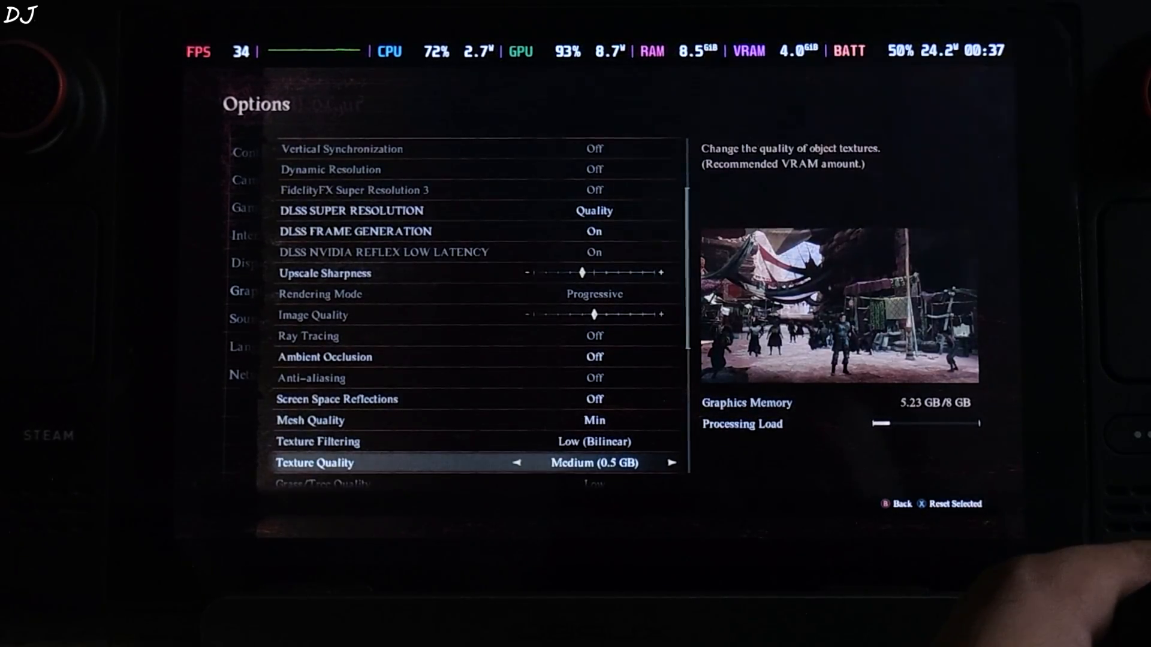
click(516, 462)
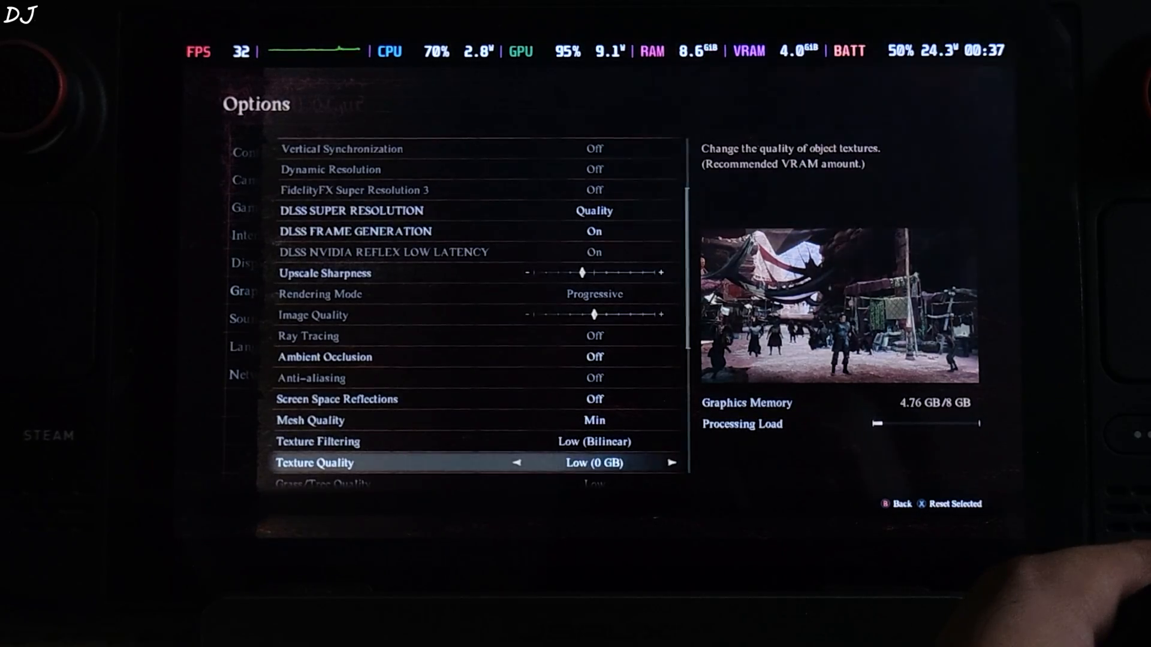
scroll(down, 3)
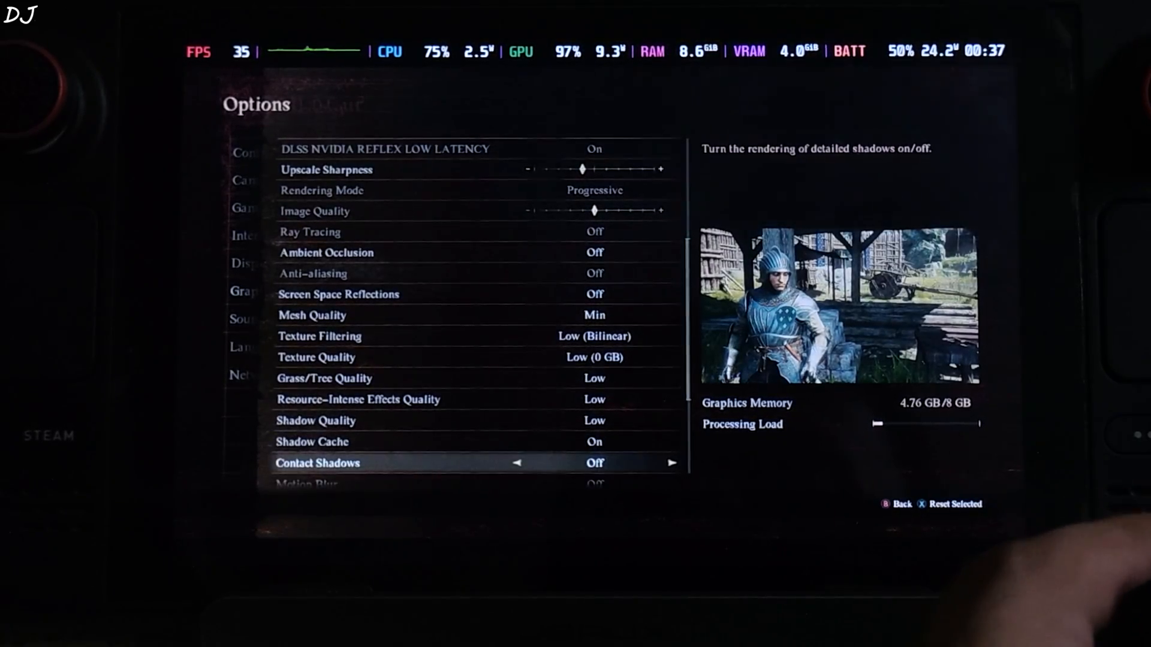
scroll(down, 3)
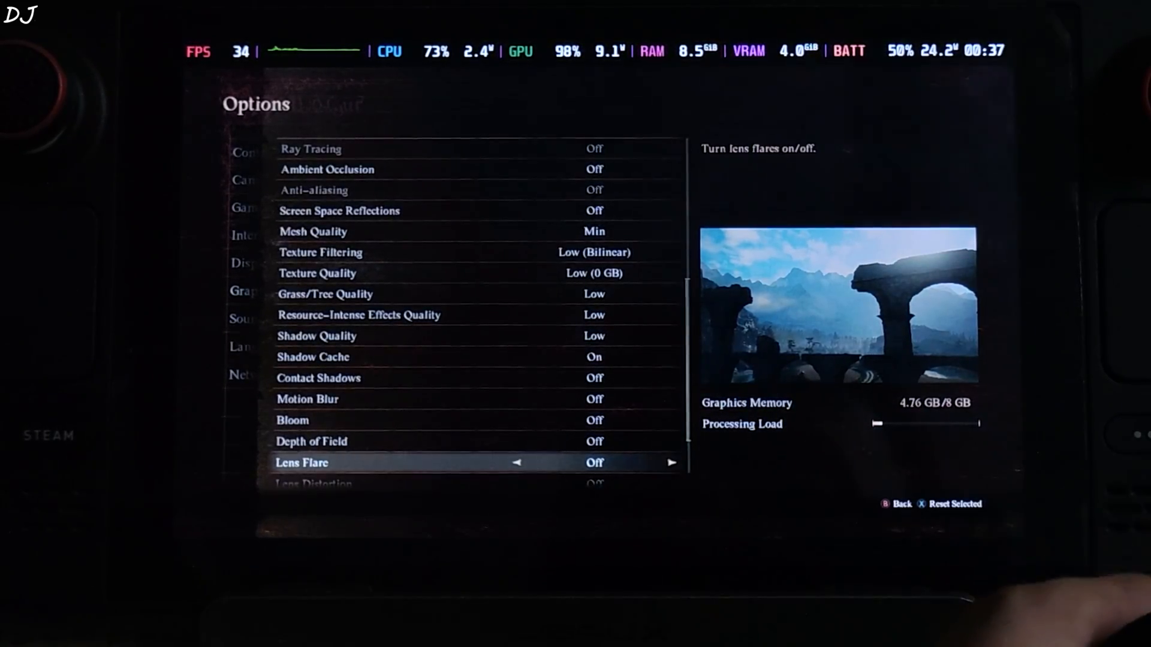
scroll(down, 3)
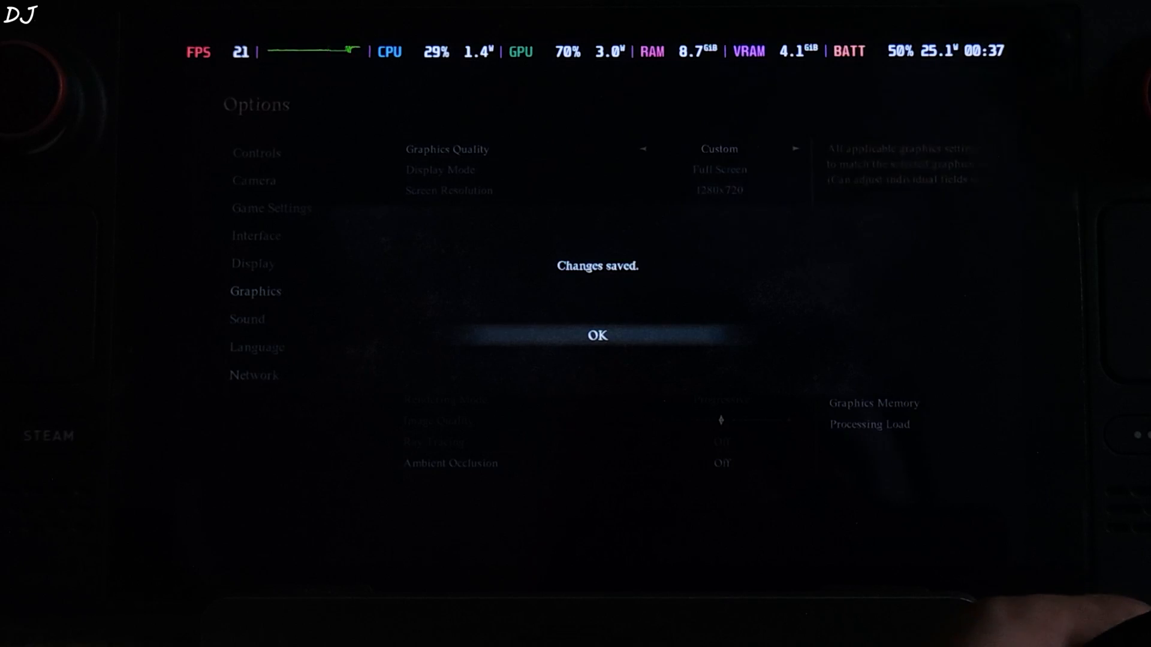
- Dismiss the saved notice, quit and relaunch, then acknowledge the graphics-adjusted notice
click(597, 336)
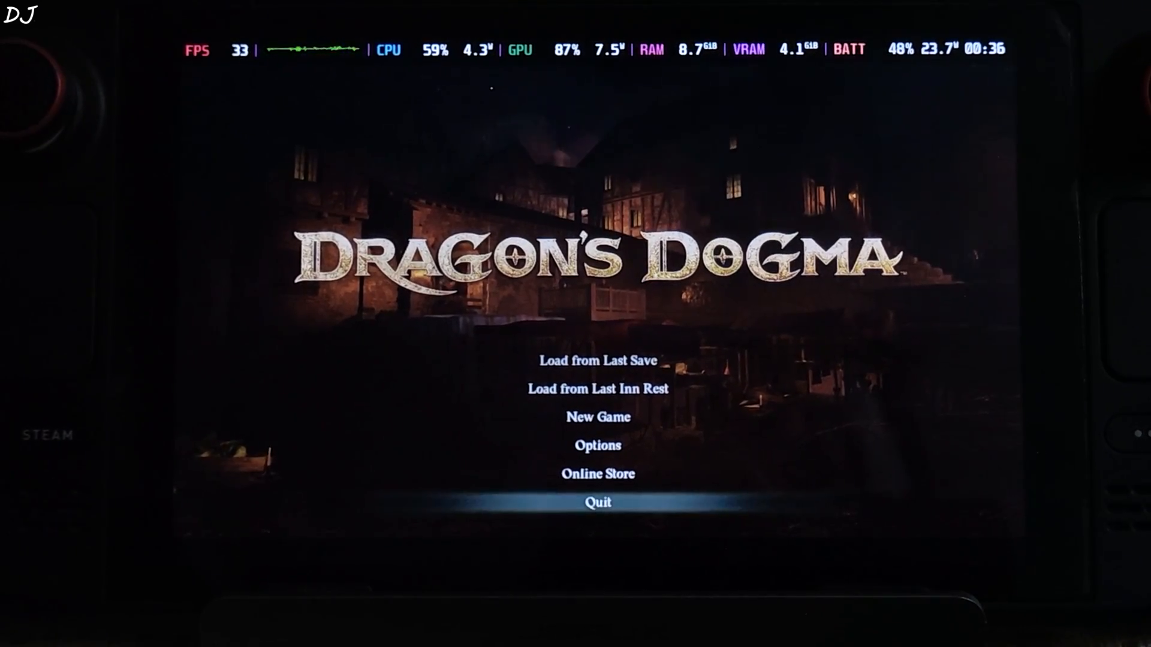
click(597, 503)
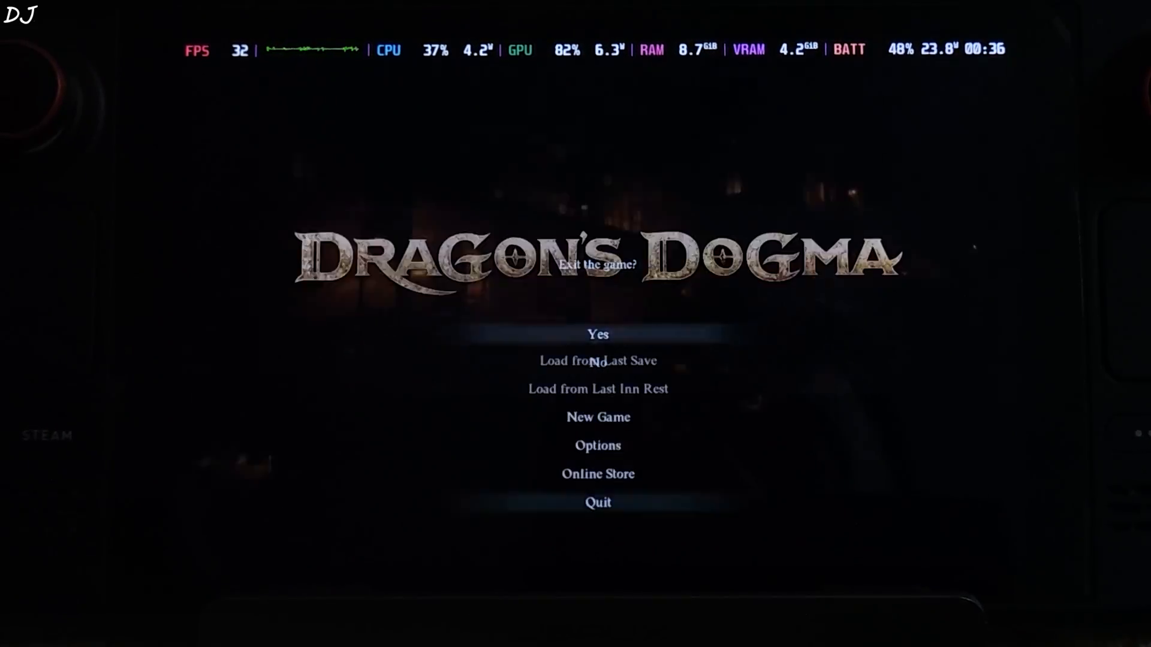
click(597, 334)
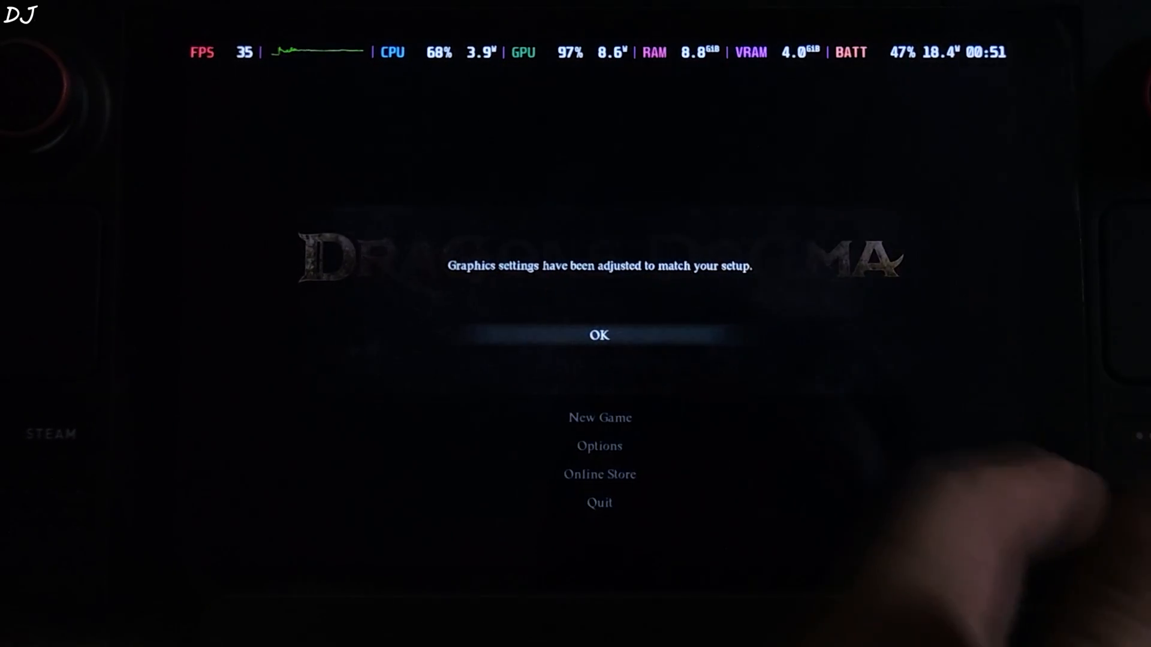
click(599, 334)
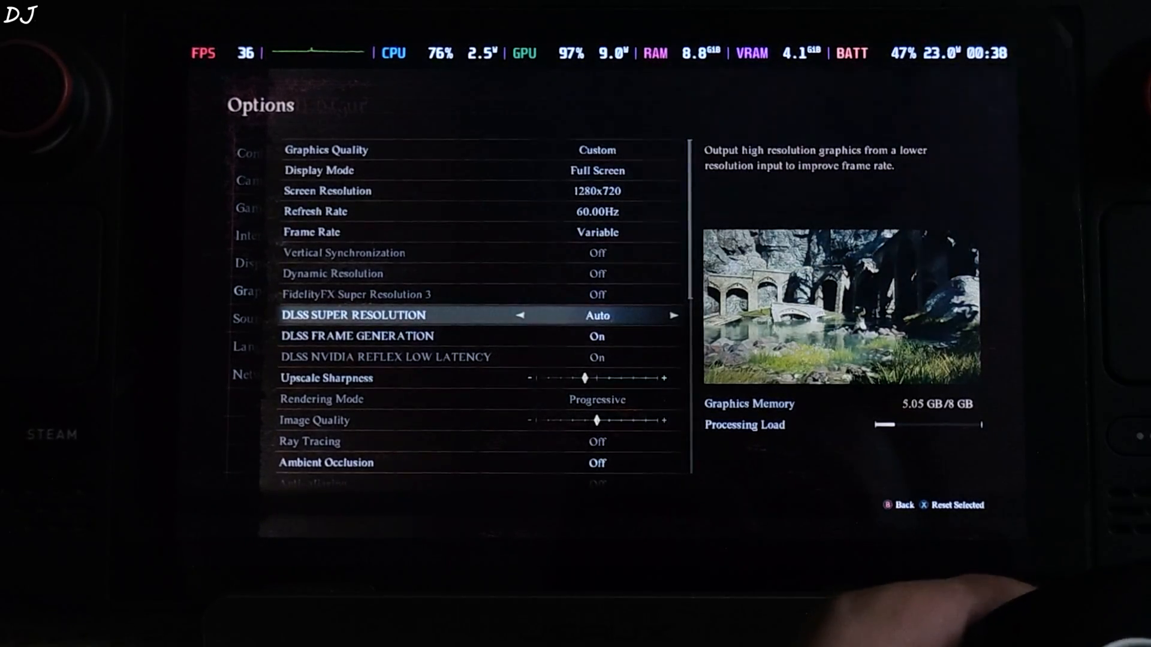
- Cycle DLSS Super Resolution from Auto back to Quality, review Texture Quality, and save
click(520, 315)
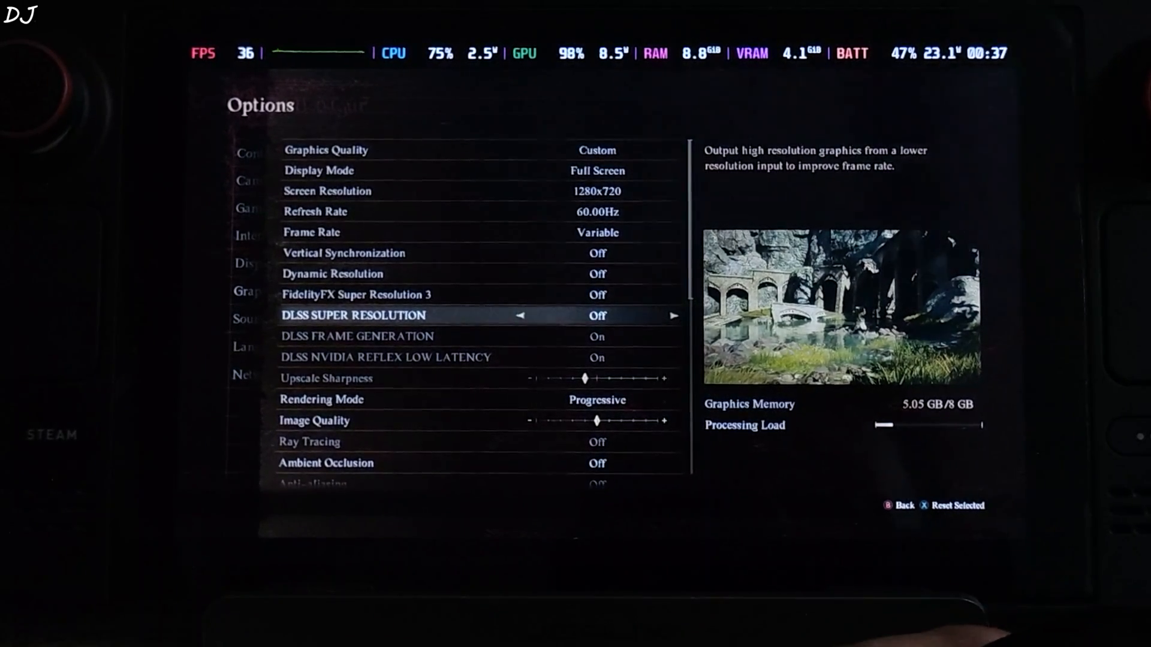
click(674, 314)
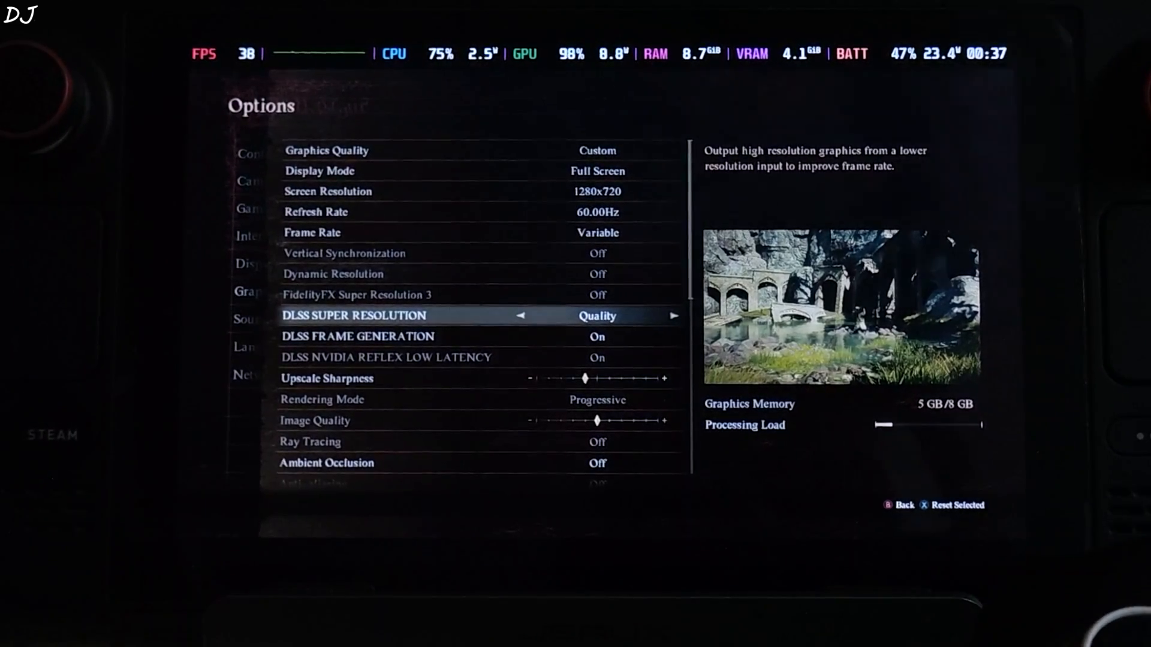
key(down)
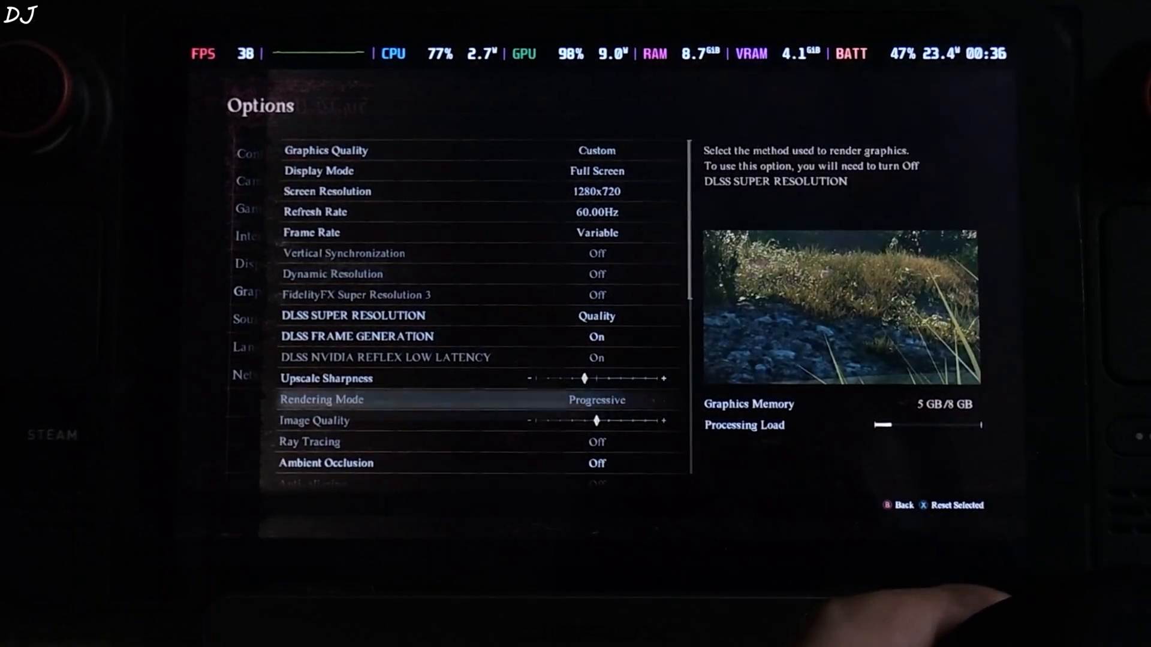
scroll(down, 3)
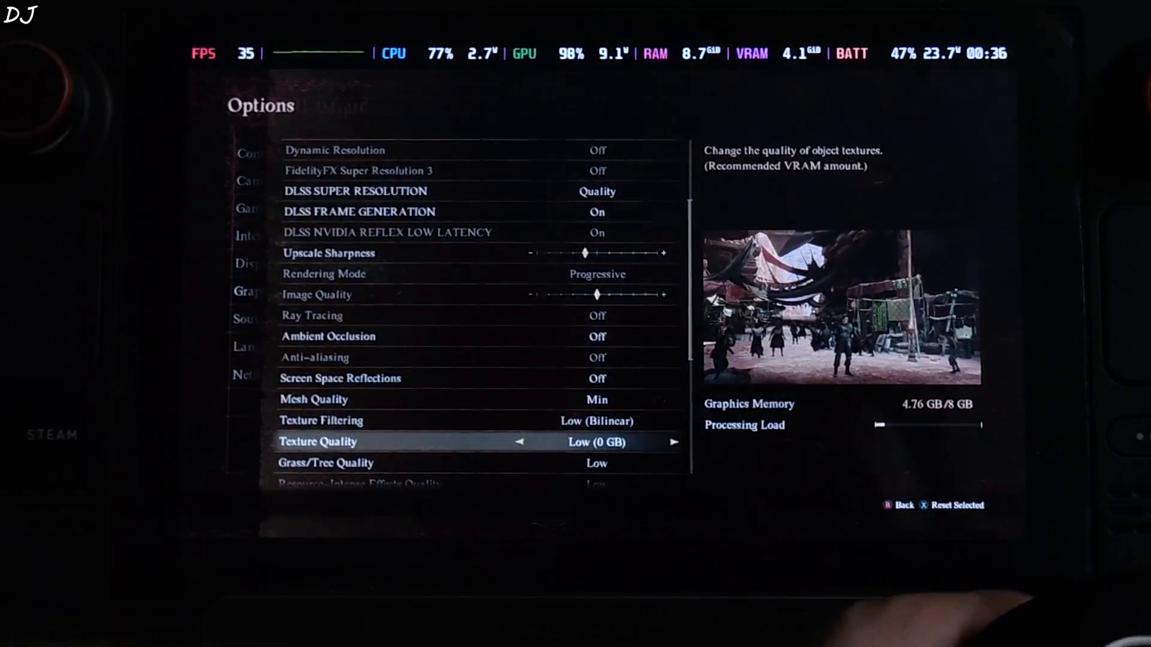
scroll(down, 3)
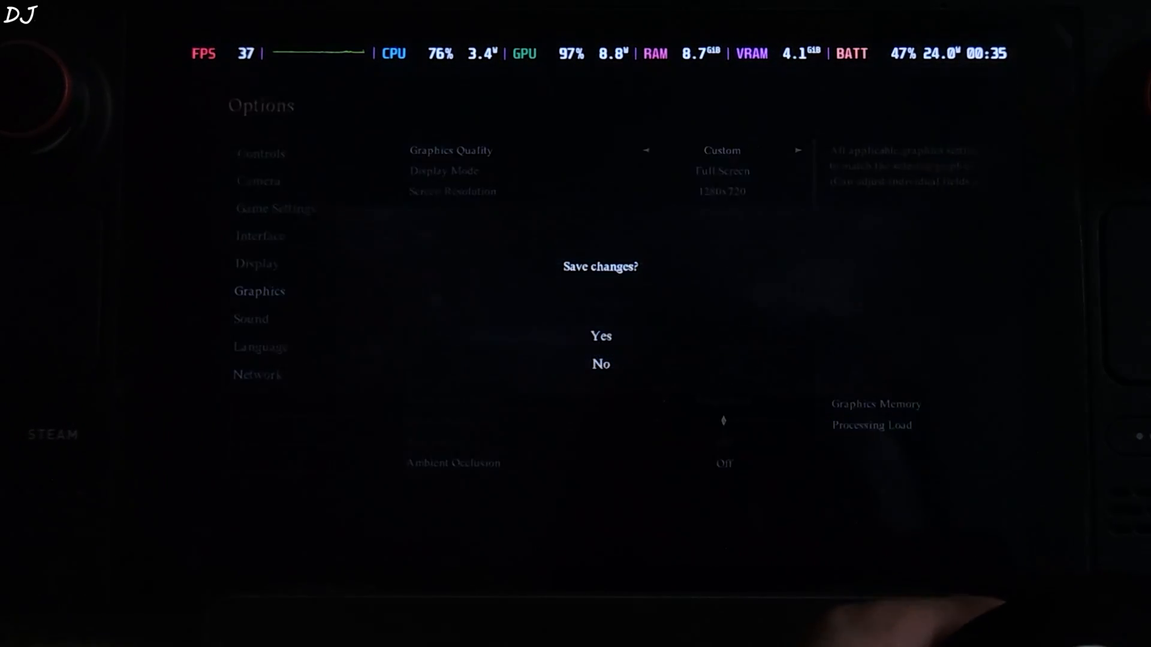
click(600, 336)
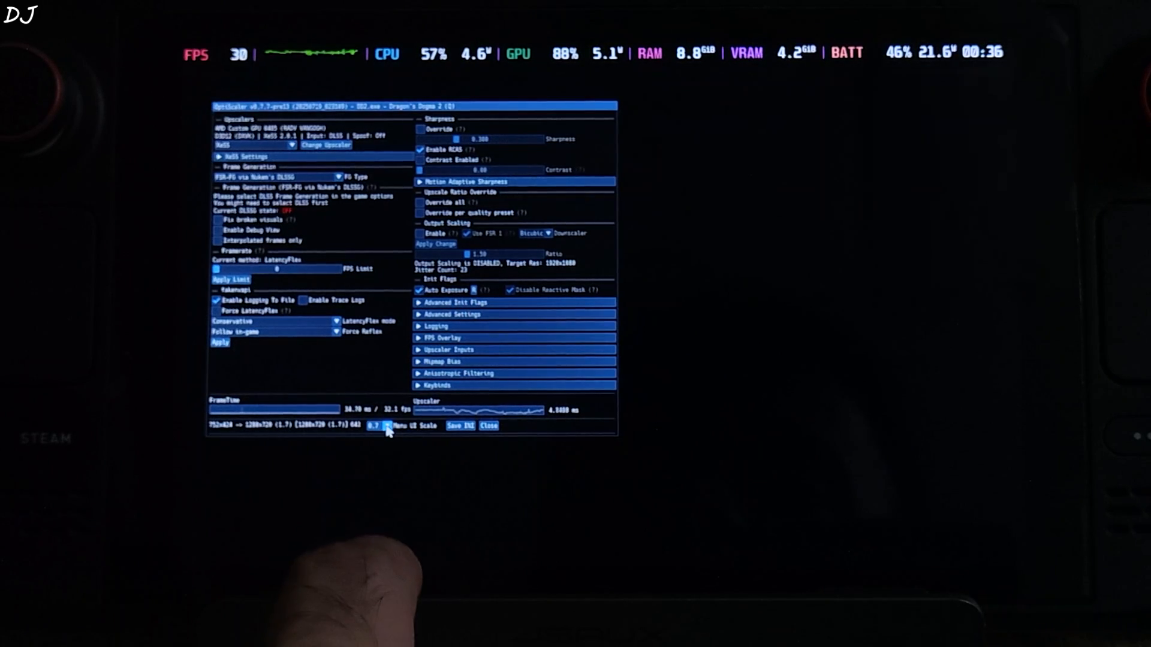
- Raise the OptiScaler overlay's Menu UI Scale to enlarge its interface
click(374, 426)
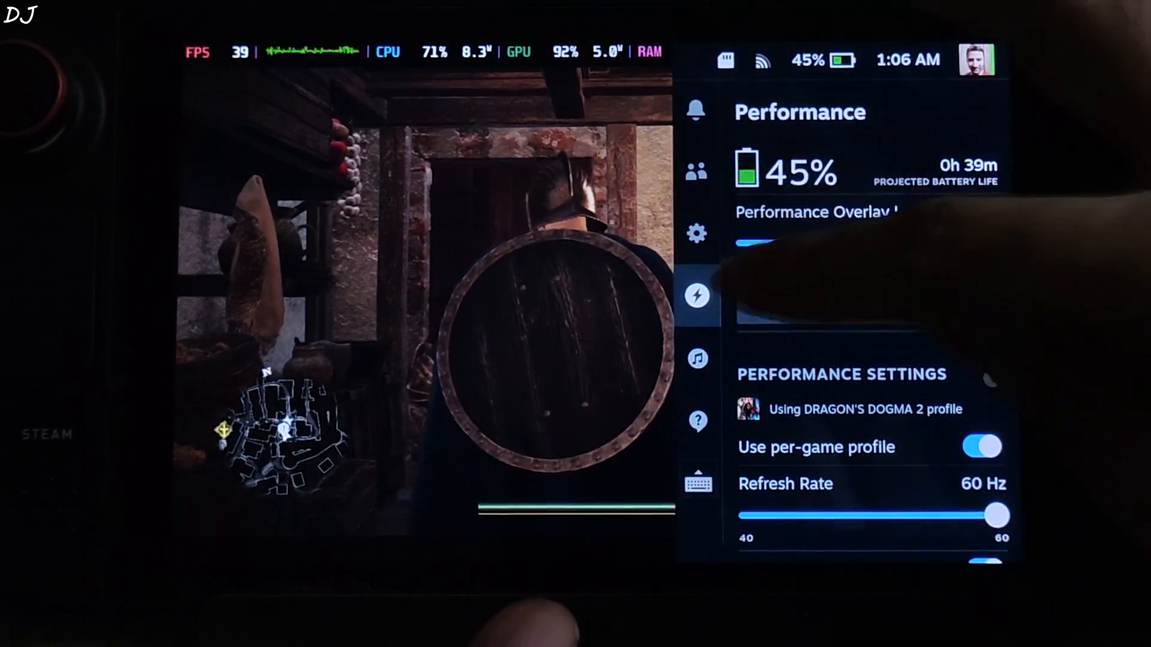
- Scroll the Dragon's Dogma 2 performance profile and switch Allow Tearing on
scroll(down, 3)
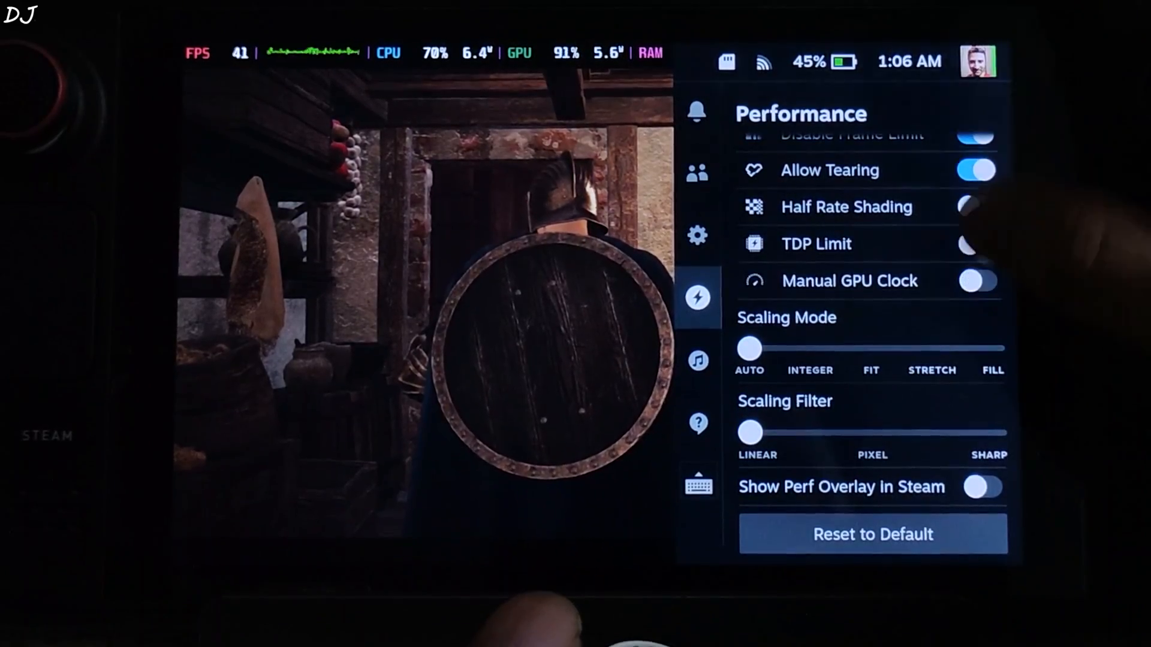
click(976, 280)
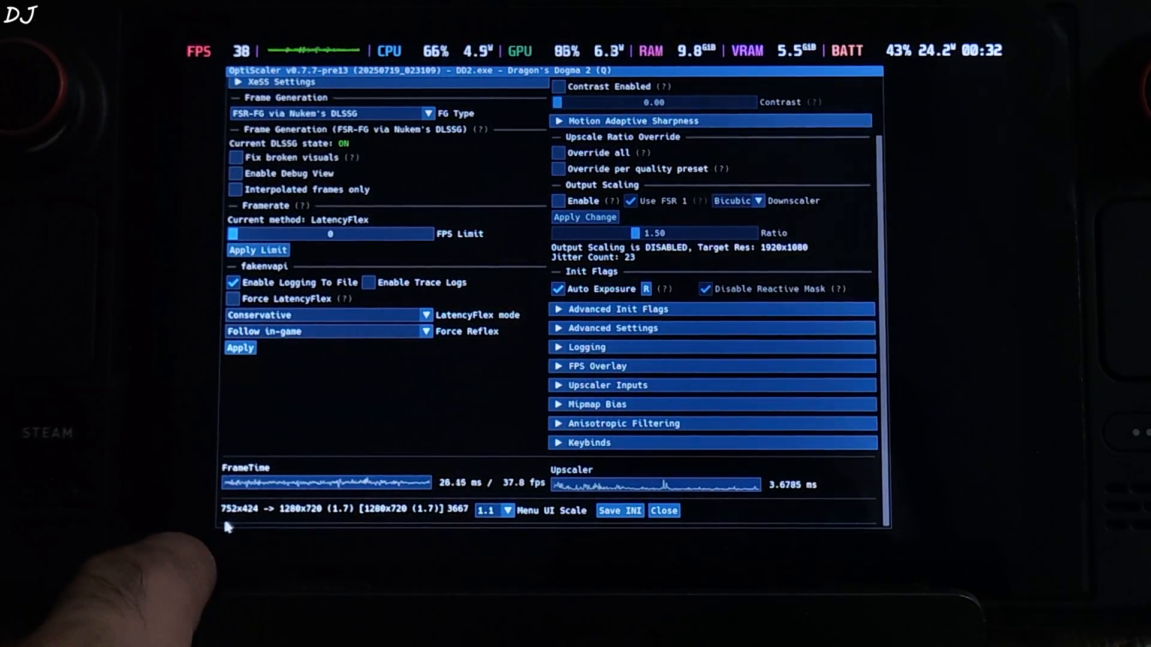
mouse_move(458, 413)
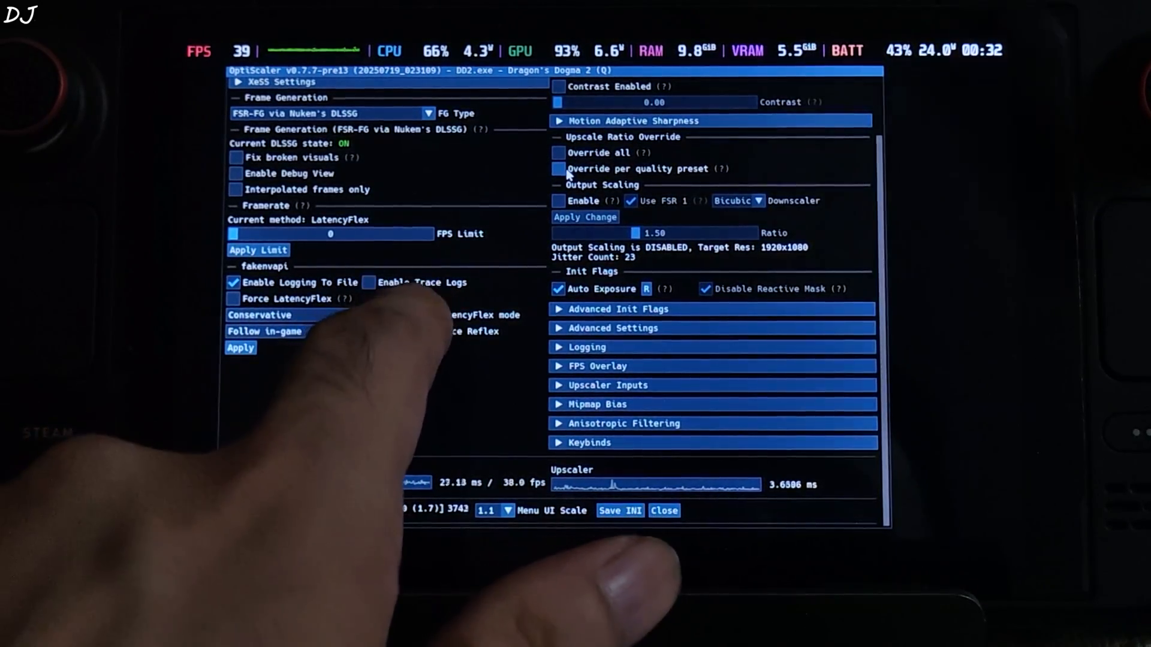
- Toggle the per-preset override and debug view on and off, then close OptiScaler
click(558, 169)
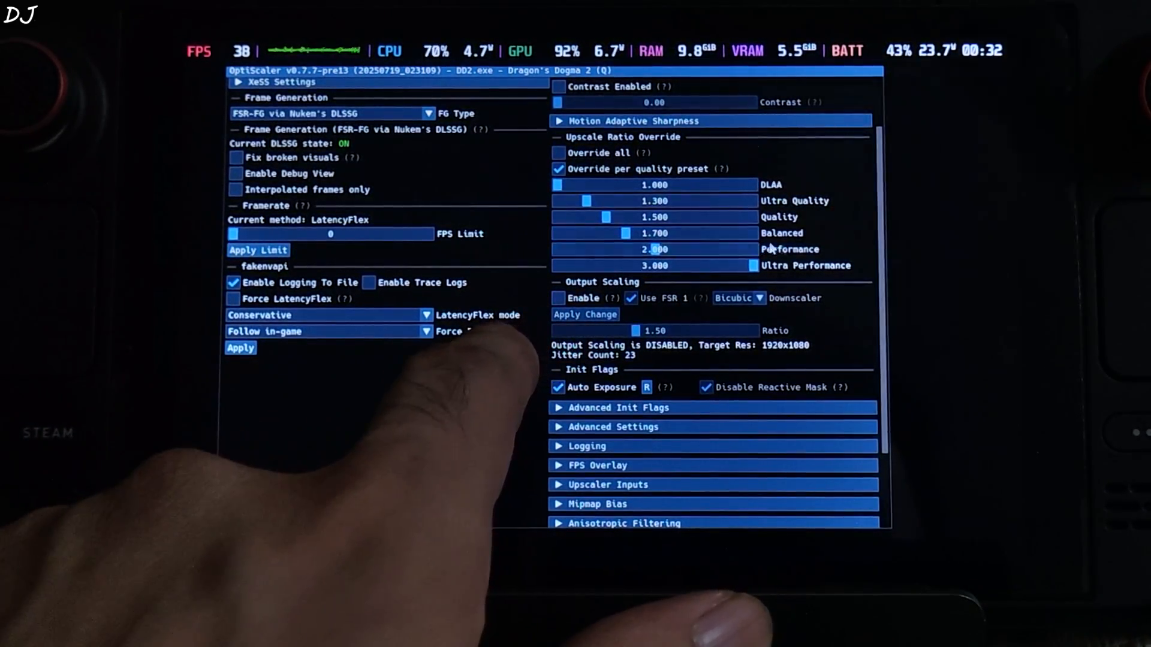
click(559, 169)
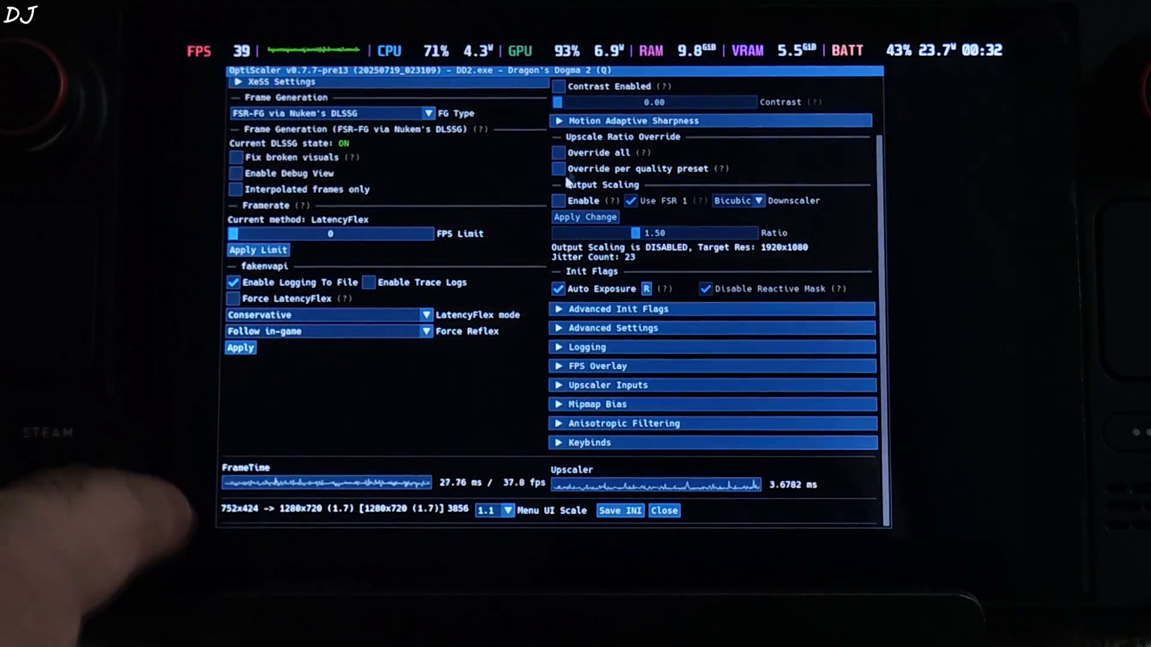
click(235, 174)
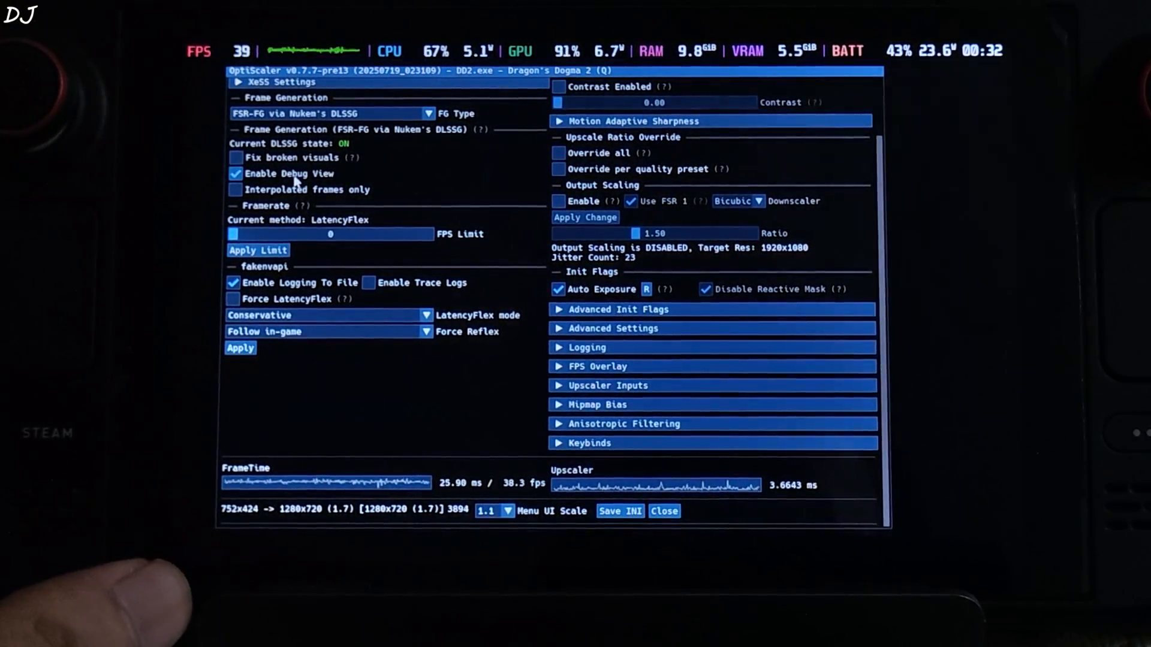
click(663, 510)
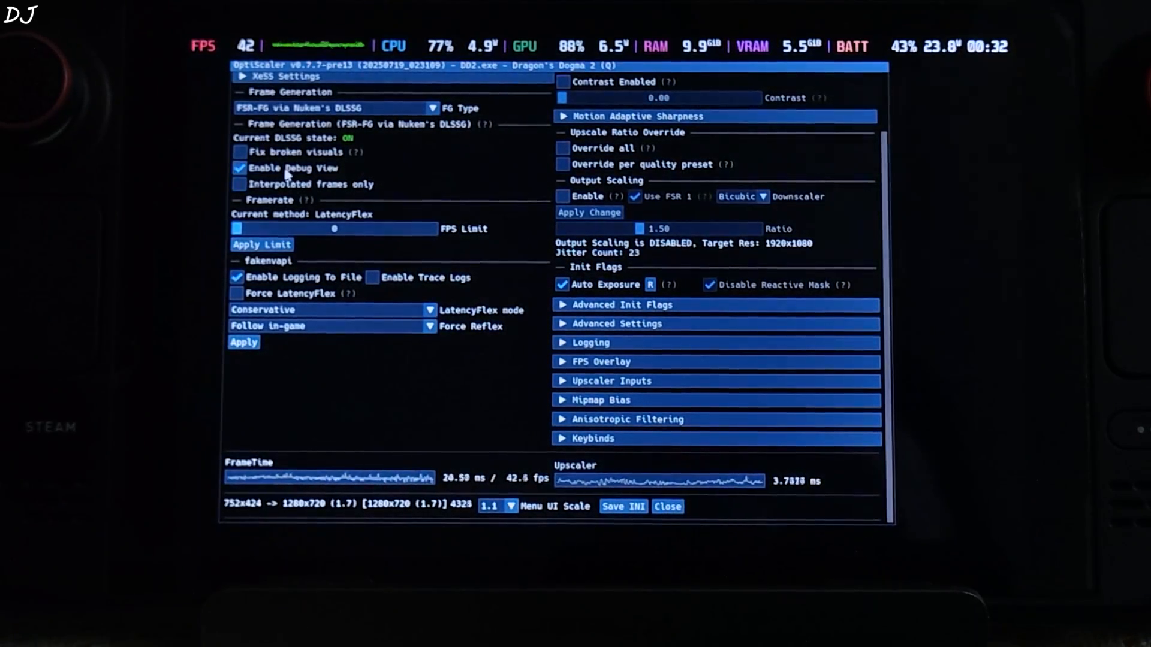
click(239, 168)
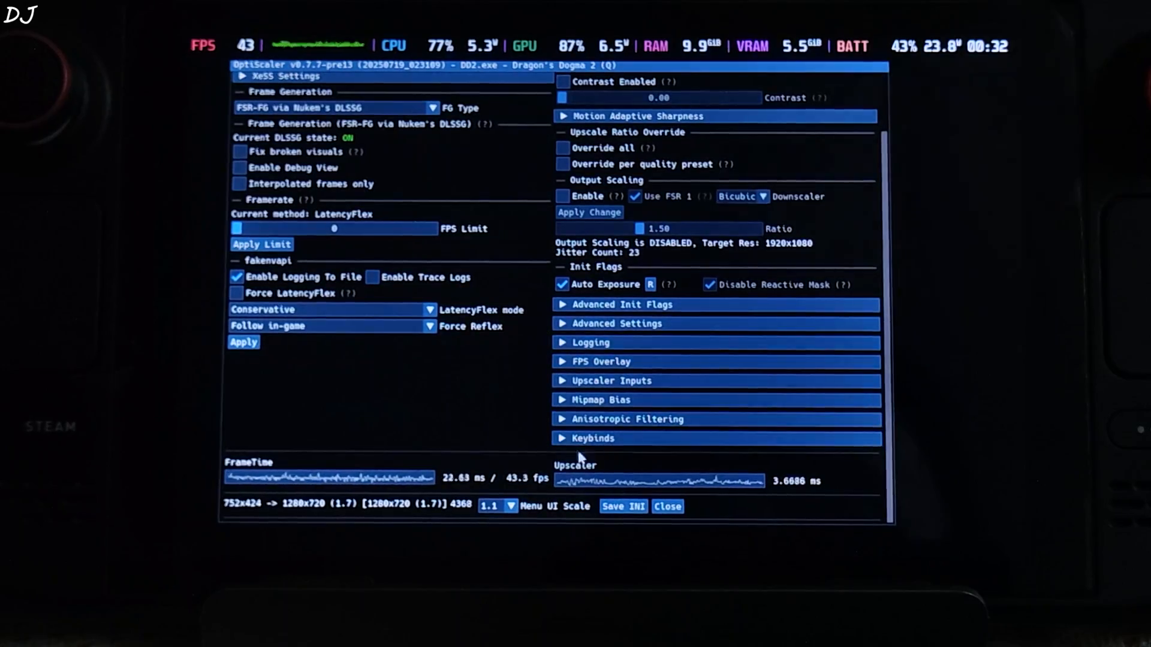
click(666, 506)
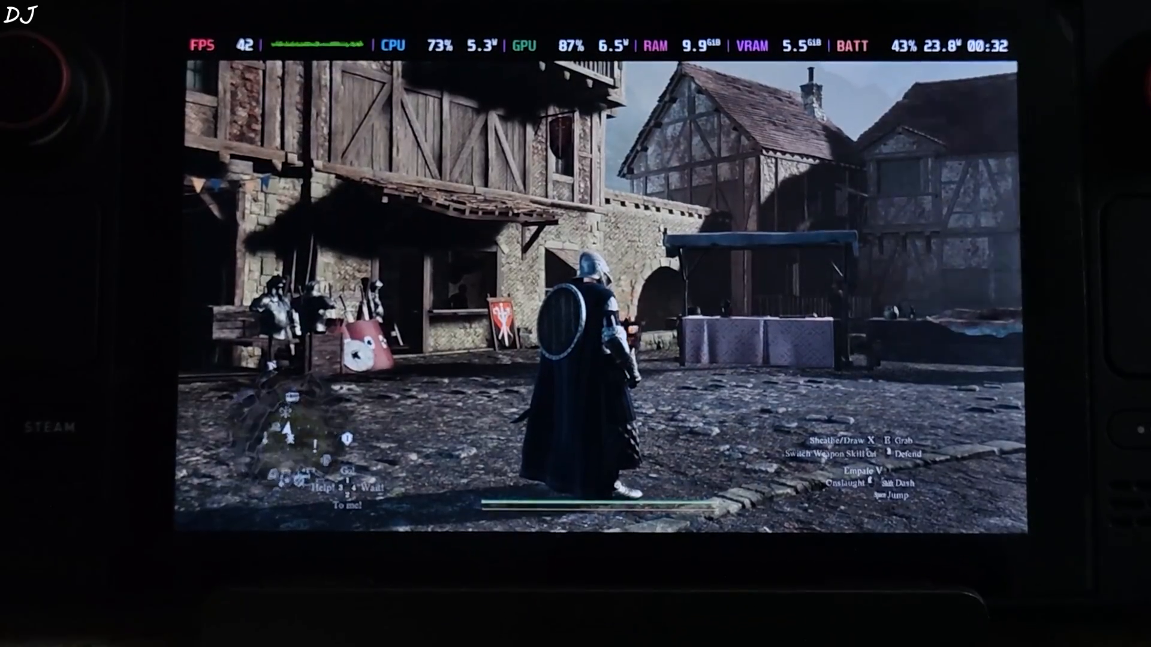